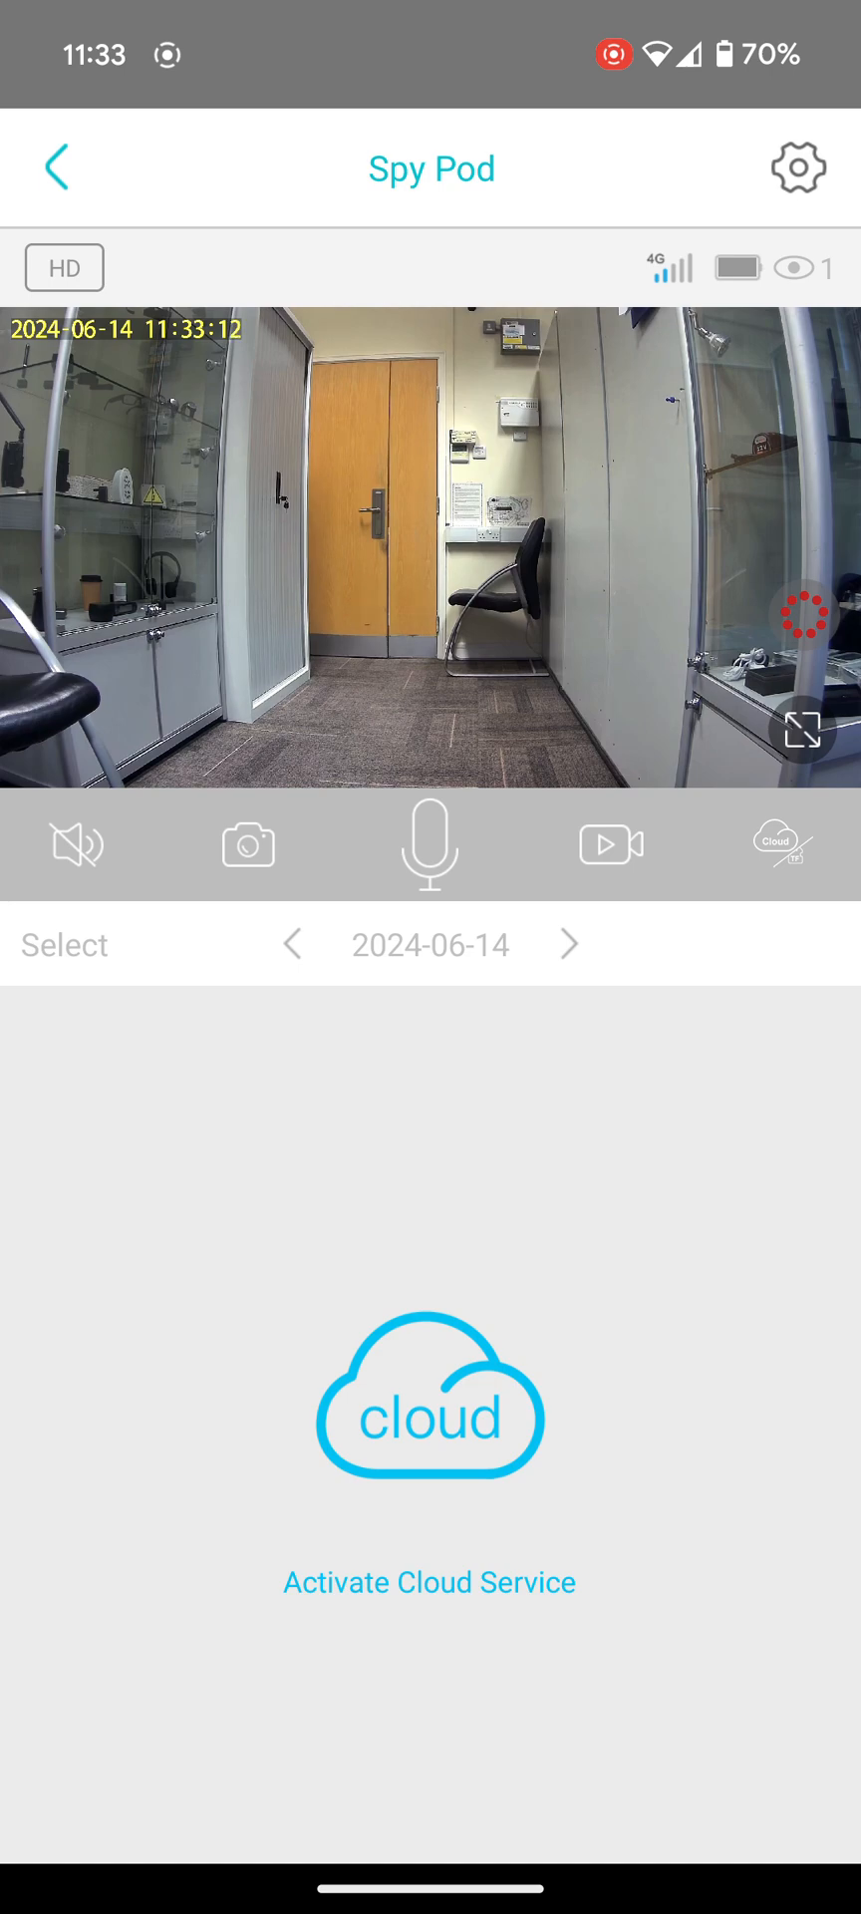
- Toggle the Spy Pod live audio on and off, then save two live-view snapshots
left_click(75, 845)
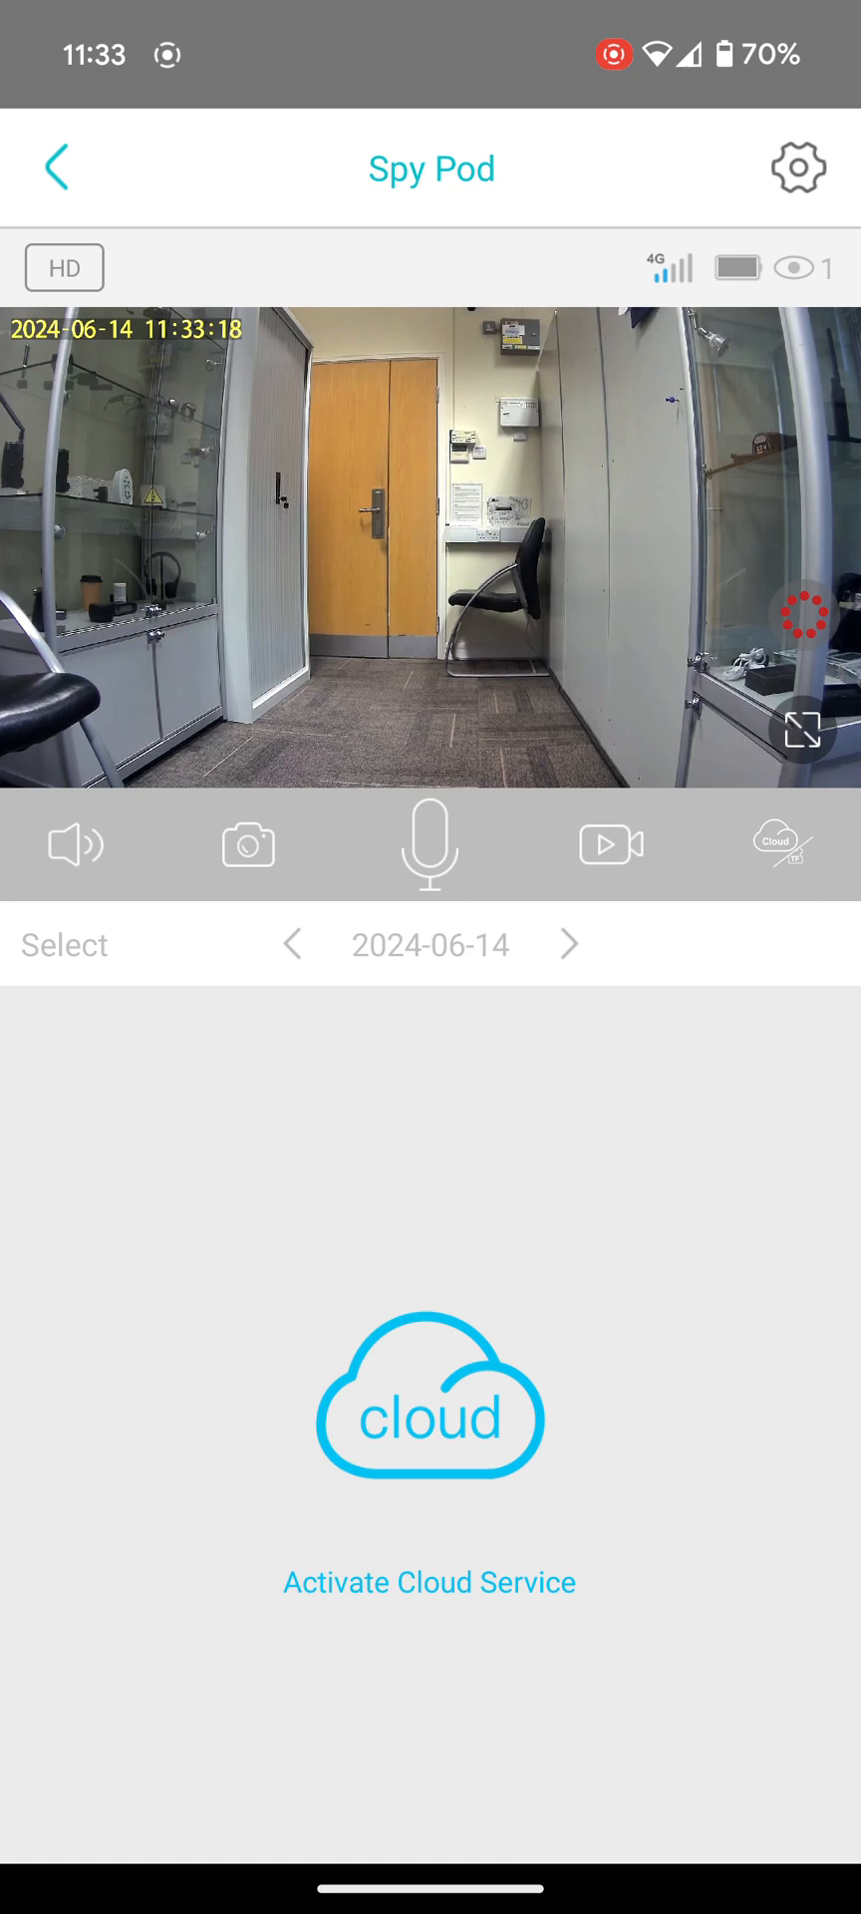
left_click(75, 845)
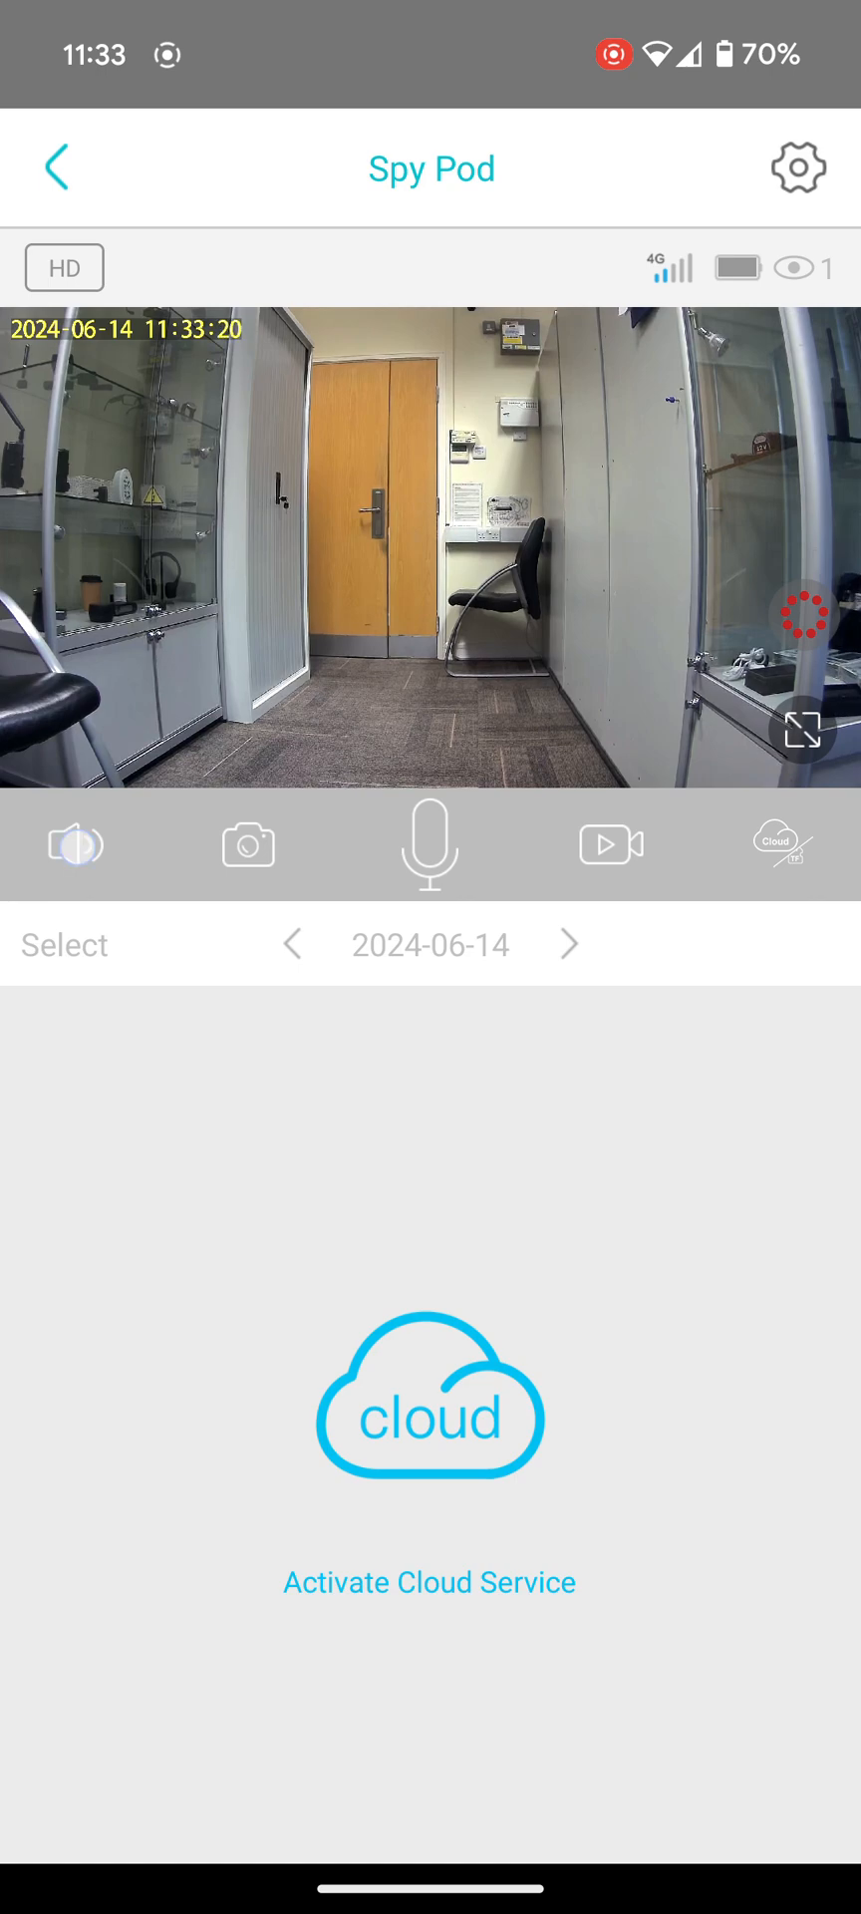
left_click(75, 845)
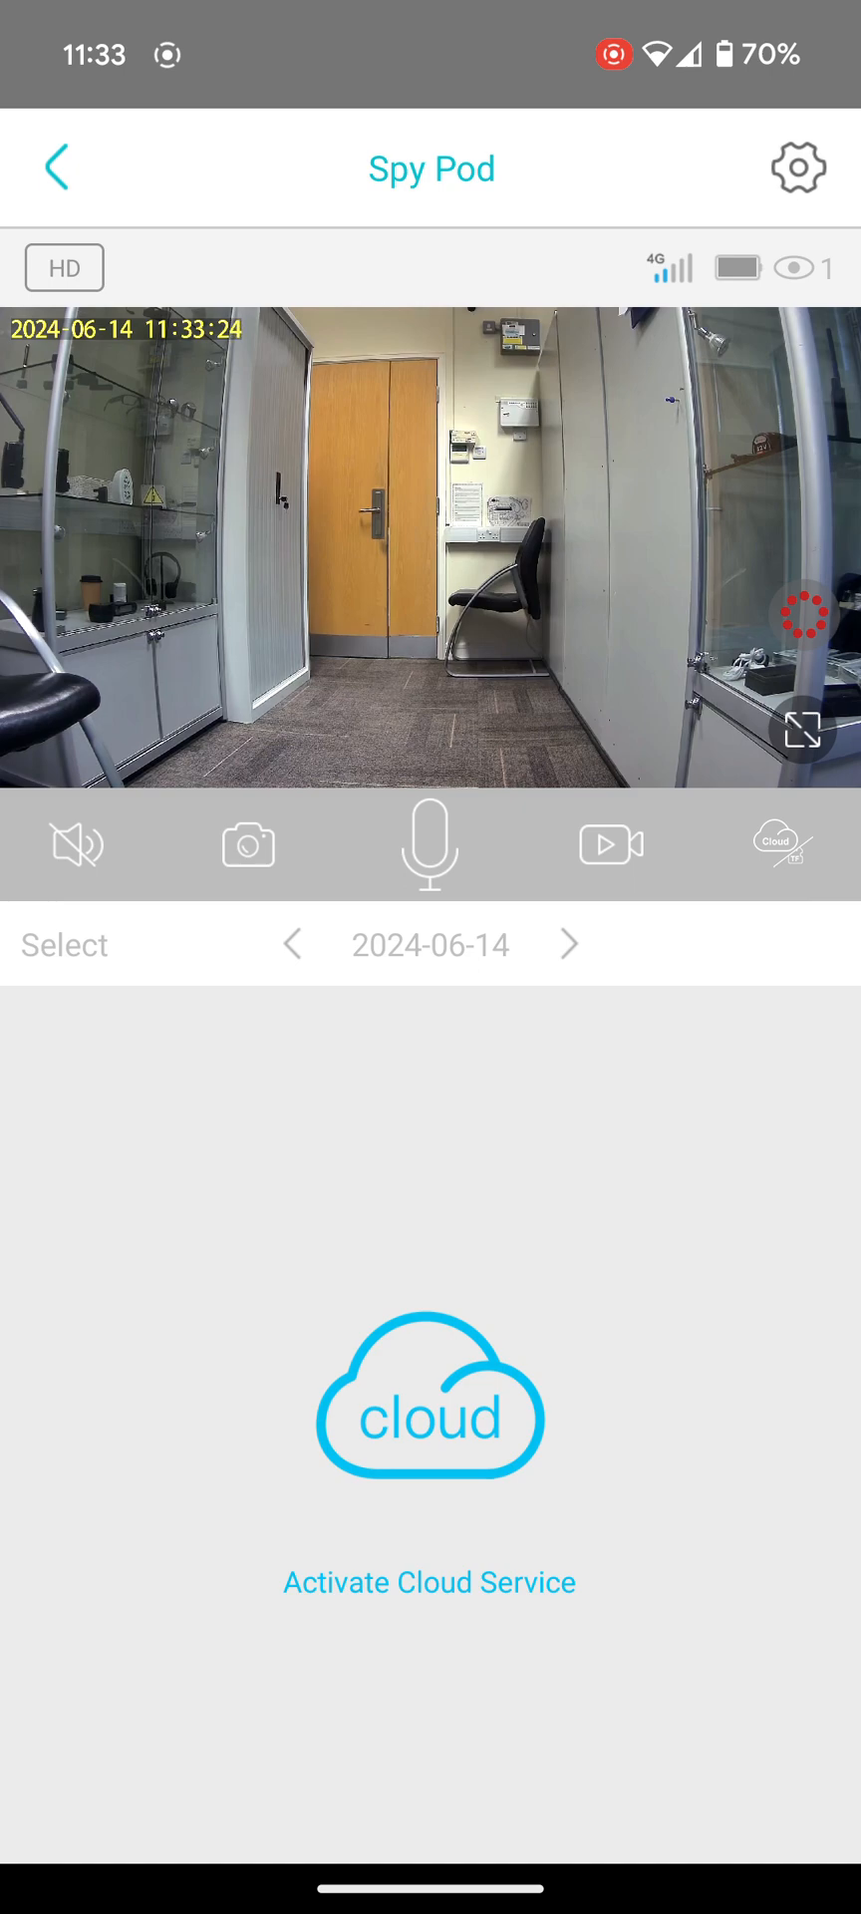
left_click(430, 844)
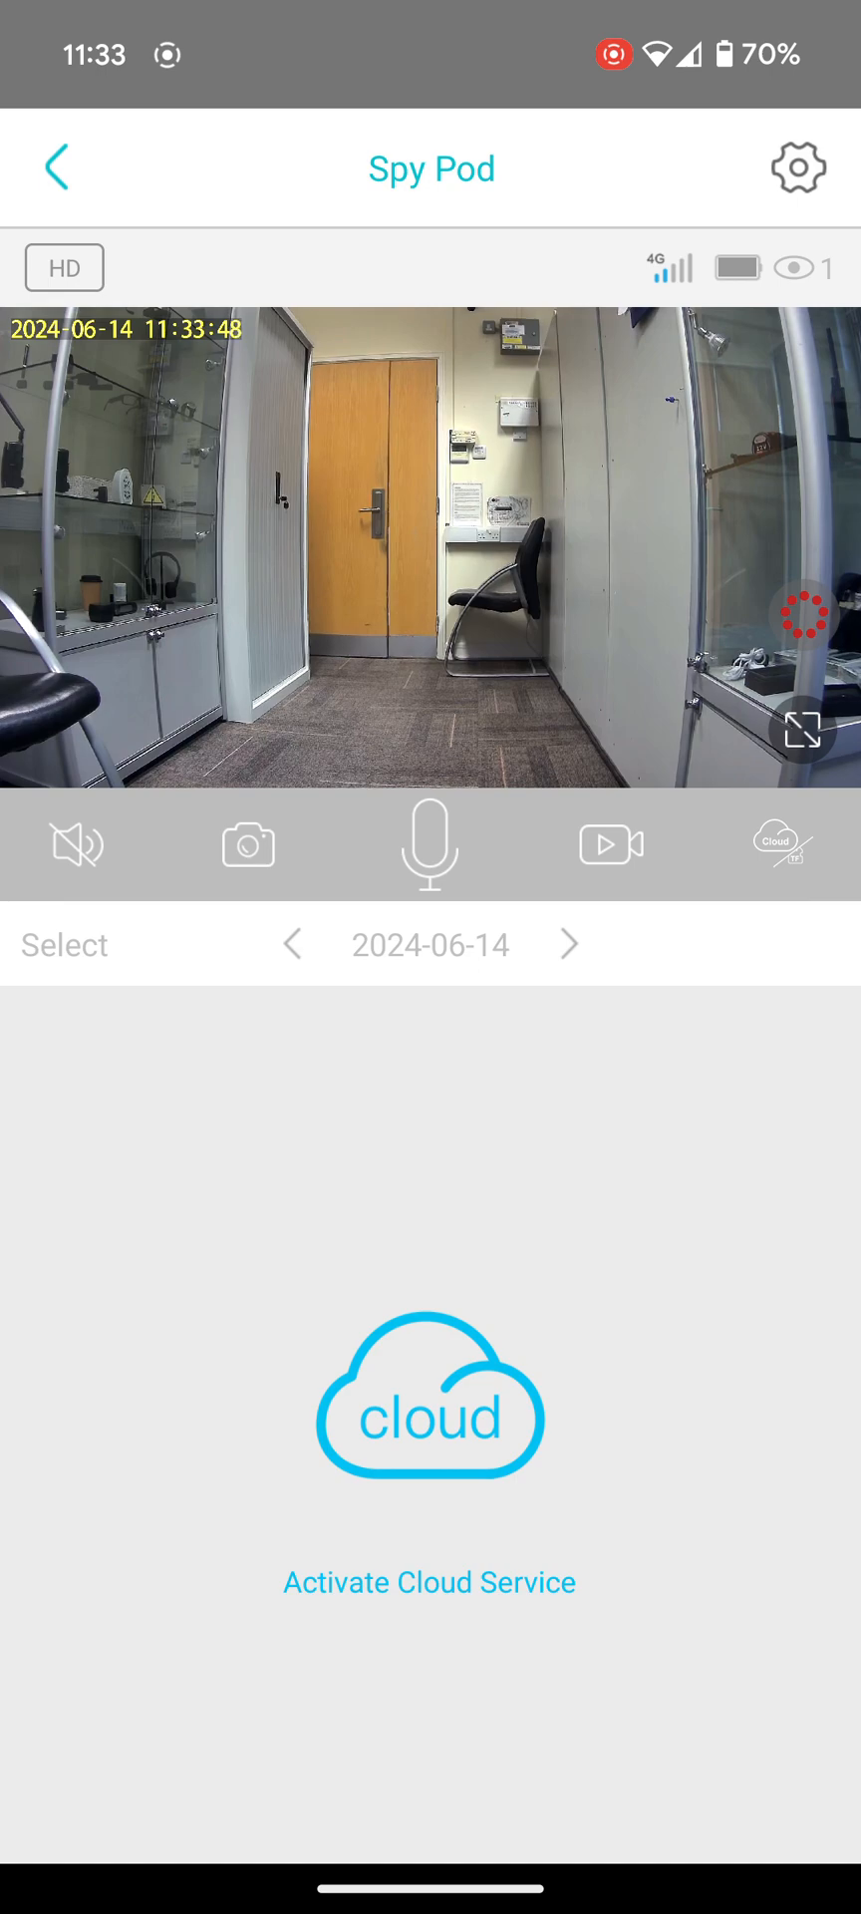
left_click(247, 844)
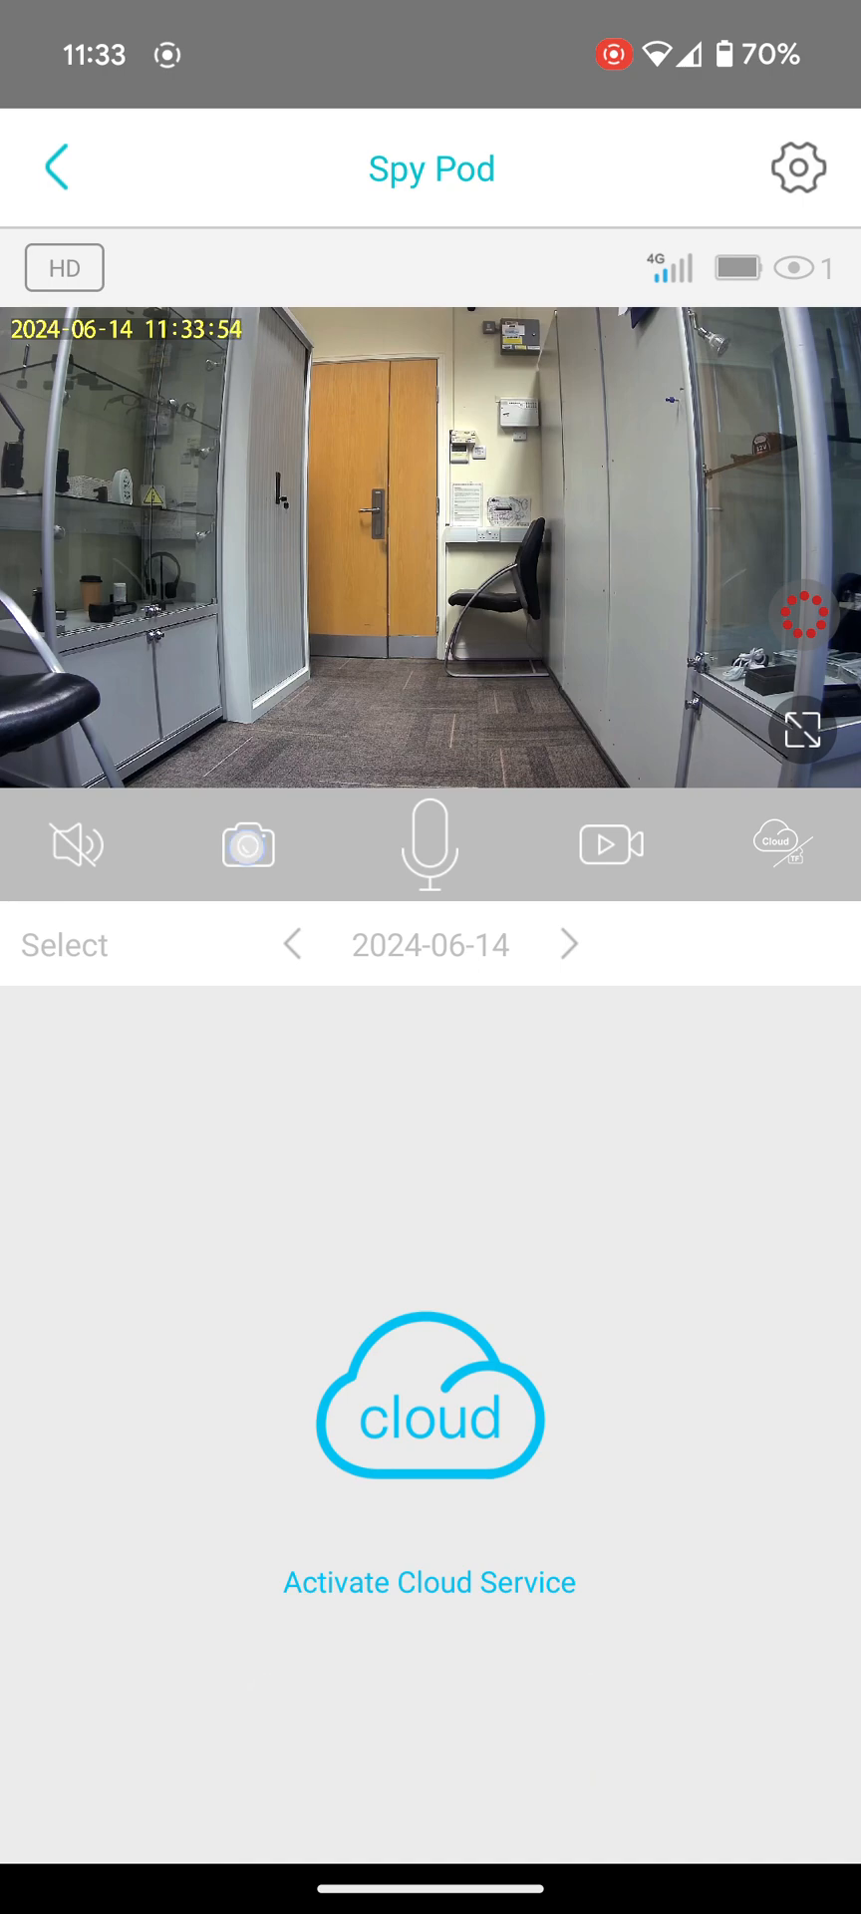
left_click(247, 844)
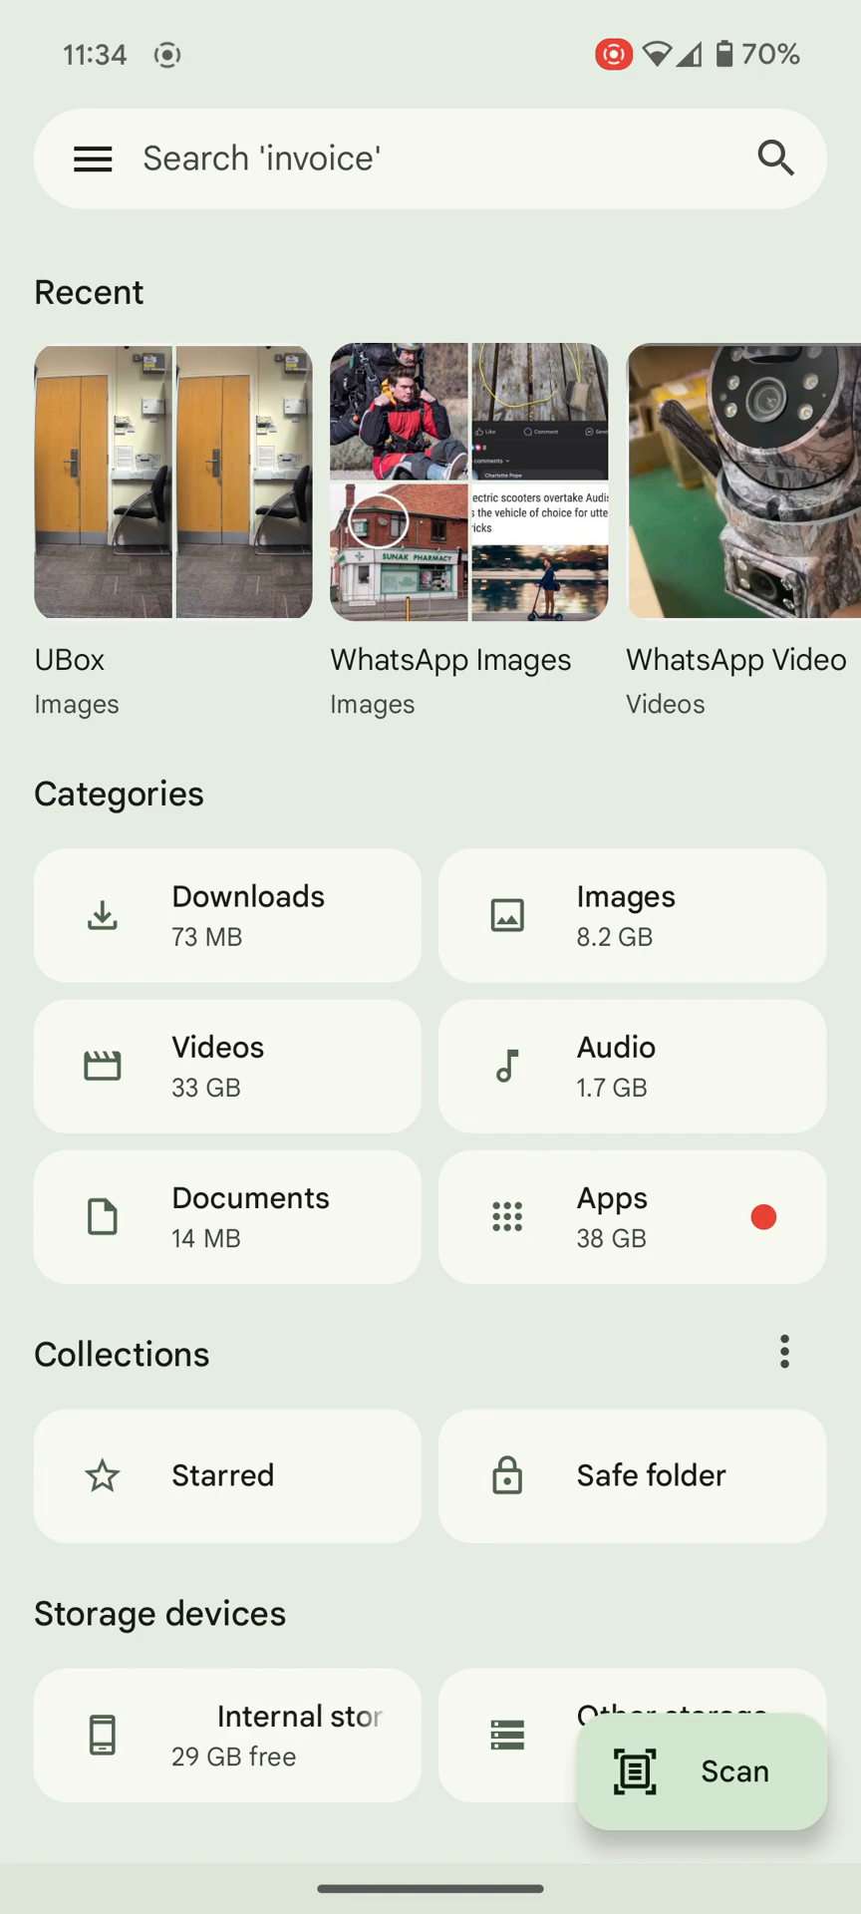
- Open the Images category in Files by Google and show the UBox snapshots
left_click(626, 914)
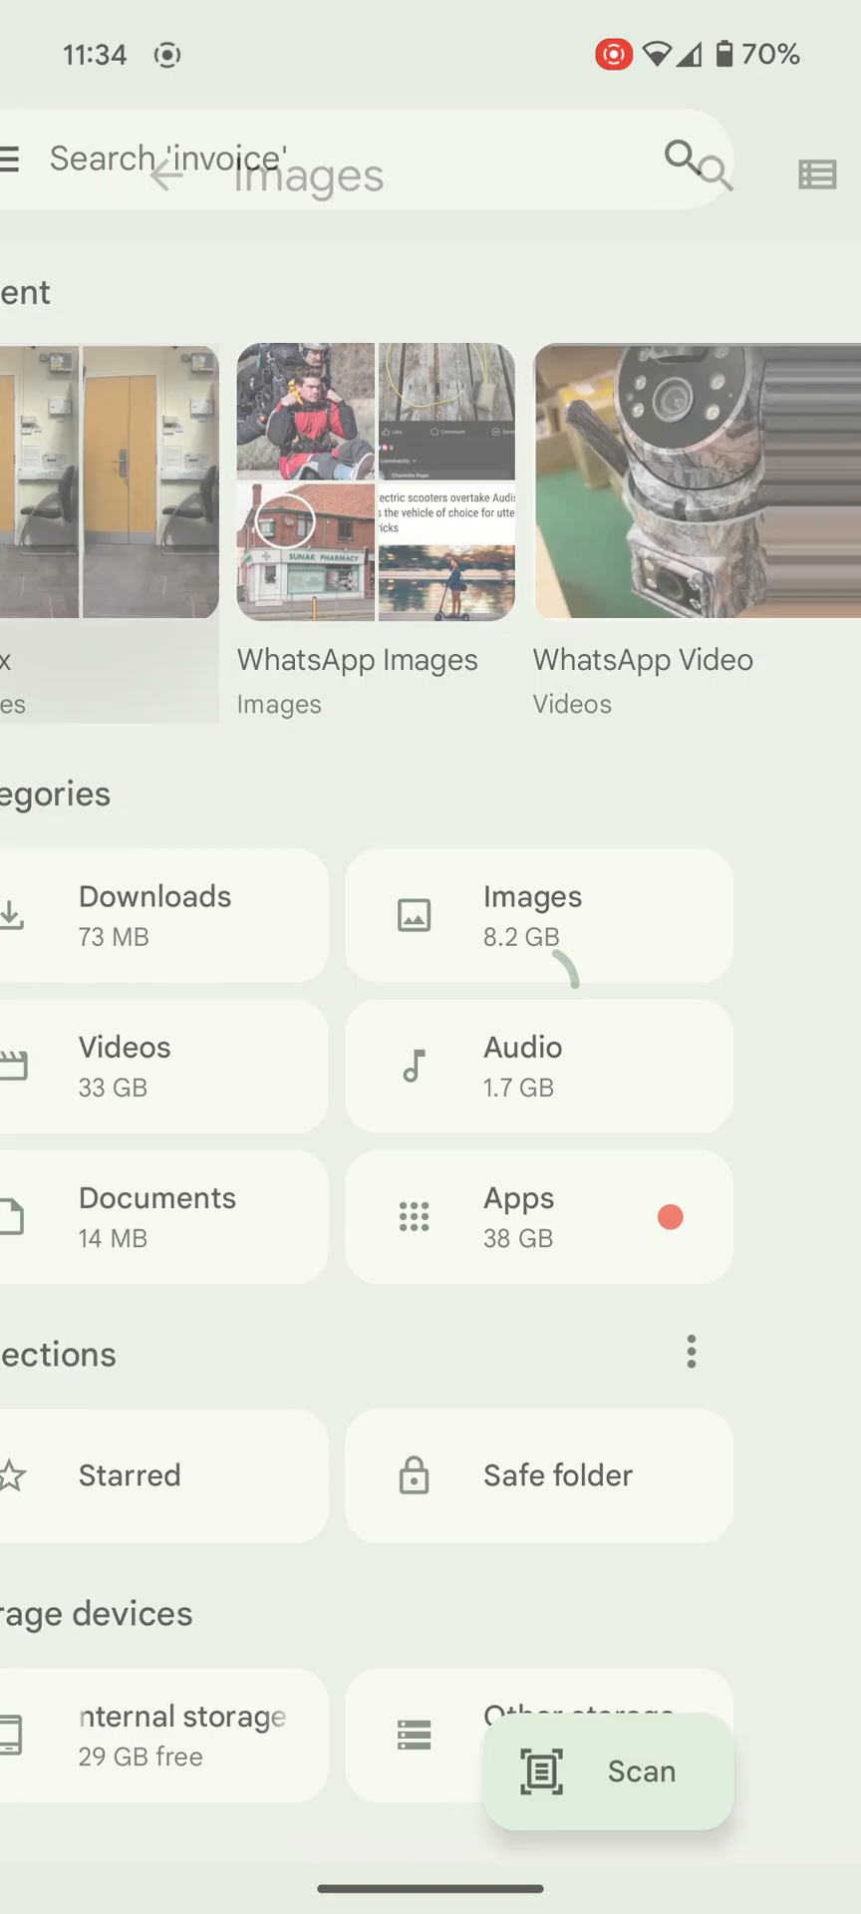
left_click(537, 913)
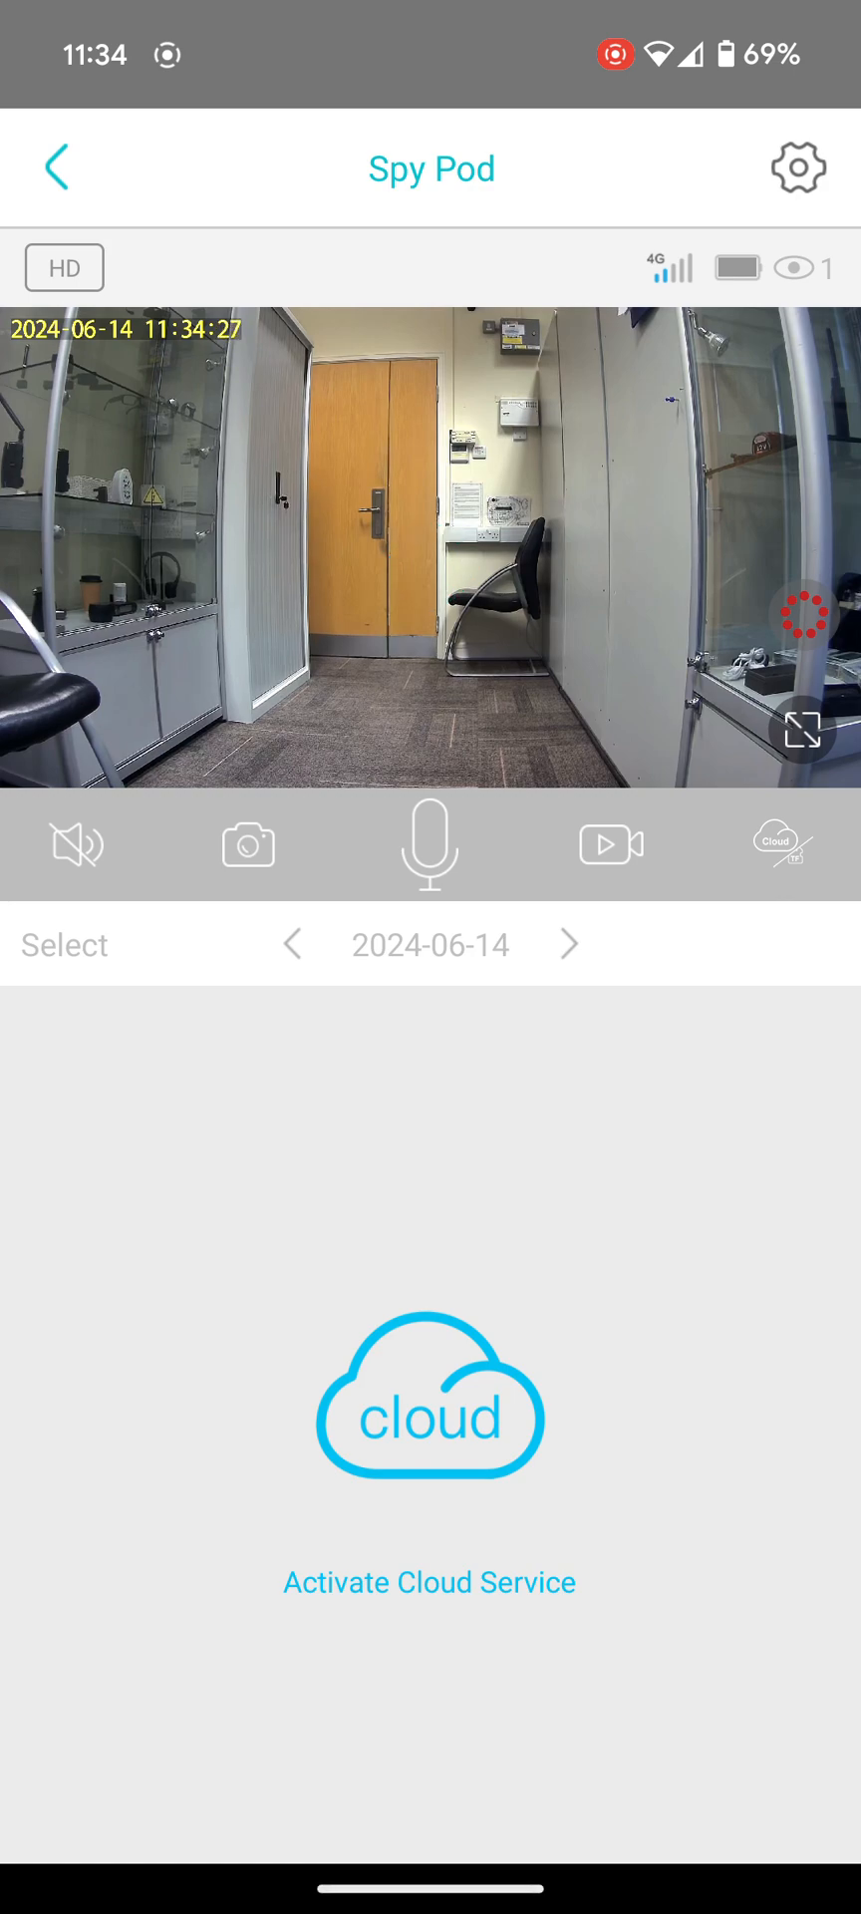
- Record a few seconds of the Spy Pod live view and save the clip
left_click(610, 845)
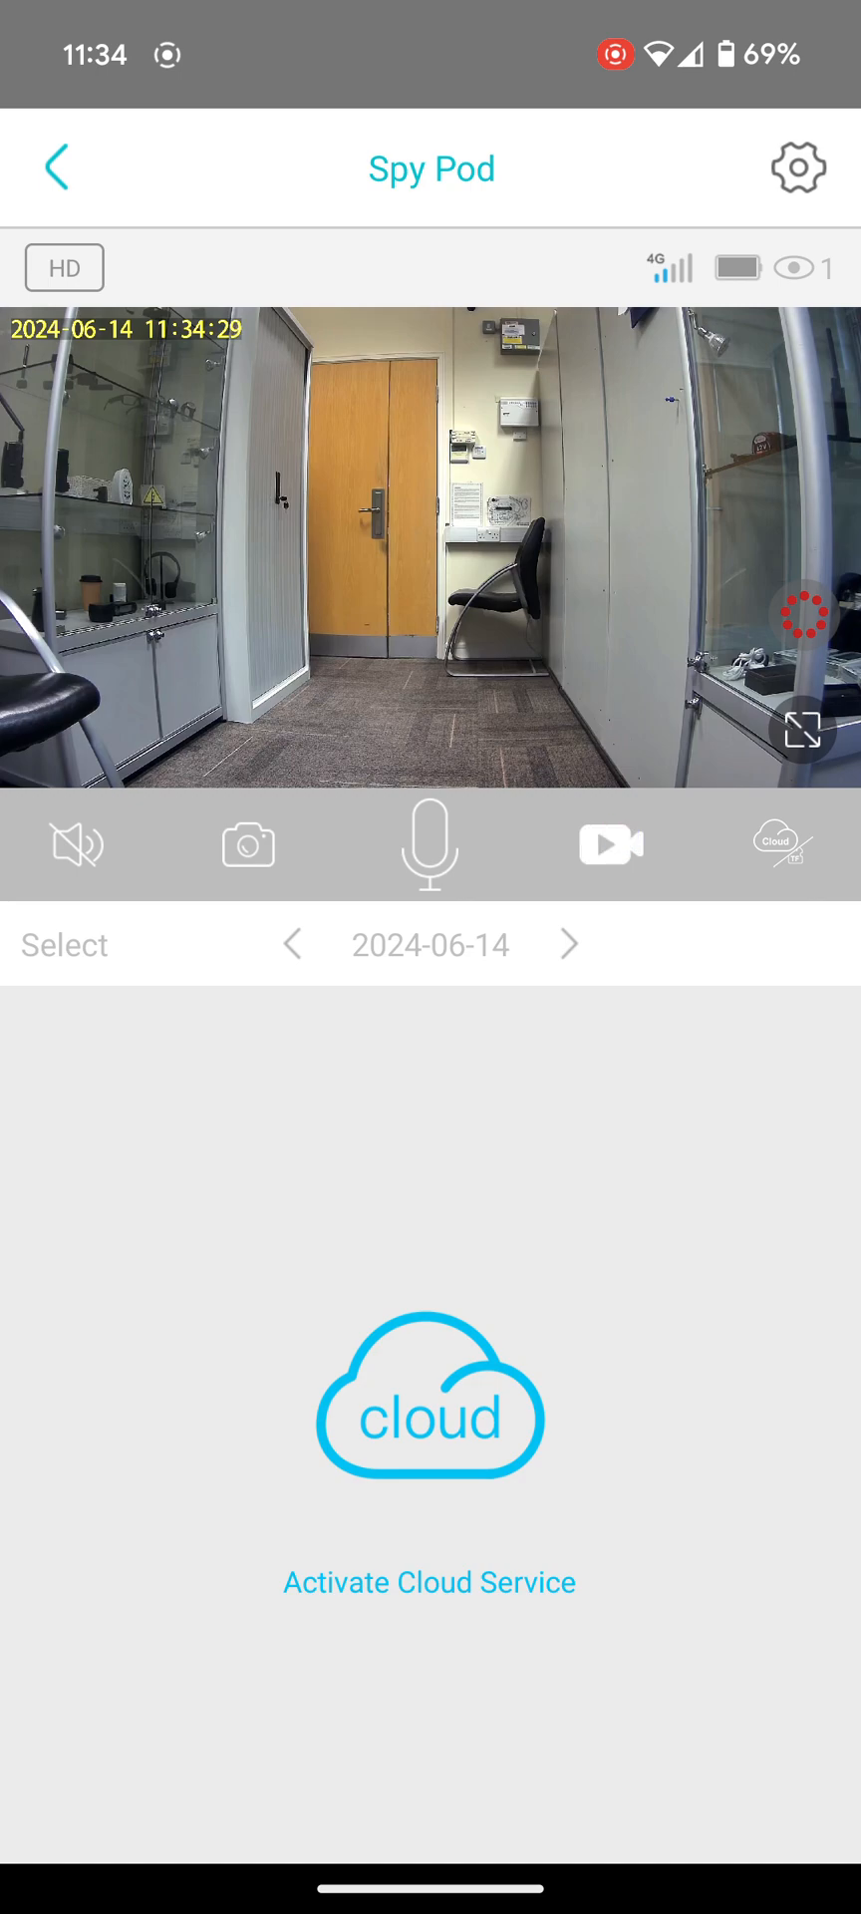
left_click(610, 843)
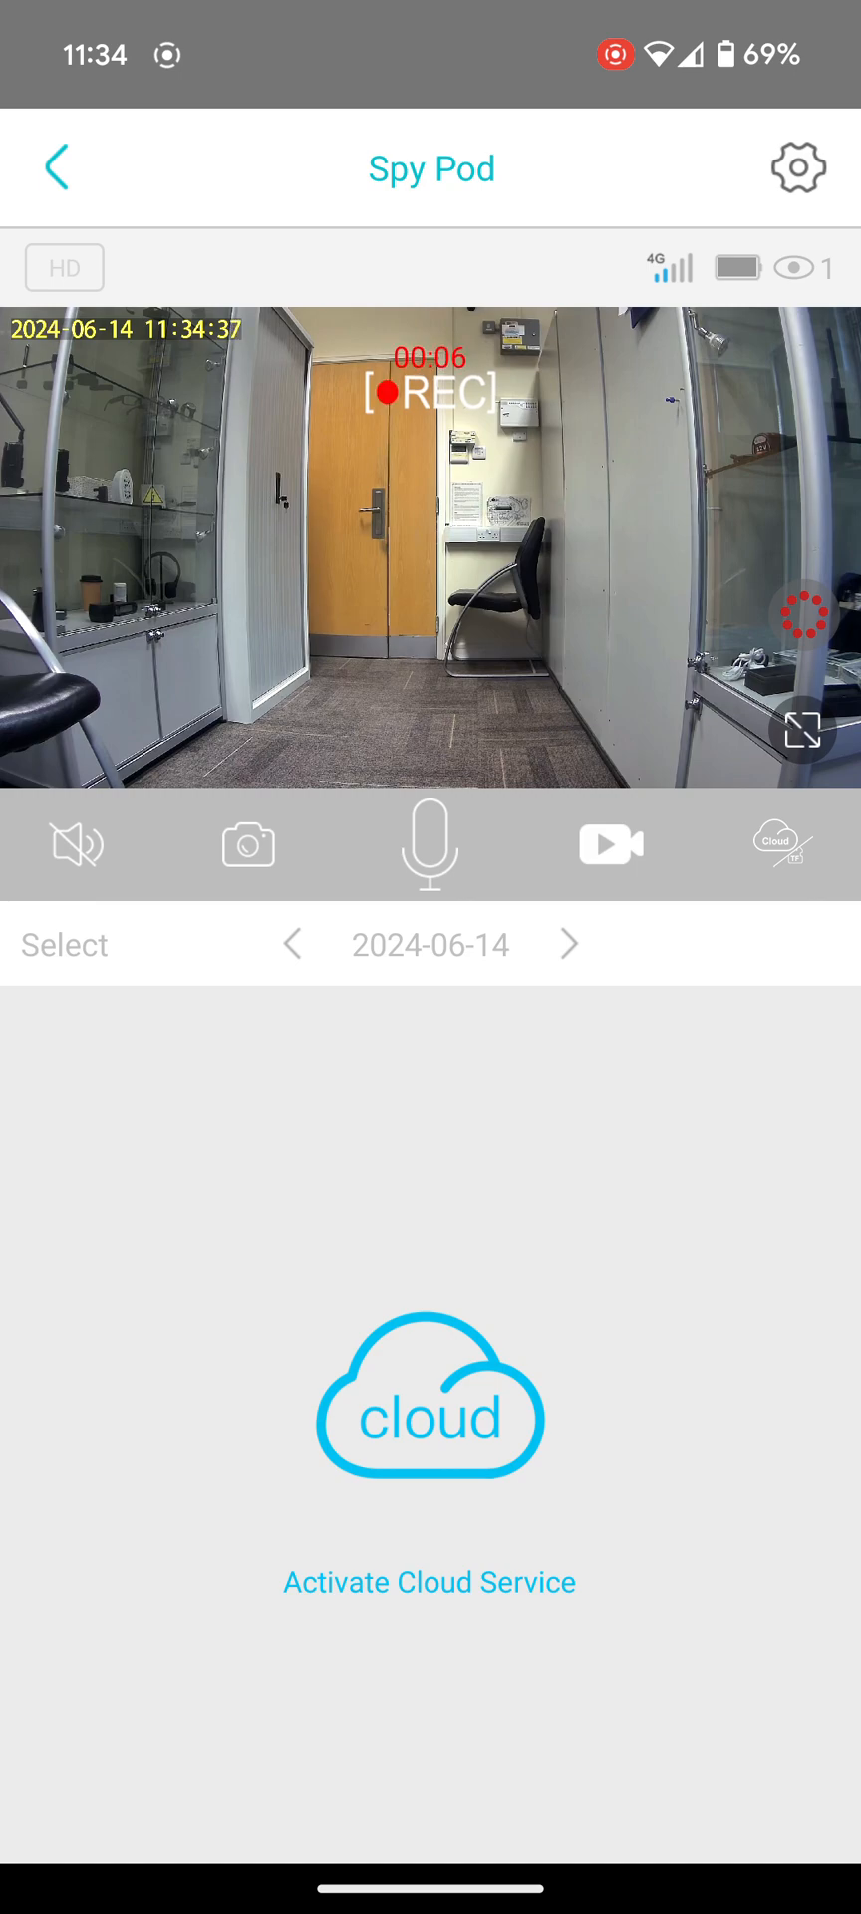
left_click(610, 844)
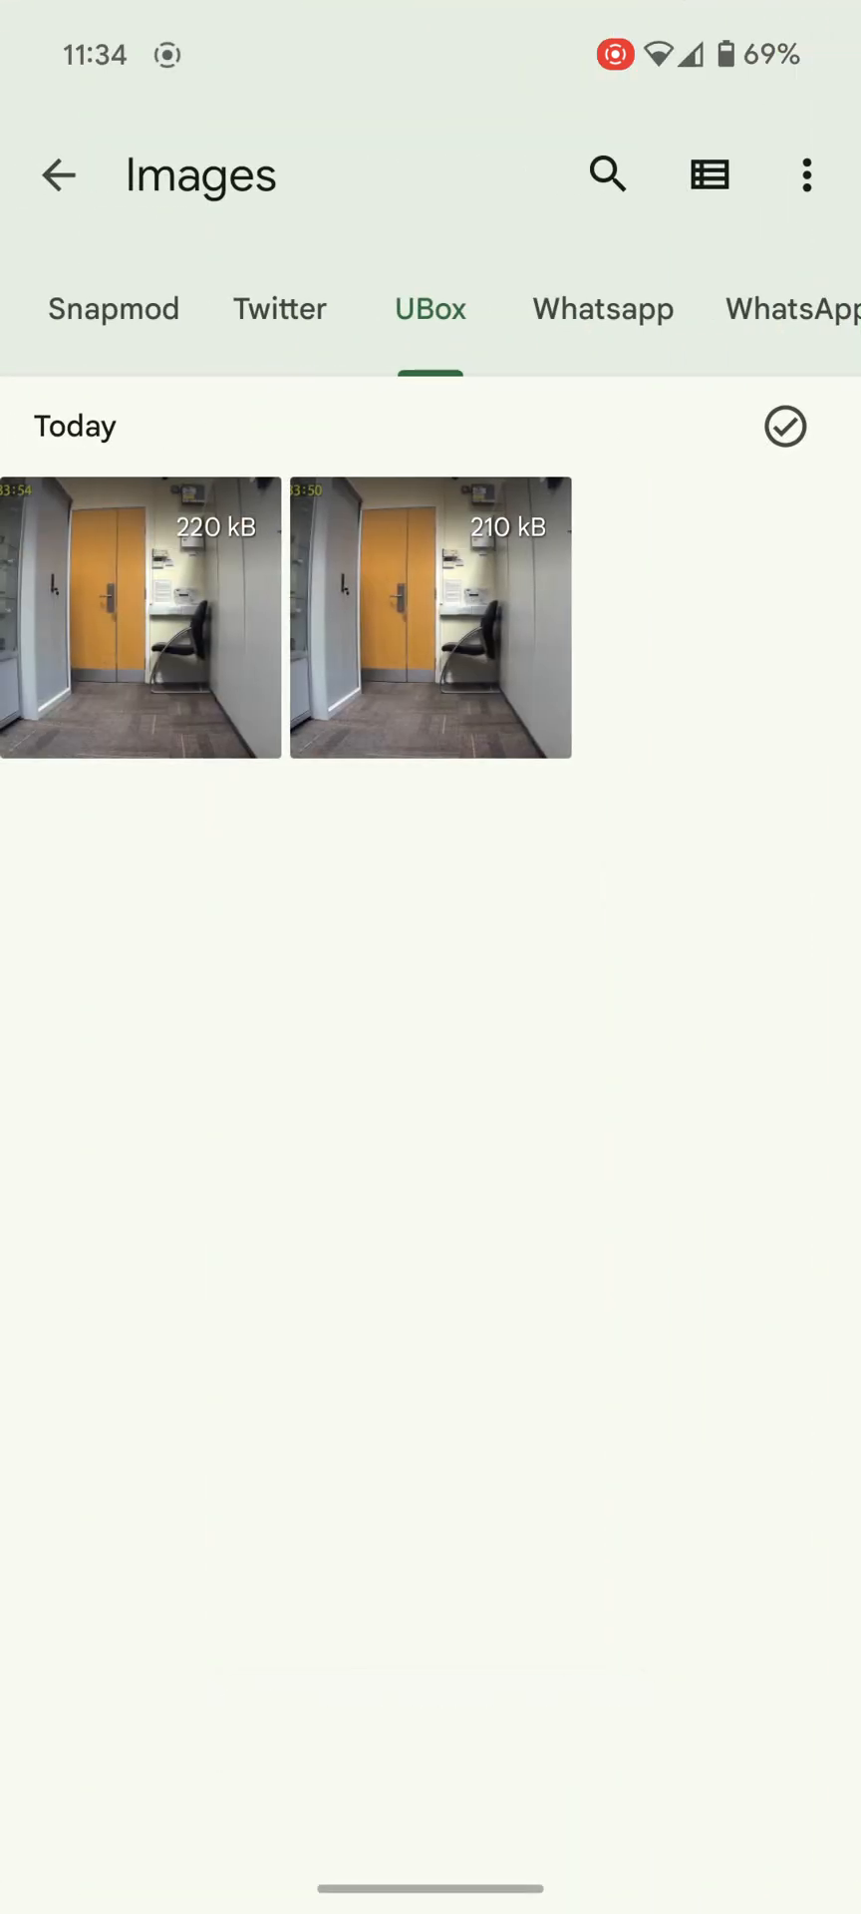
- Return to the Files home screen and open the new UBox video recording
left_click(59, 173)
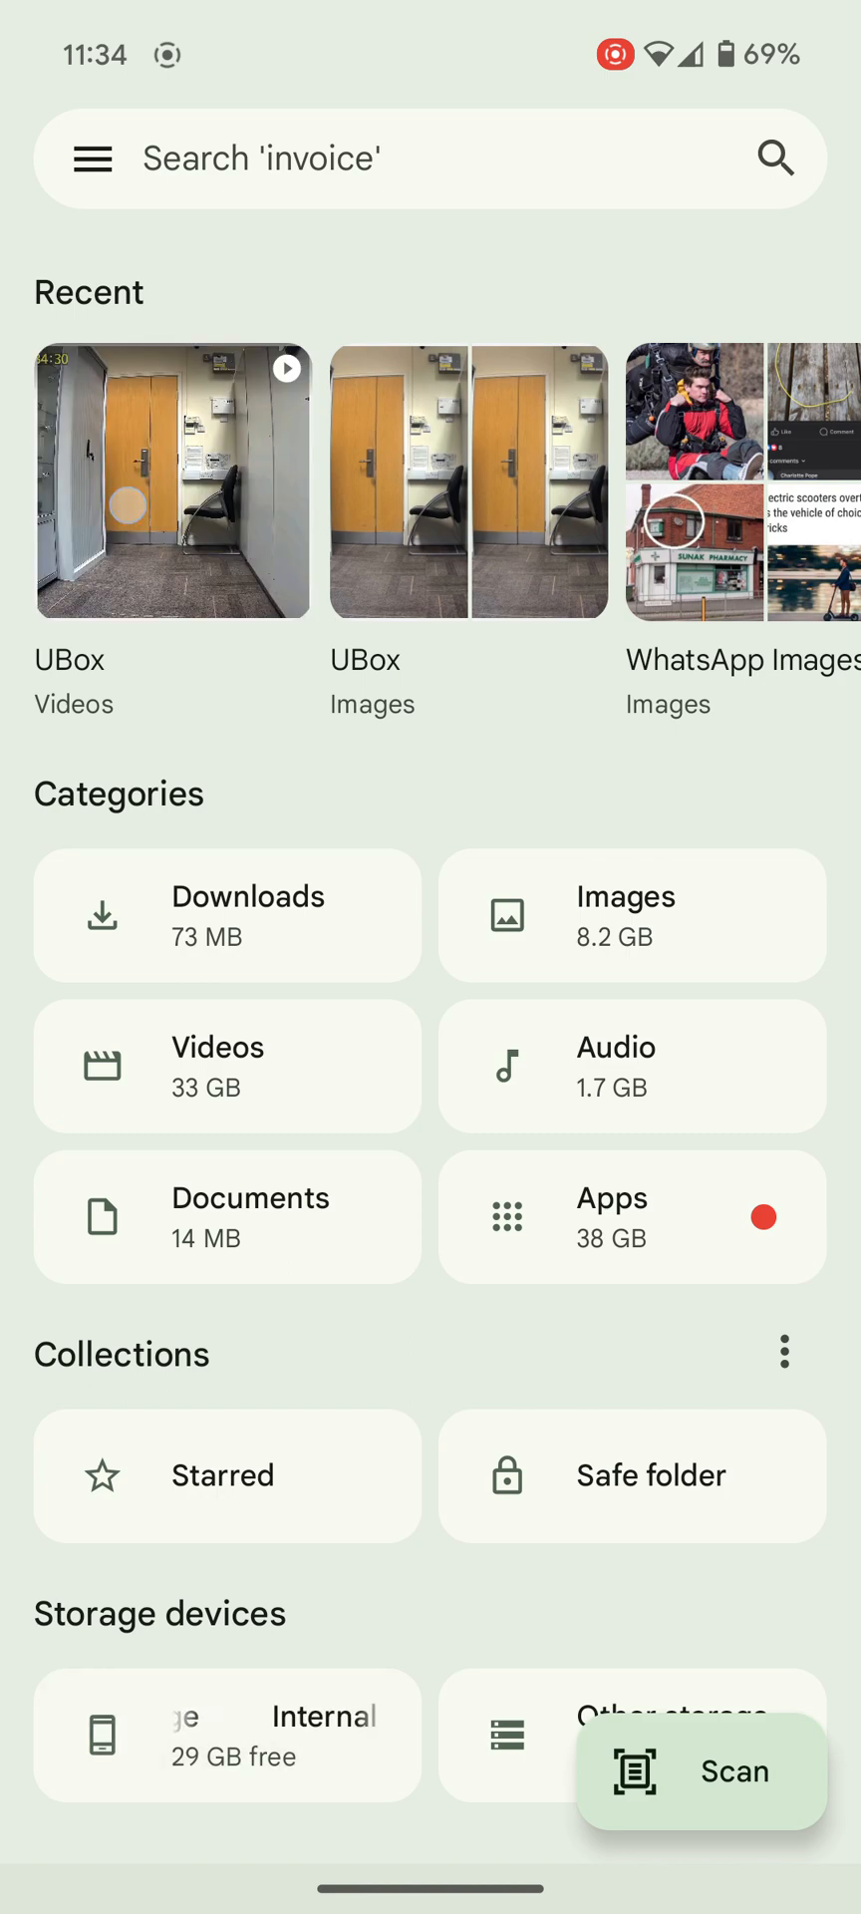
left_click(172, 482)
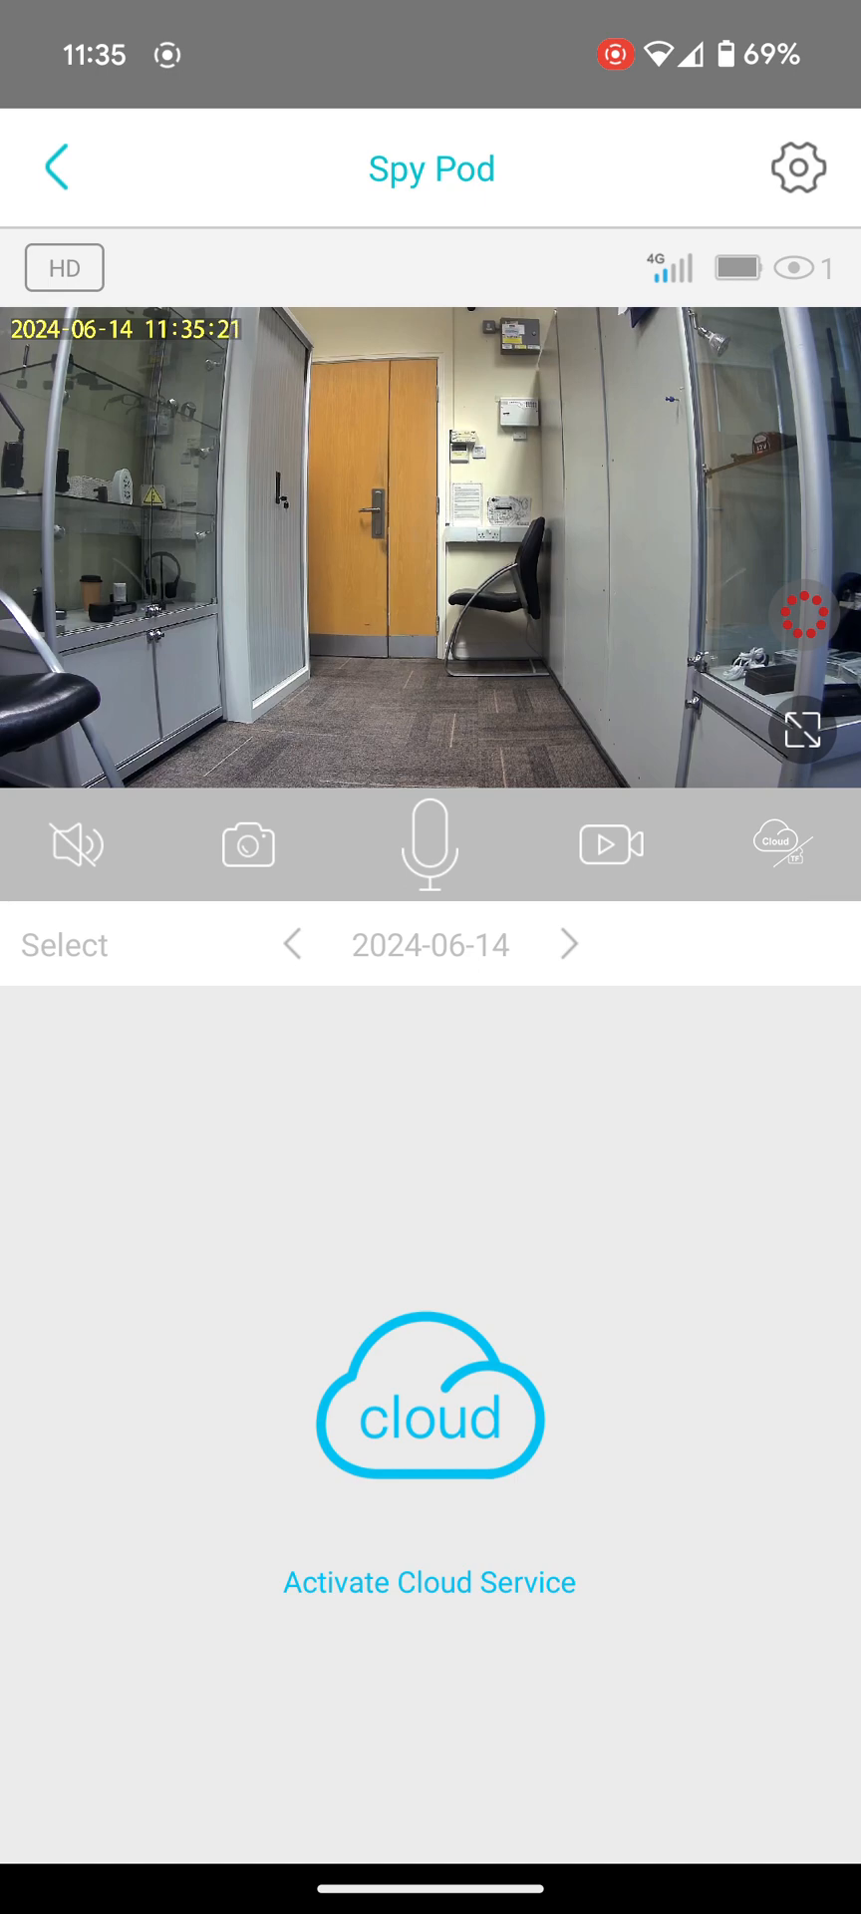
left_click(798, 168)
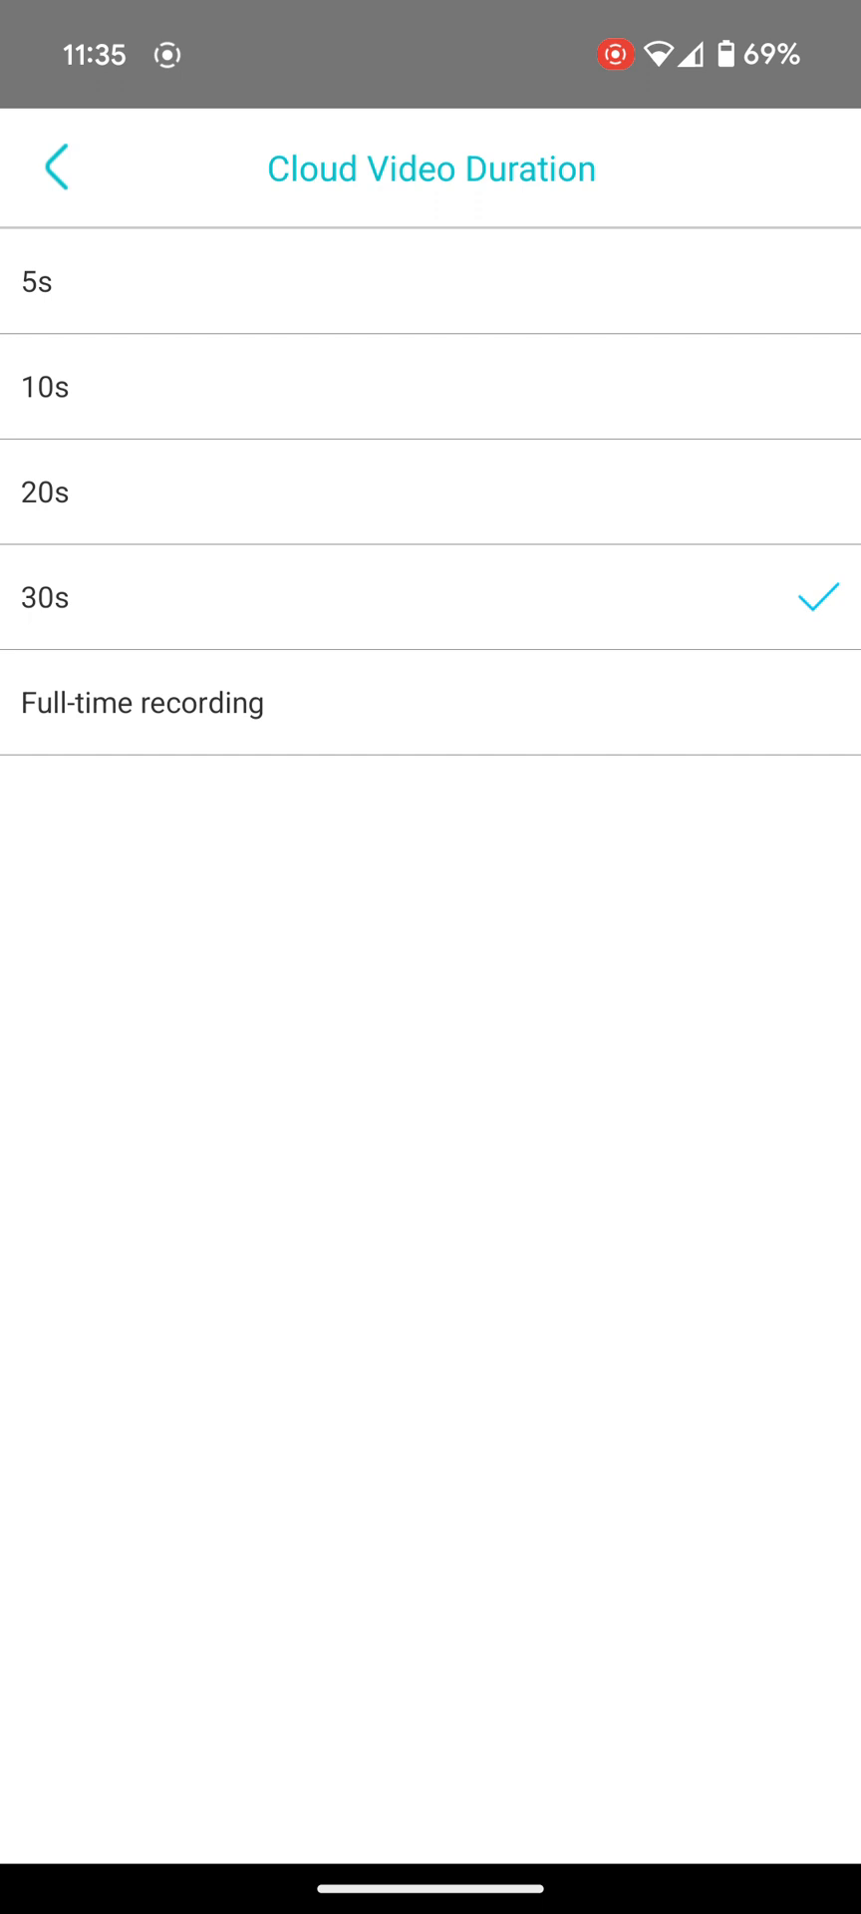
left_click(56, 167)
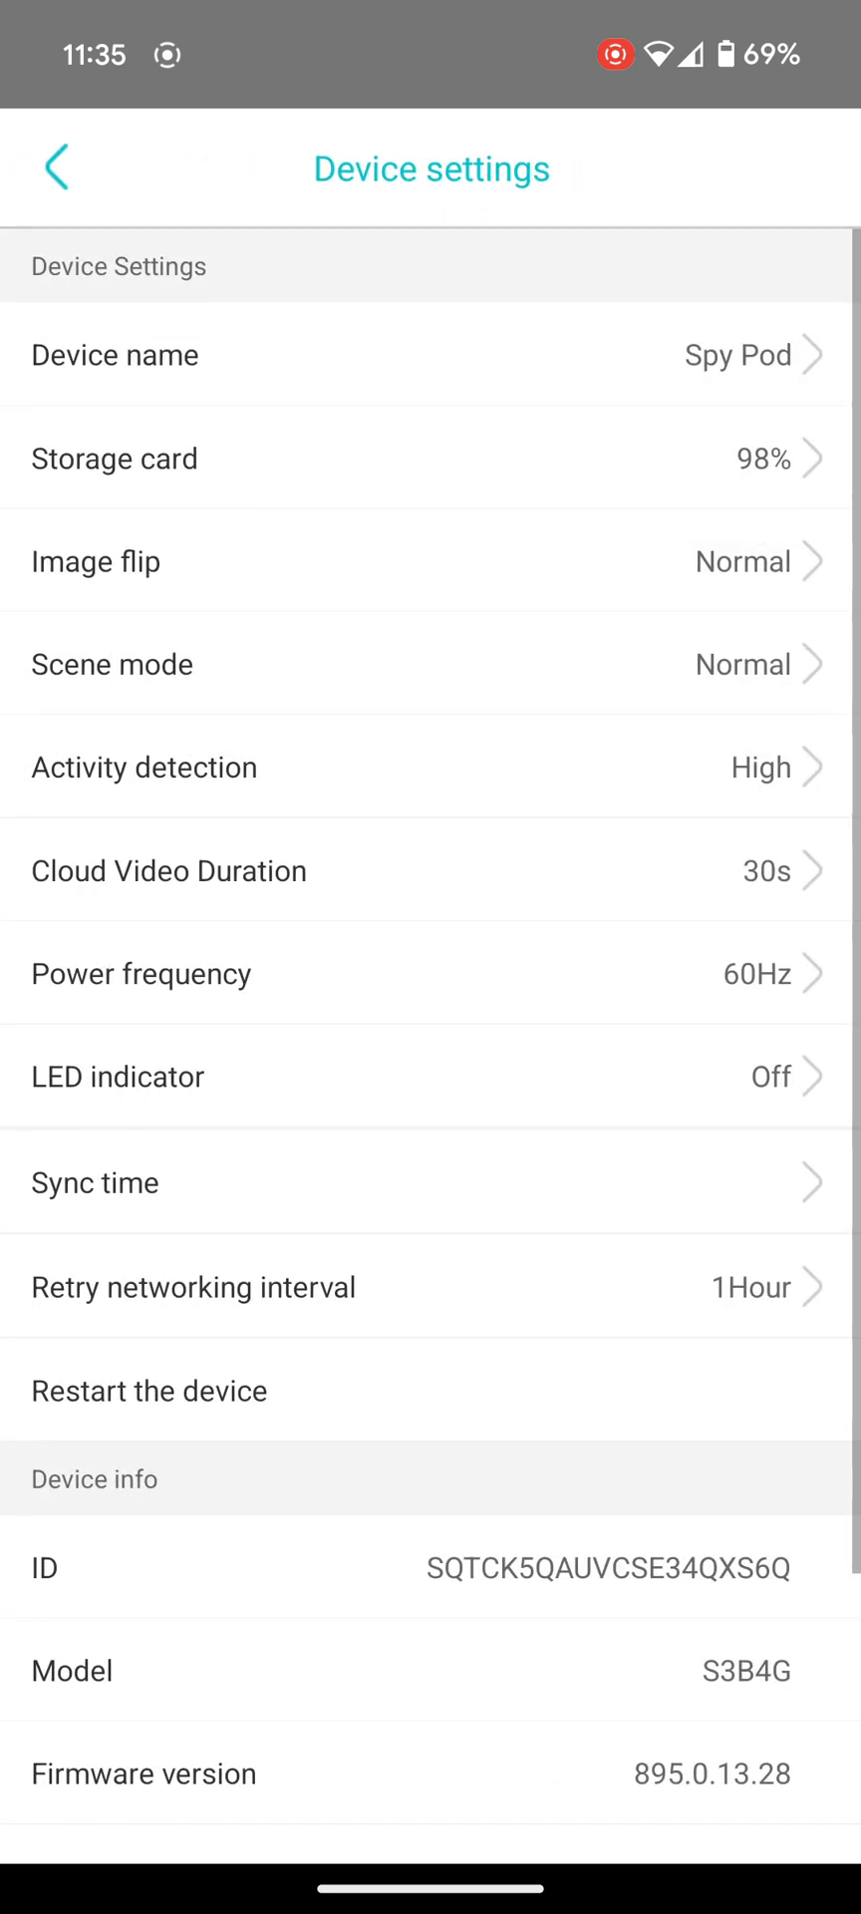
left_click(55, 168)
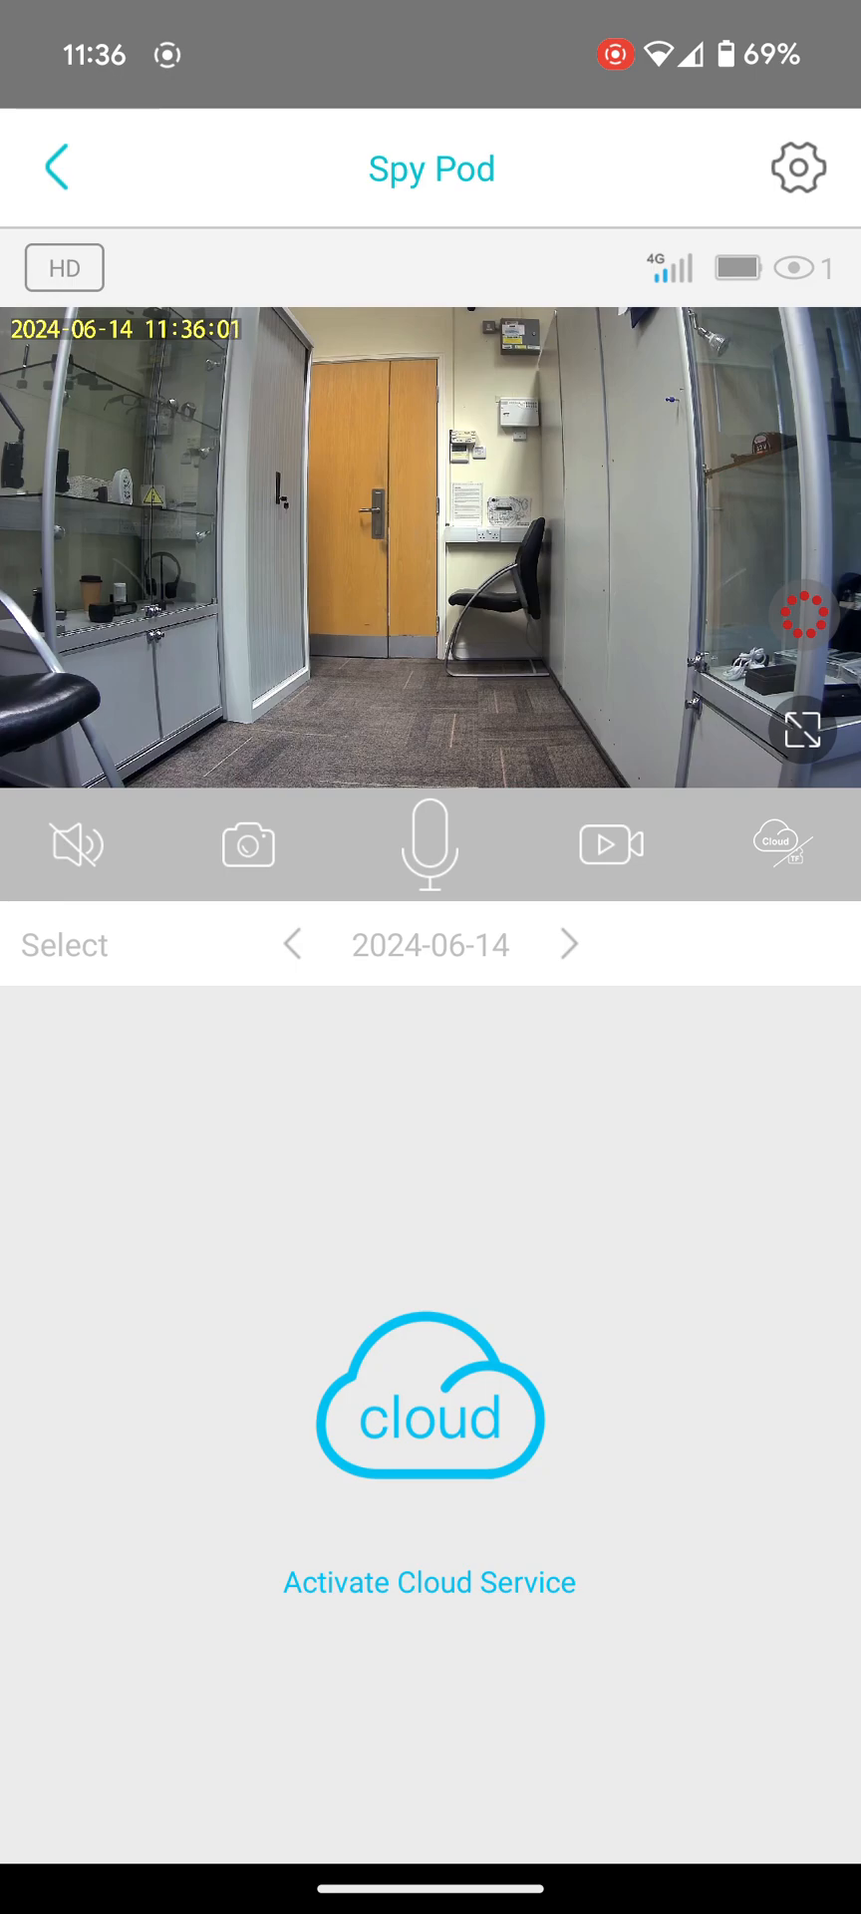
- Review the cloud Free trial plans, then list Spy Pod's SD-card recordings
left_click(430, 1581)
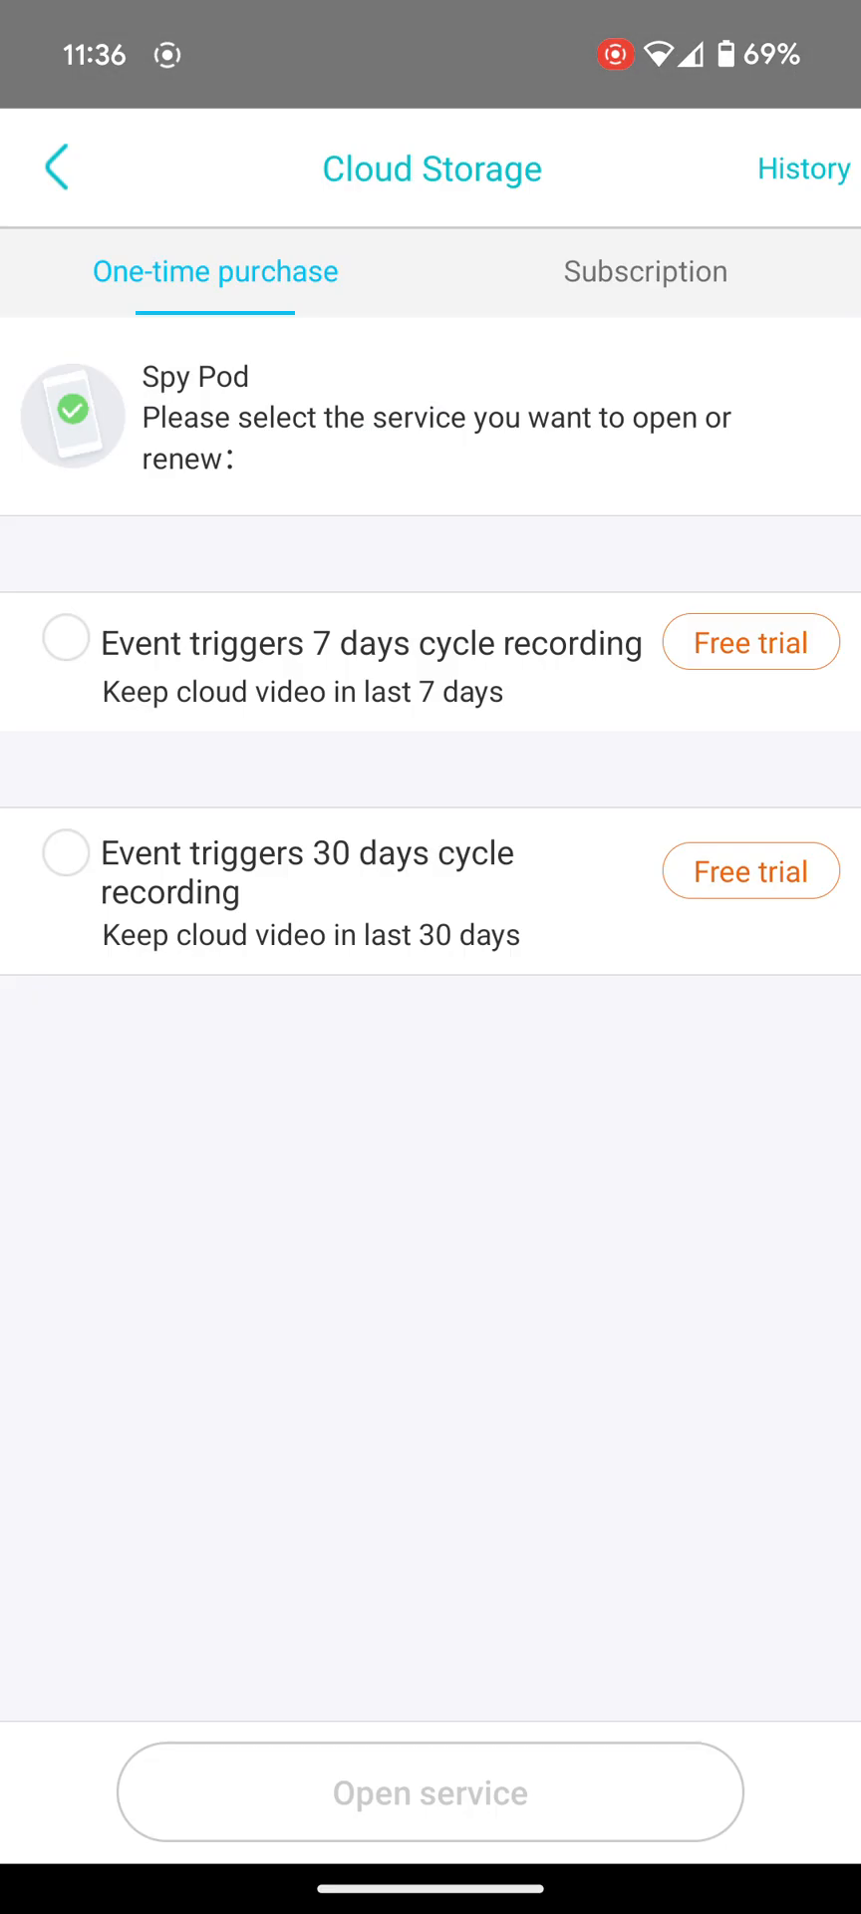
left_click(54, 167)
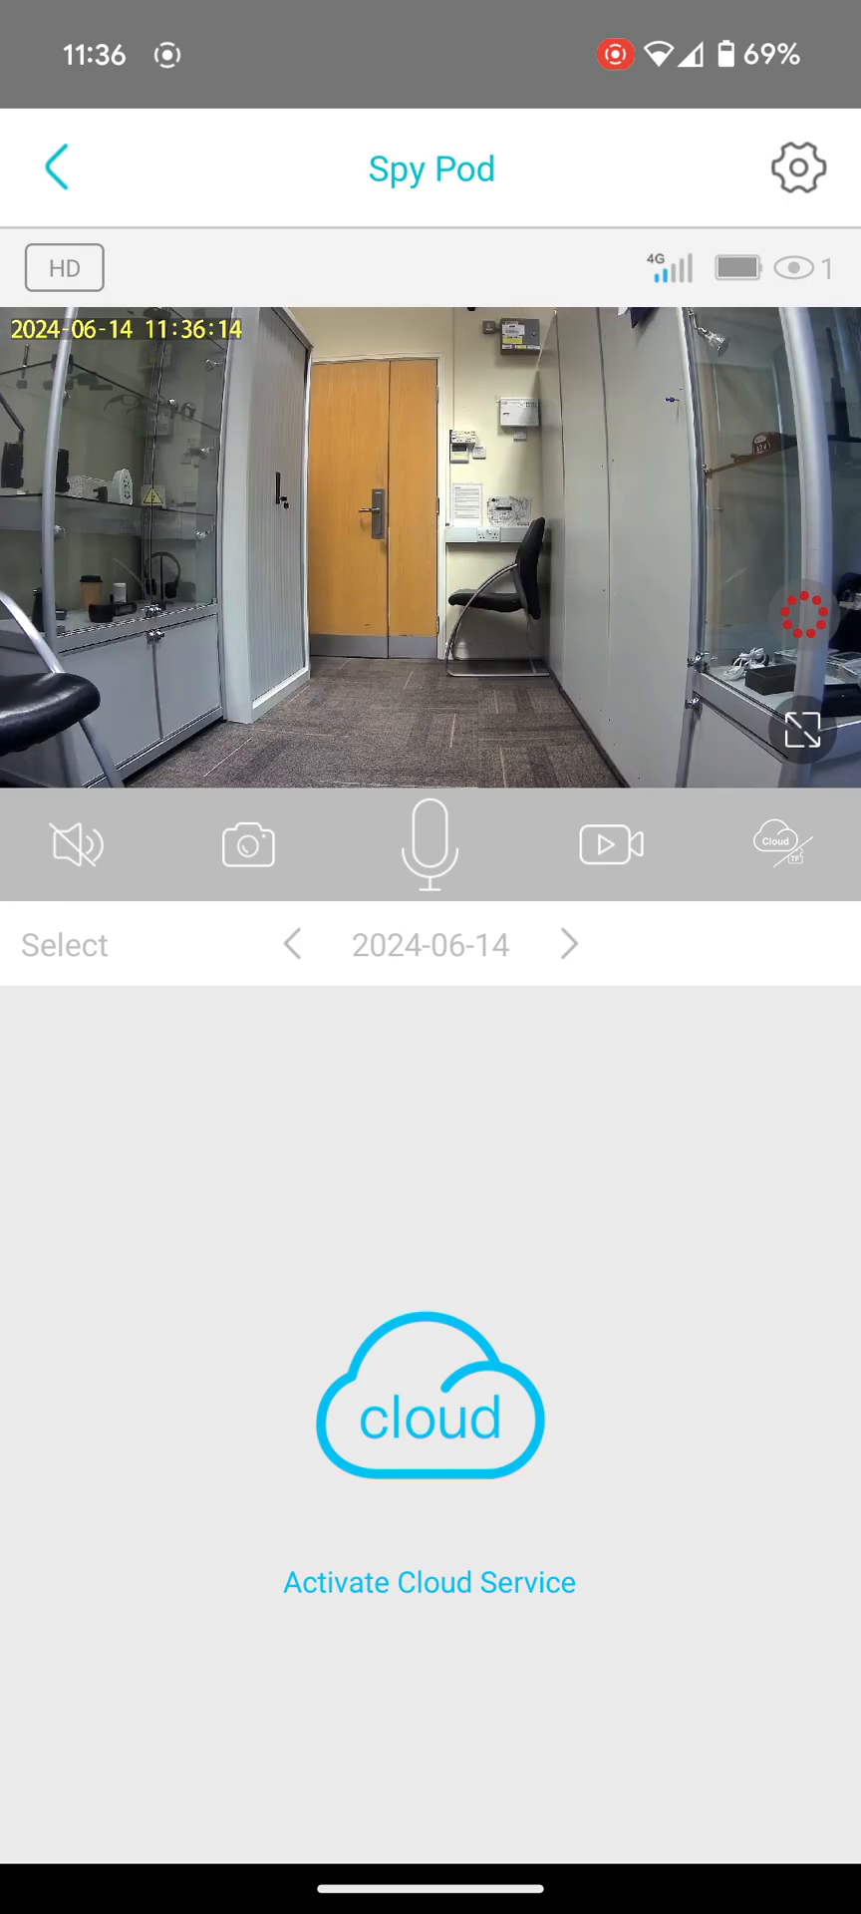
left_click(777, 844)
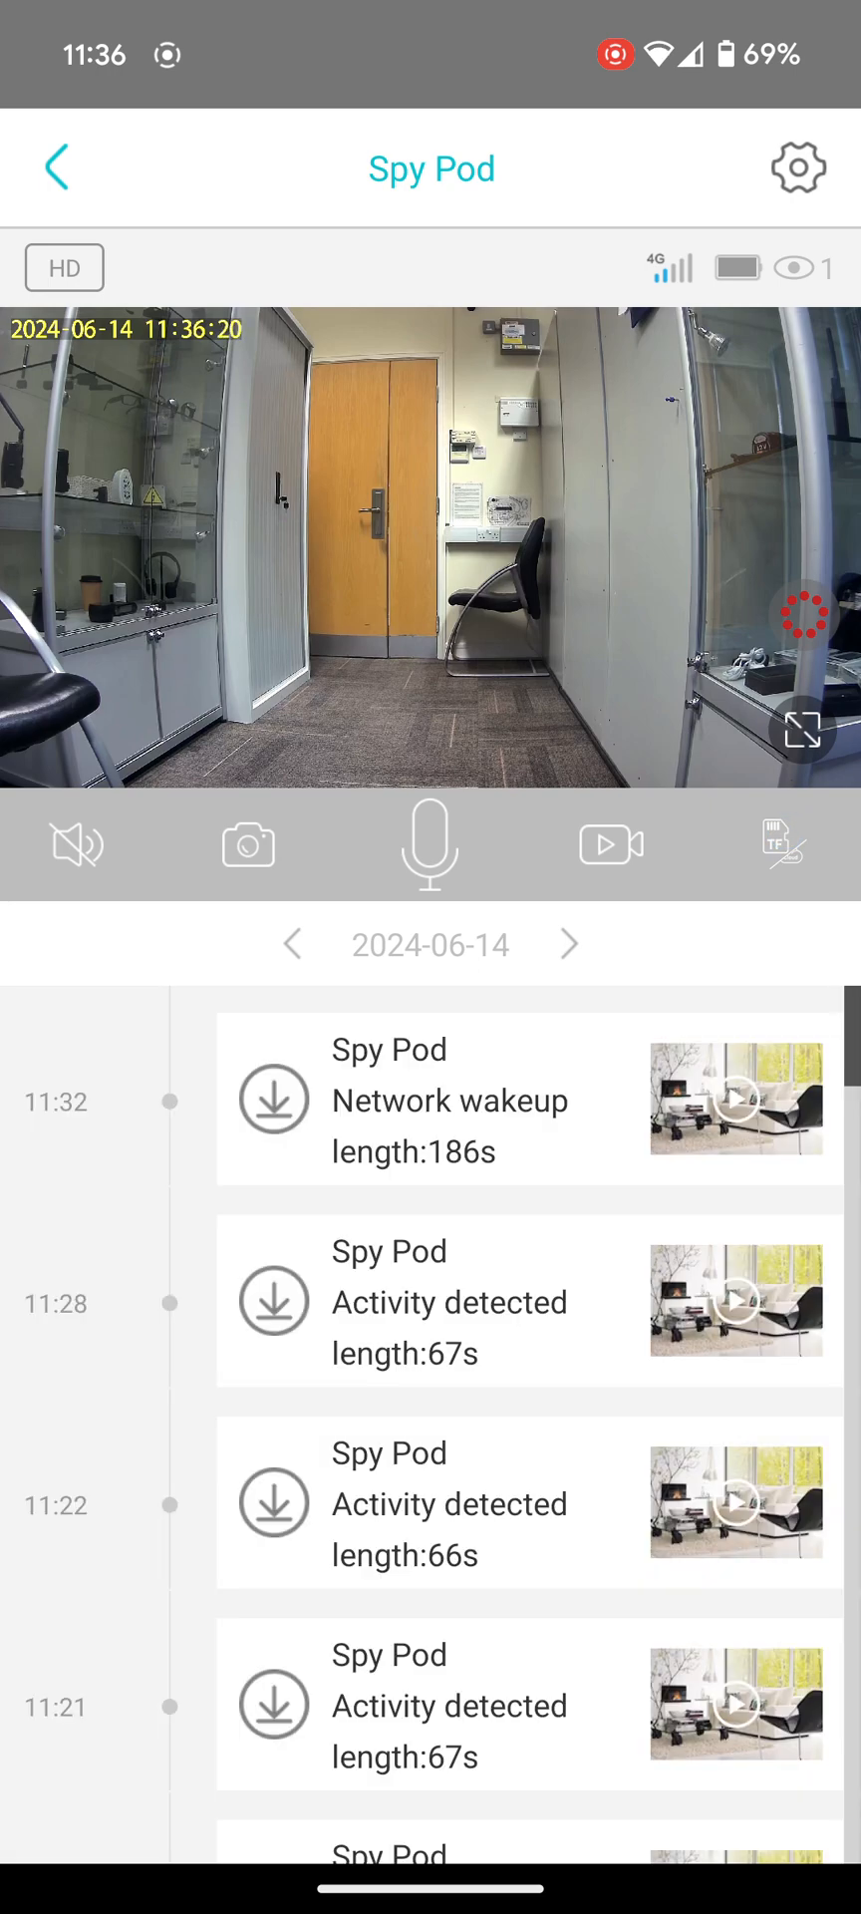
- Play Spy Pod's 11:20 Network wakeup and 11:21 Activity detected SD-card clips
scroll("down", 3)
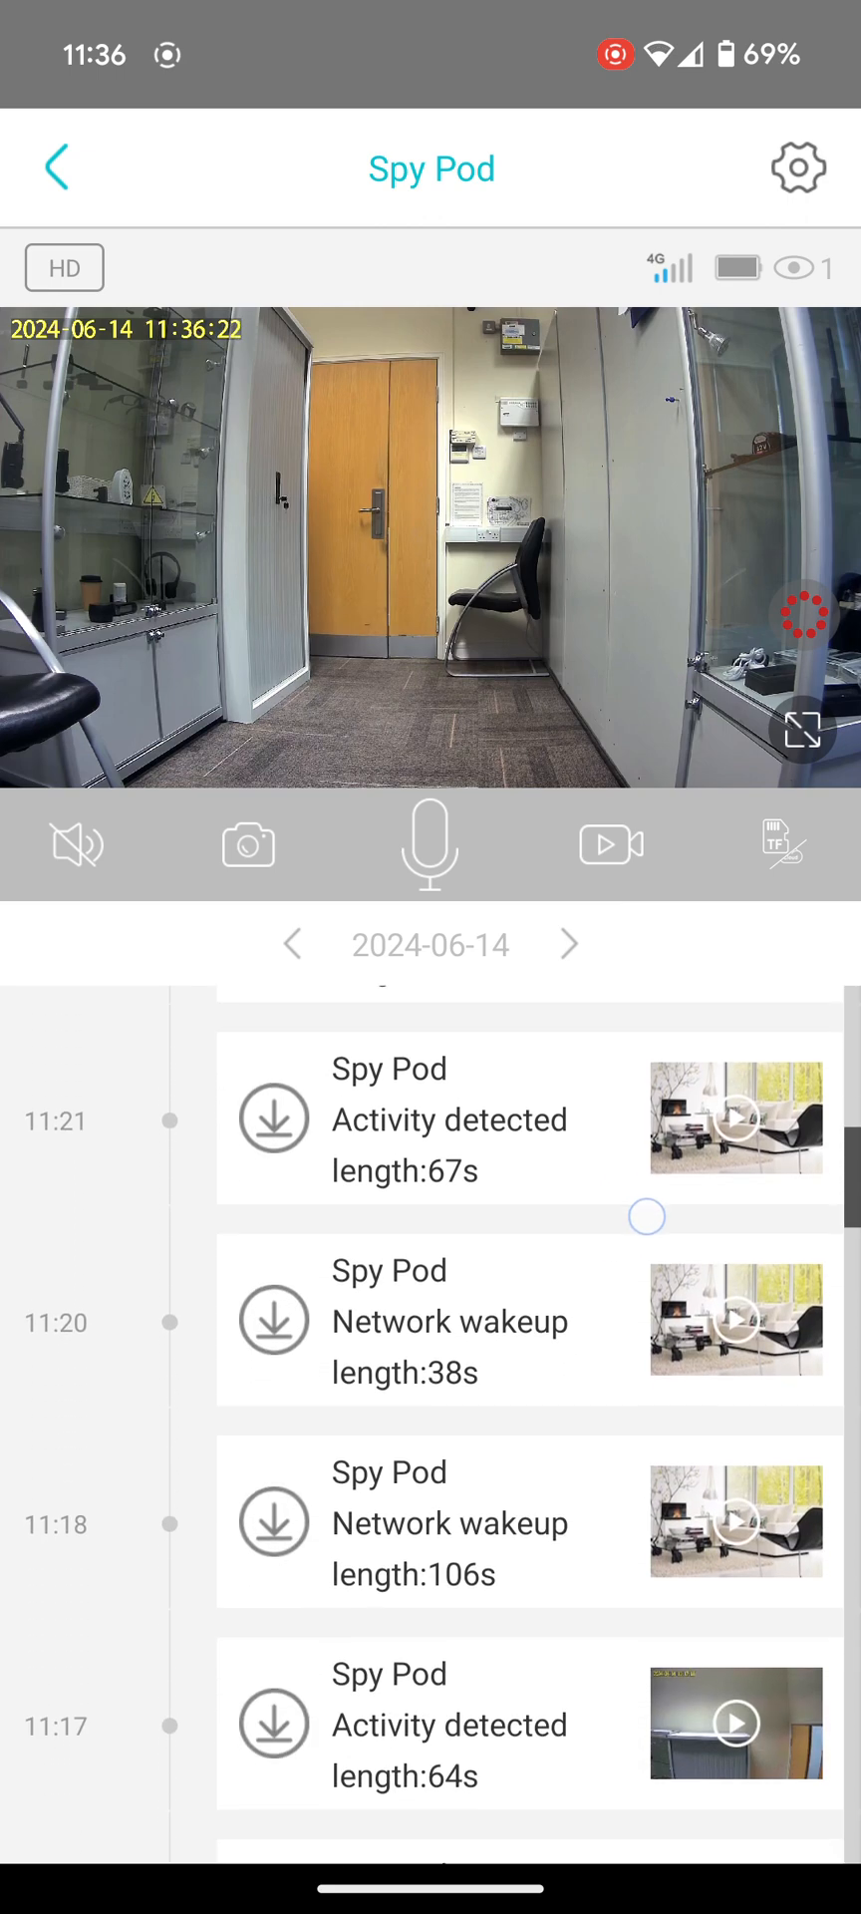
scroll("down", 3)
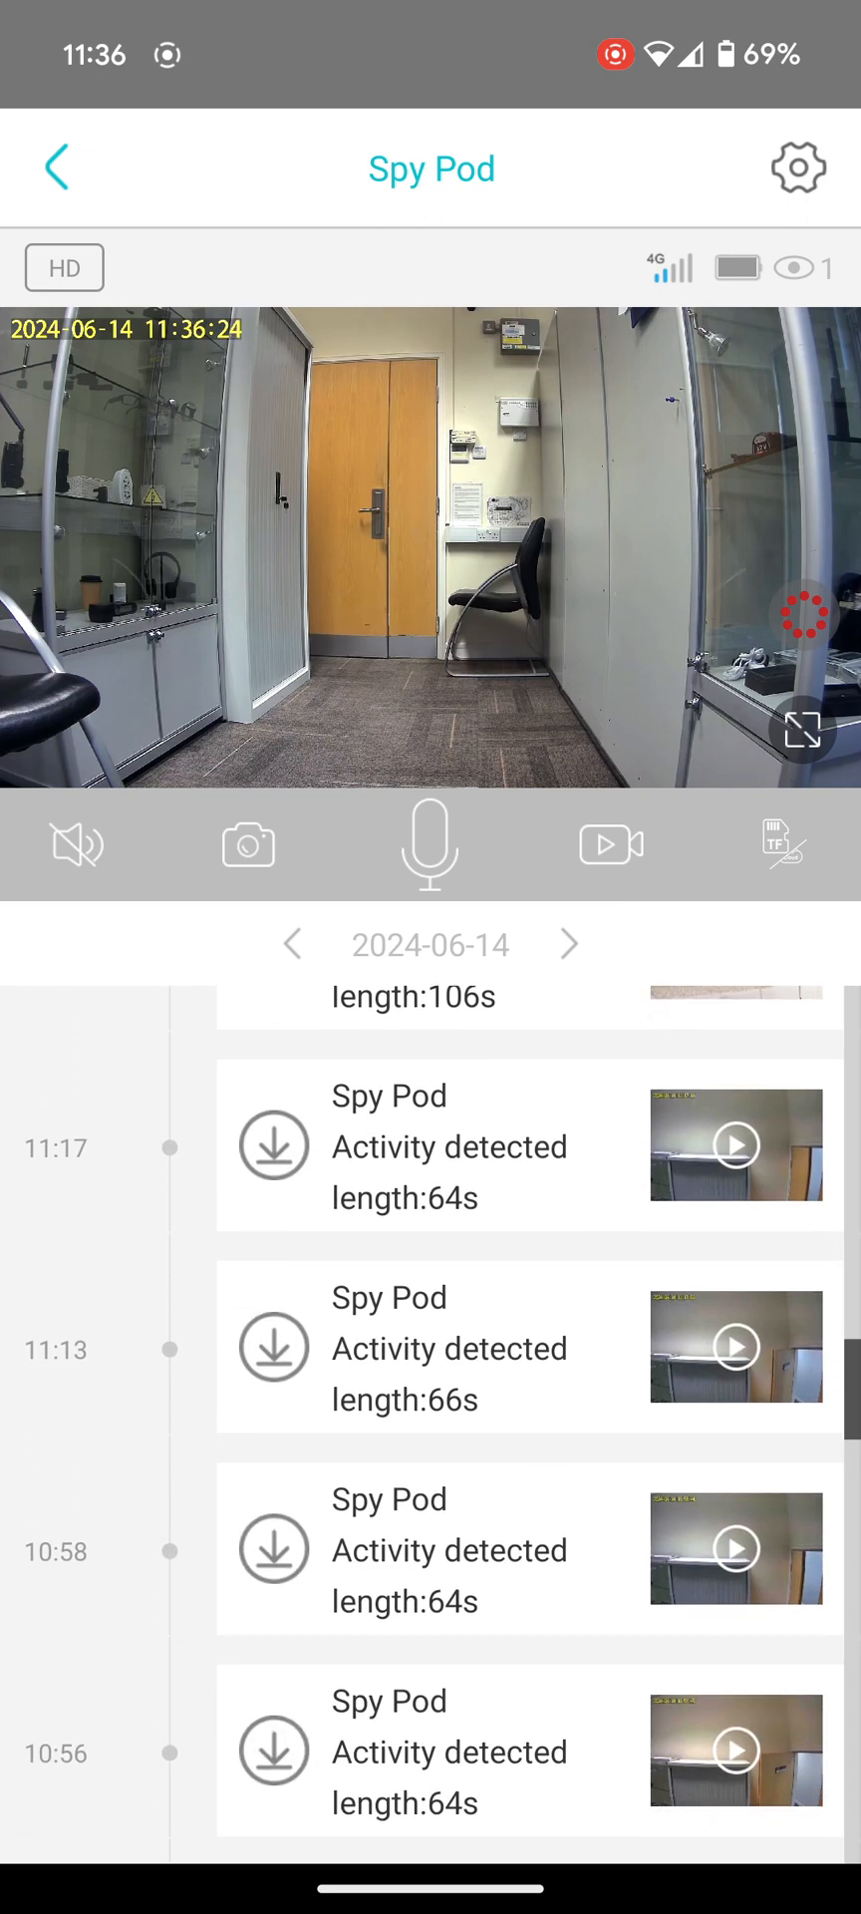
scroll("down", 3)
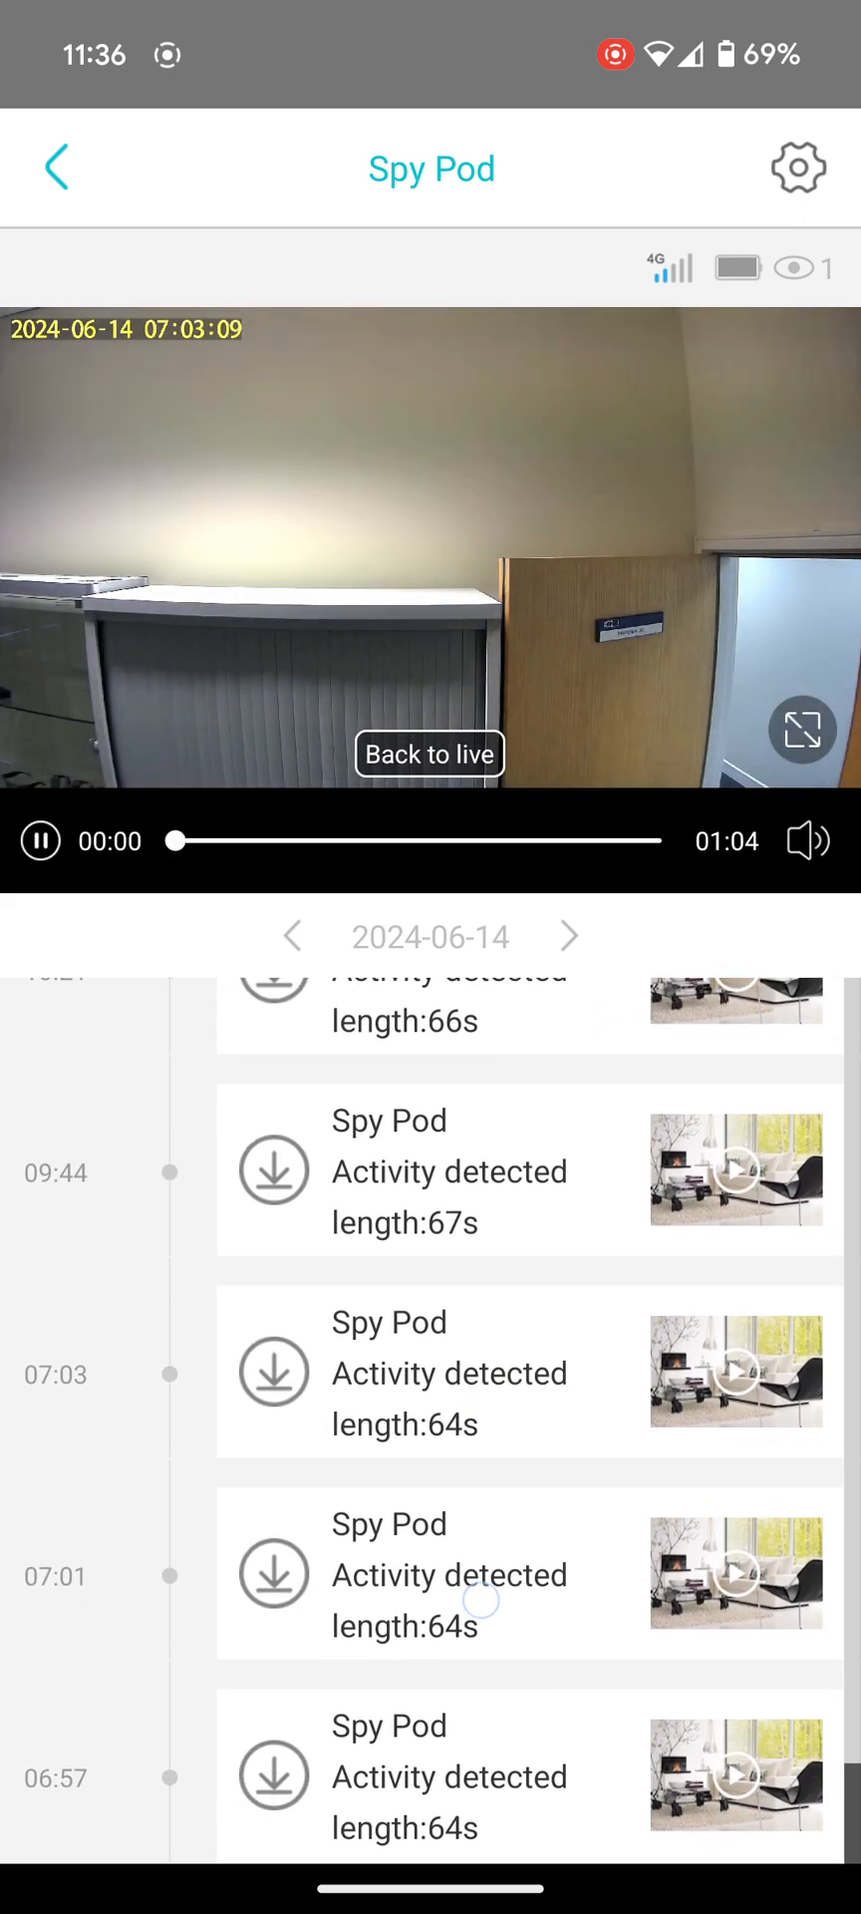
scroll("down", 3)
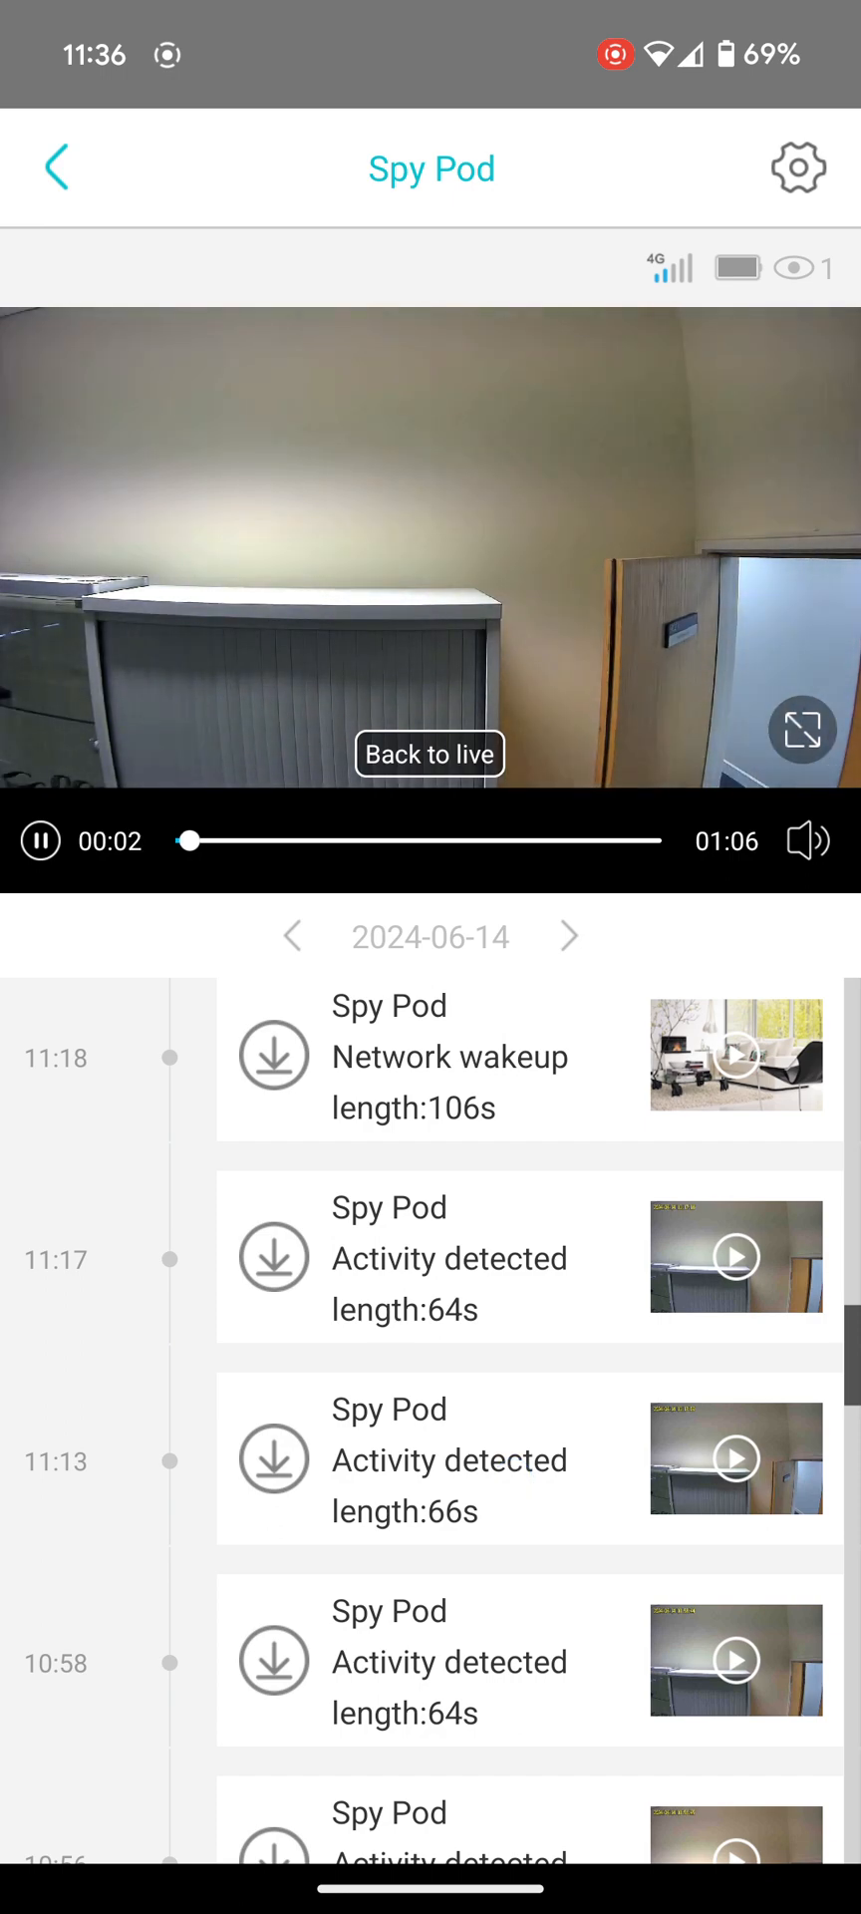
scroll("down", 3)
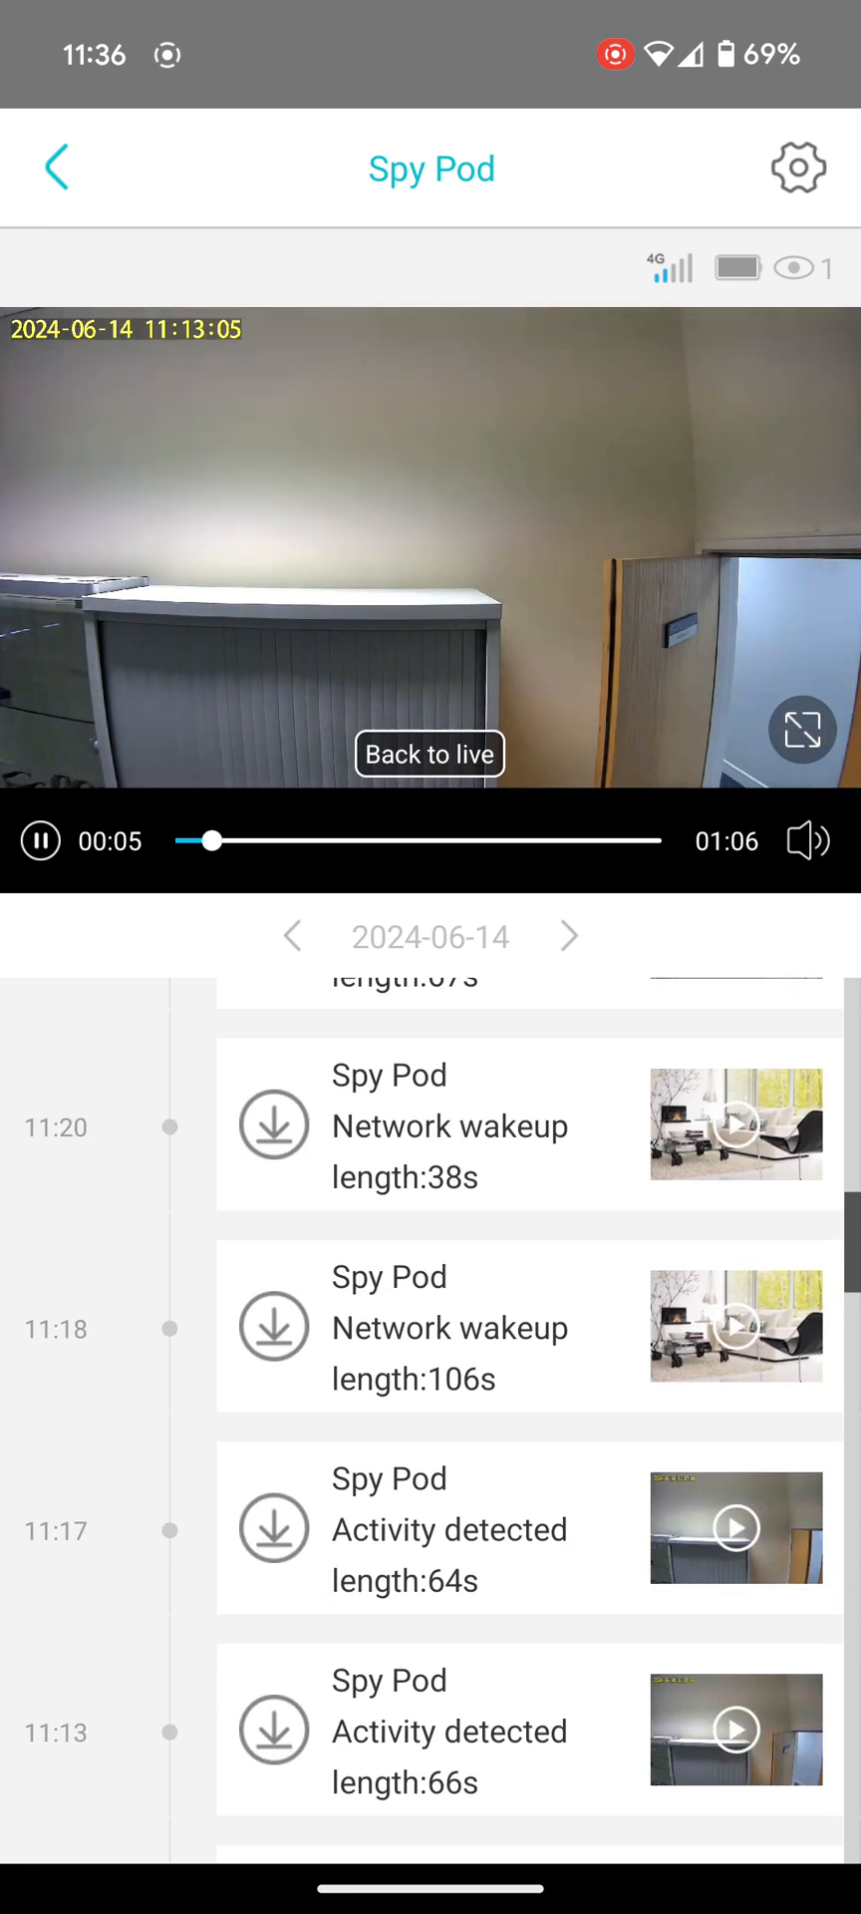
scroll("up", 3)
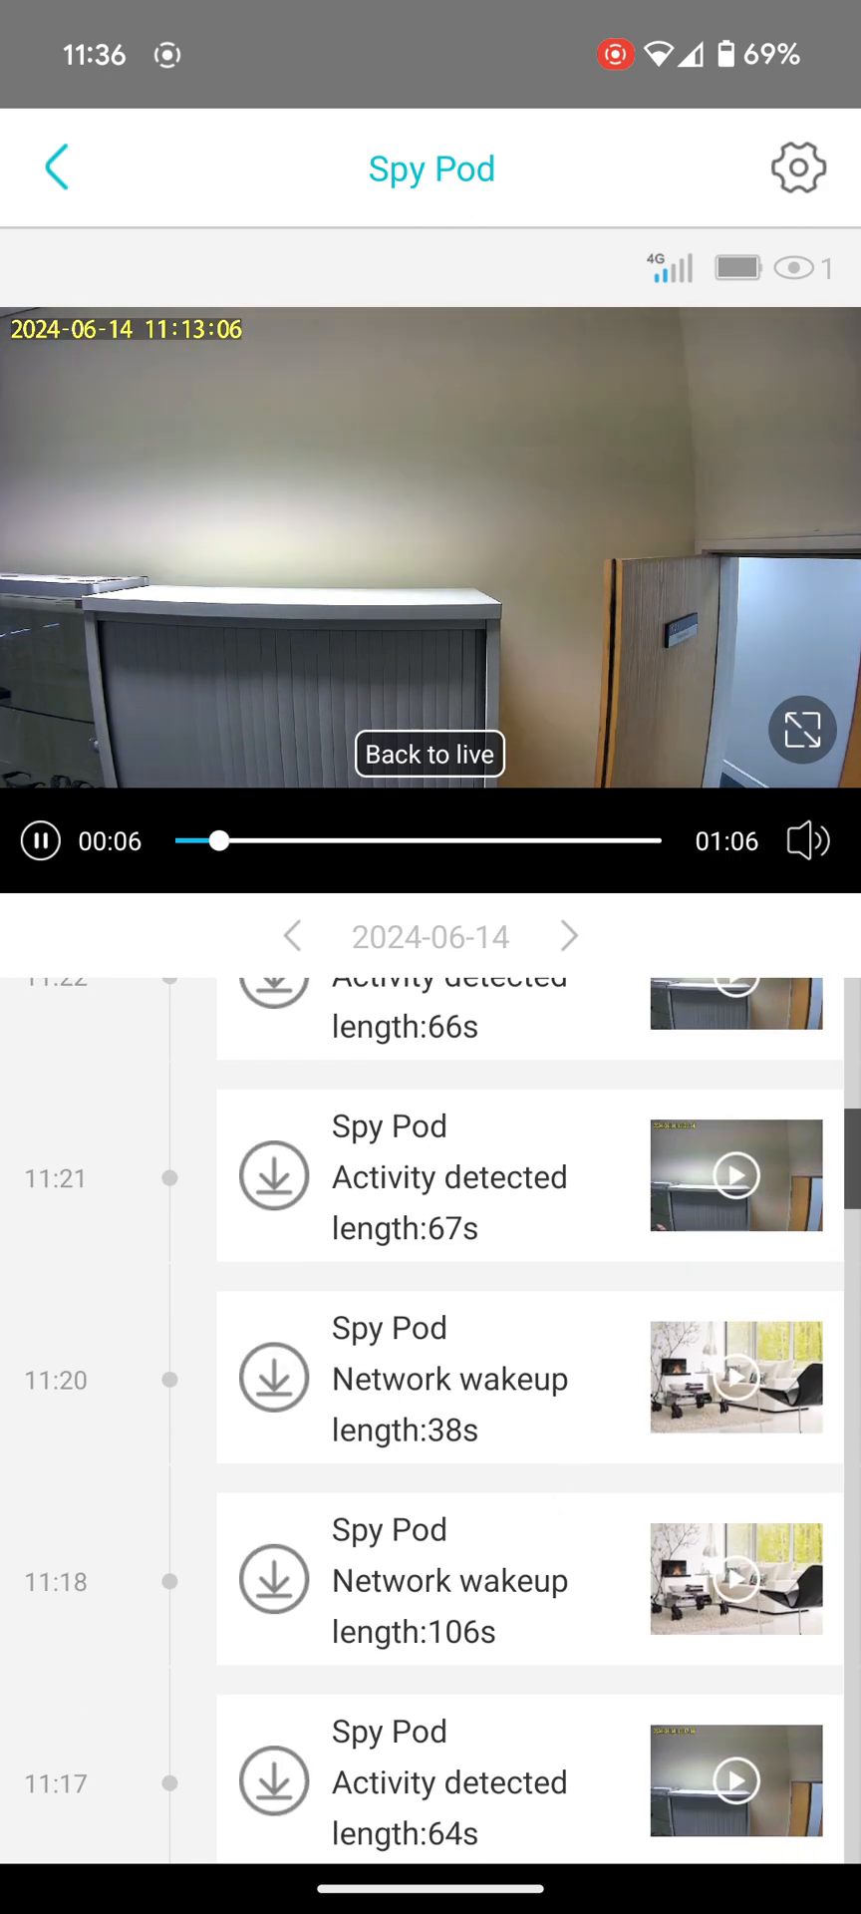
left_click(736, 1377)
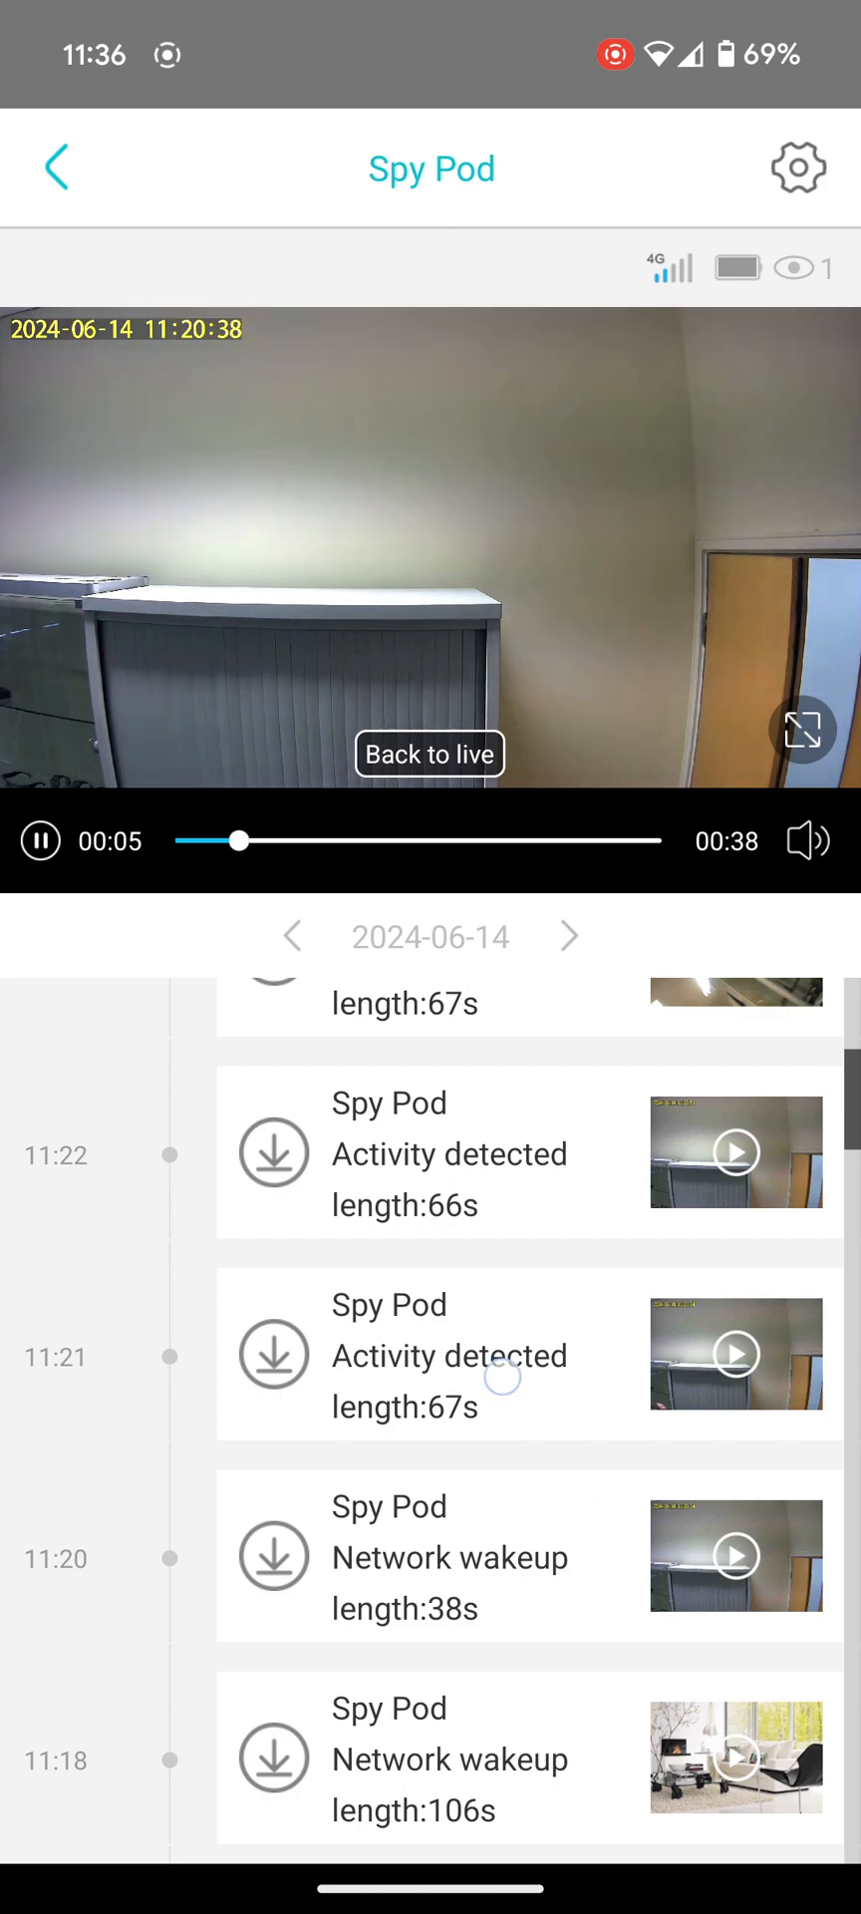
left_click(736, 1353)
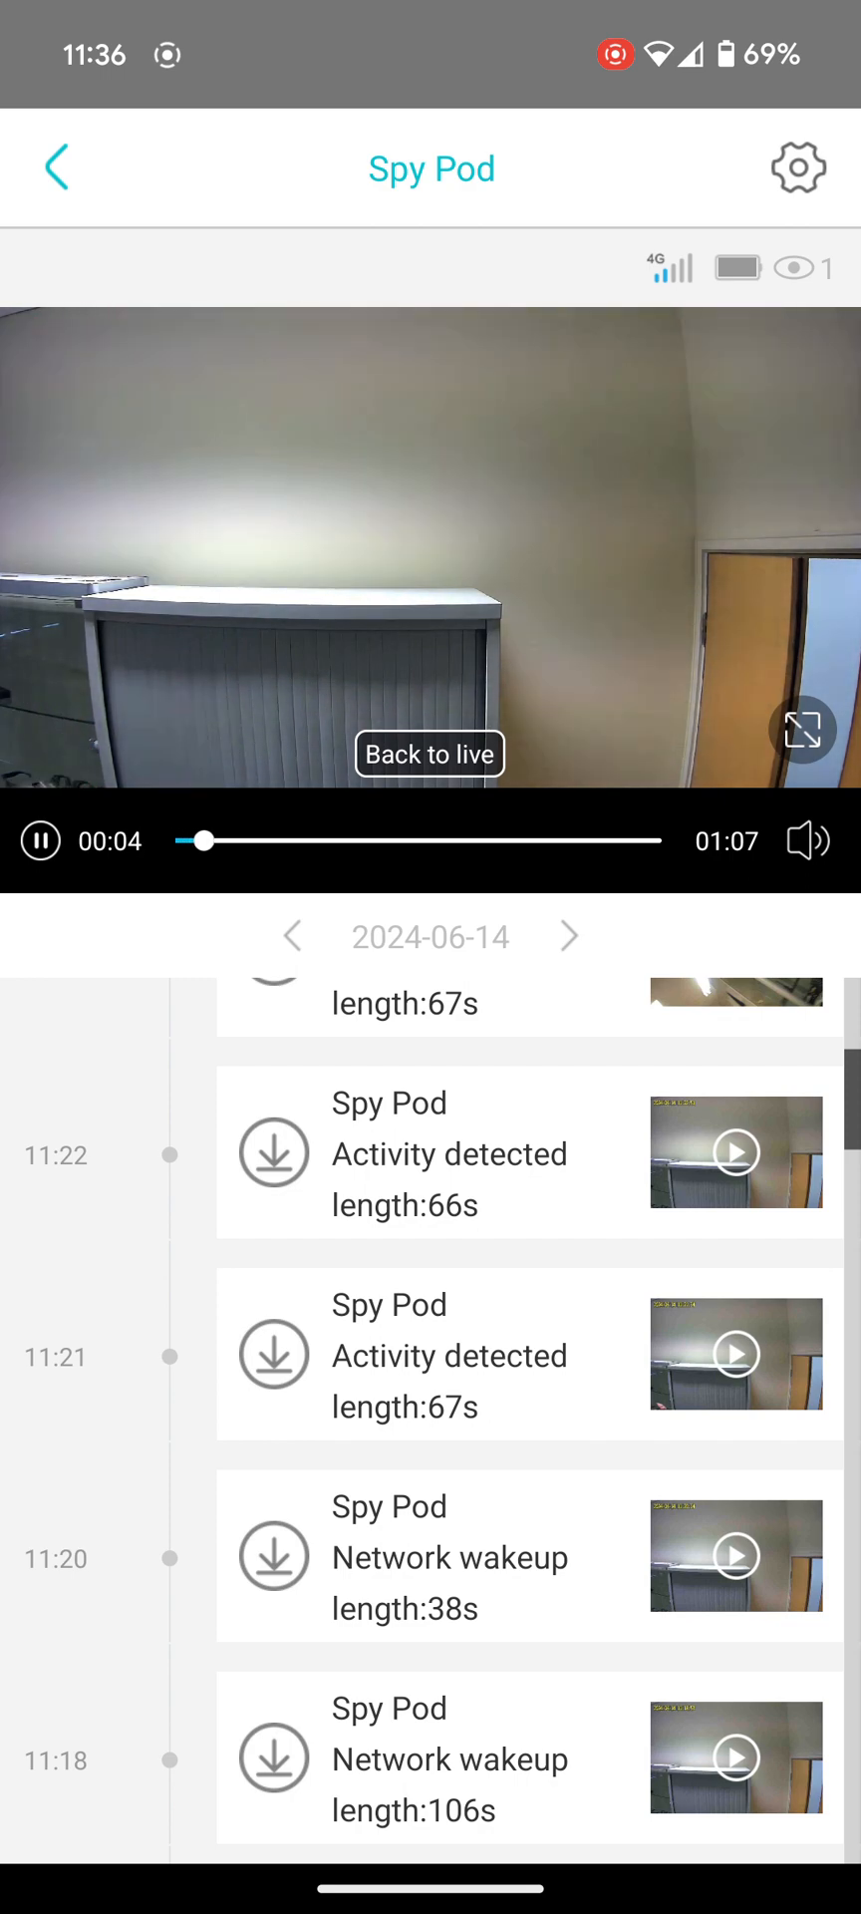
left_click(56, 167)
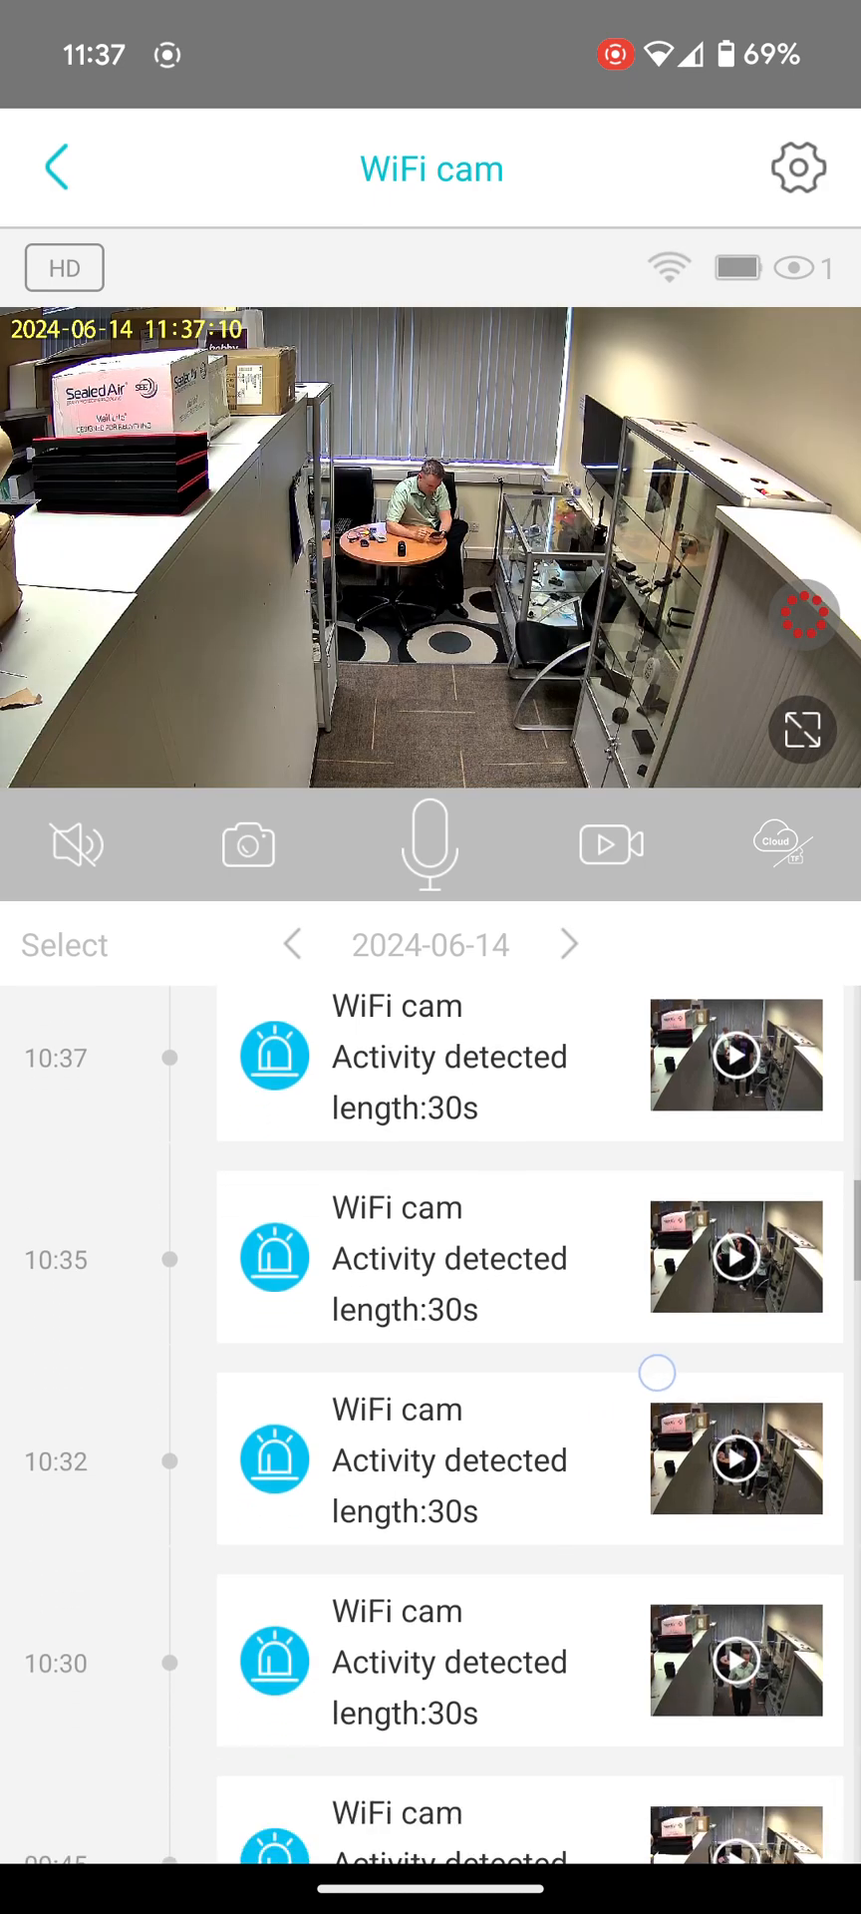
- Scroll WiFi cam's cloud clips, then switch to its SD-card recordings
scroll("up", 3)
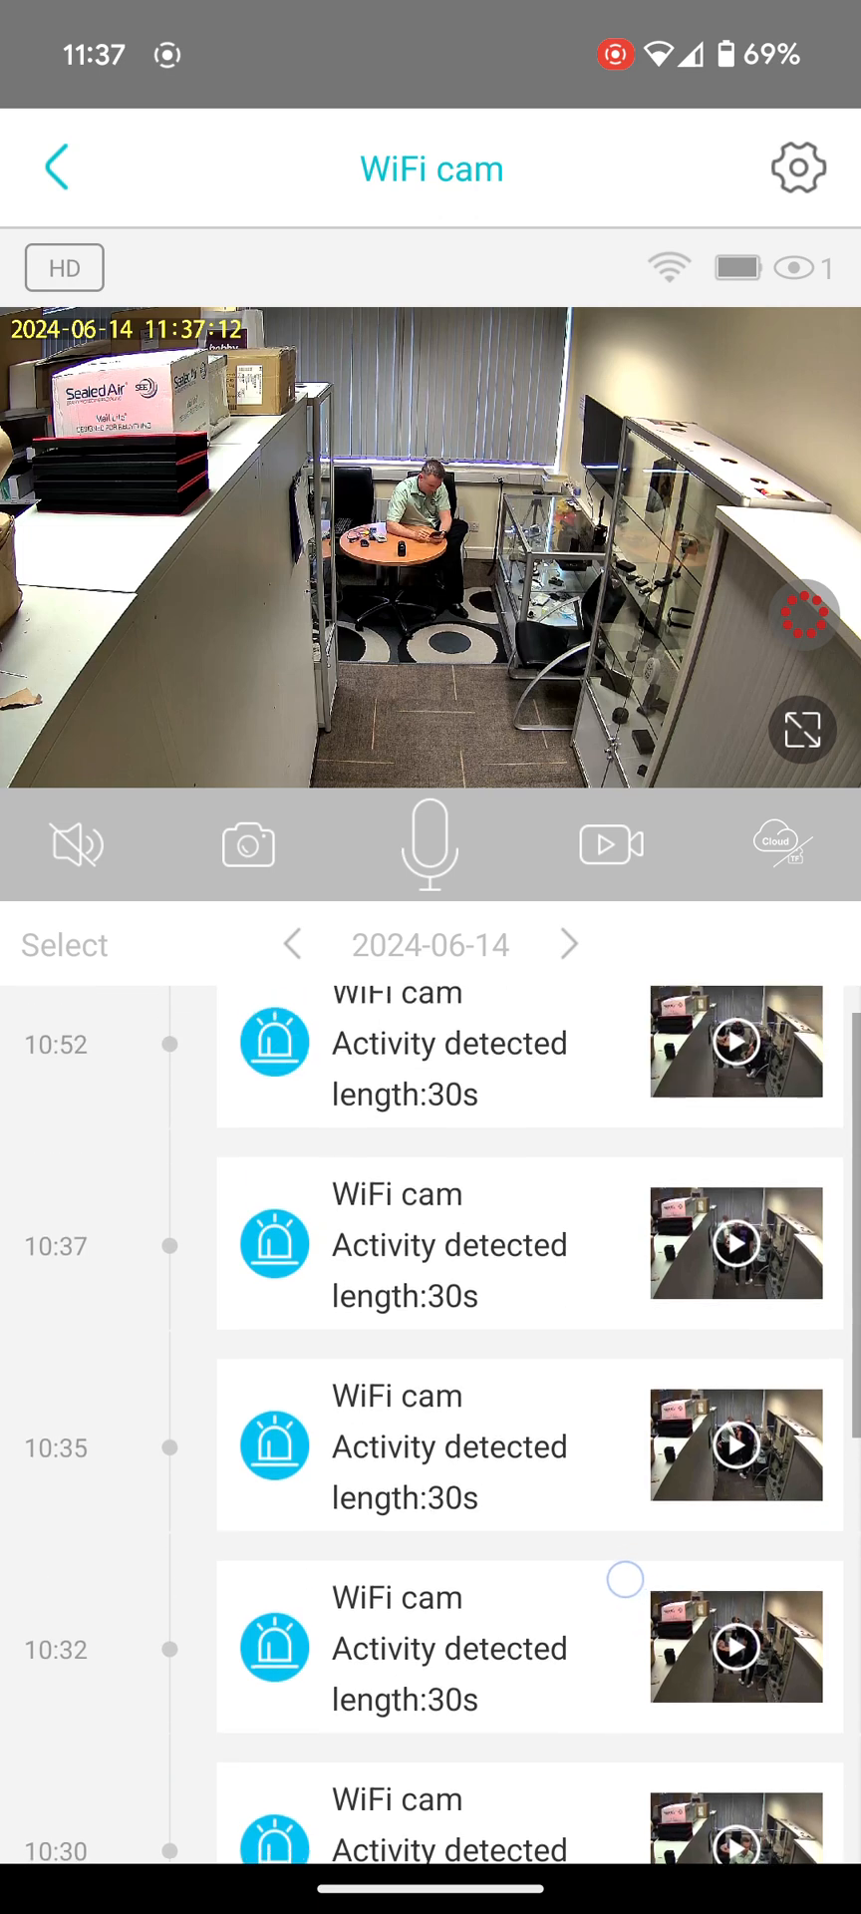
scroll("up", 3)
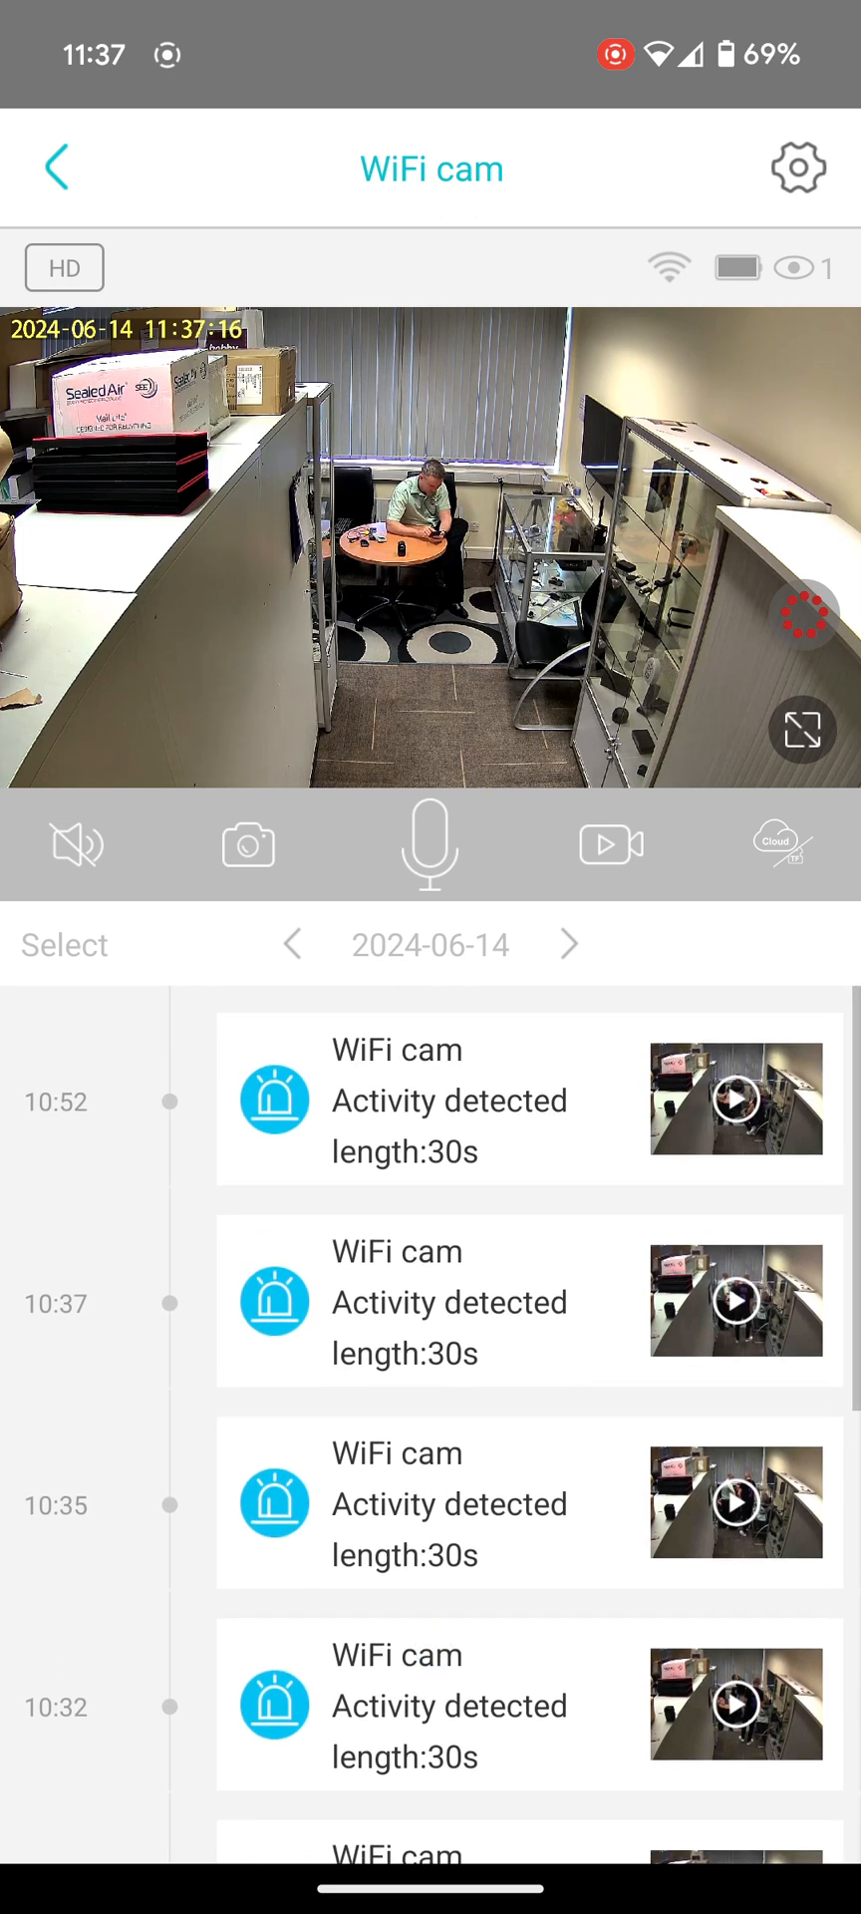
left_click(776, 843)
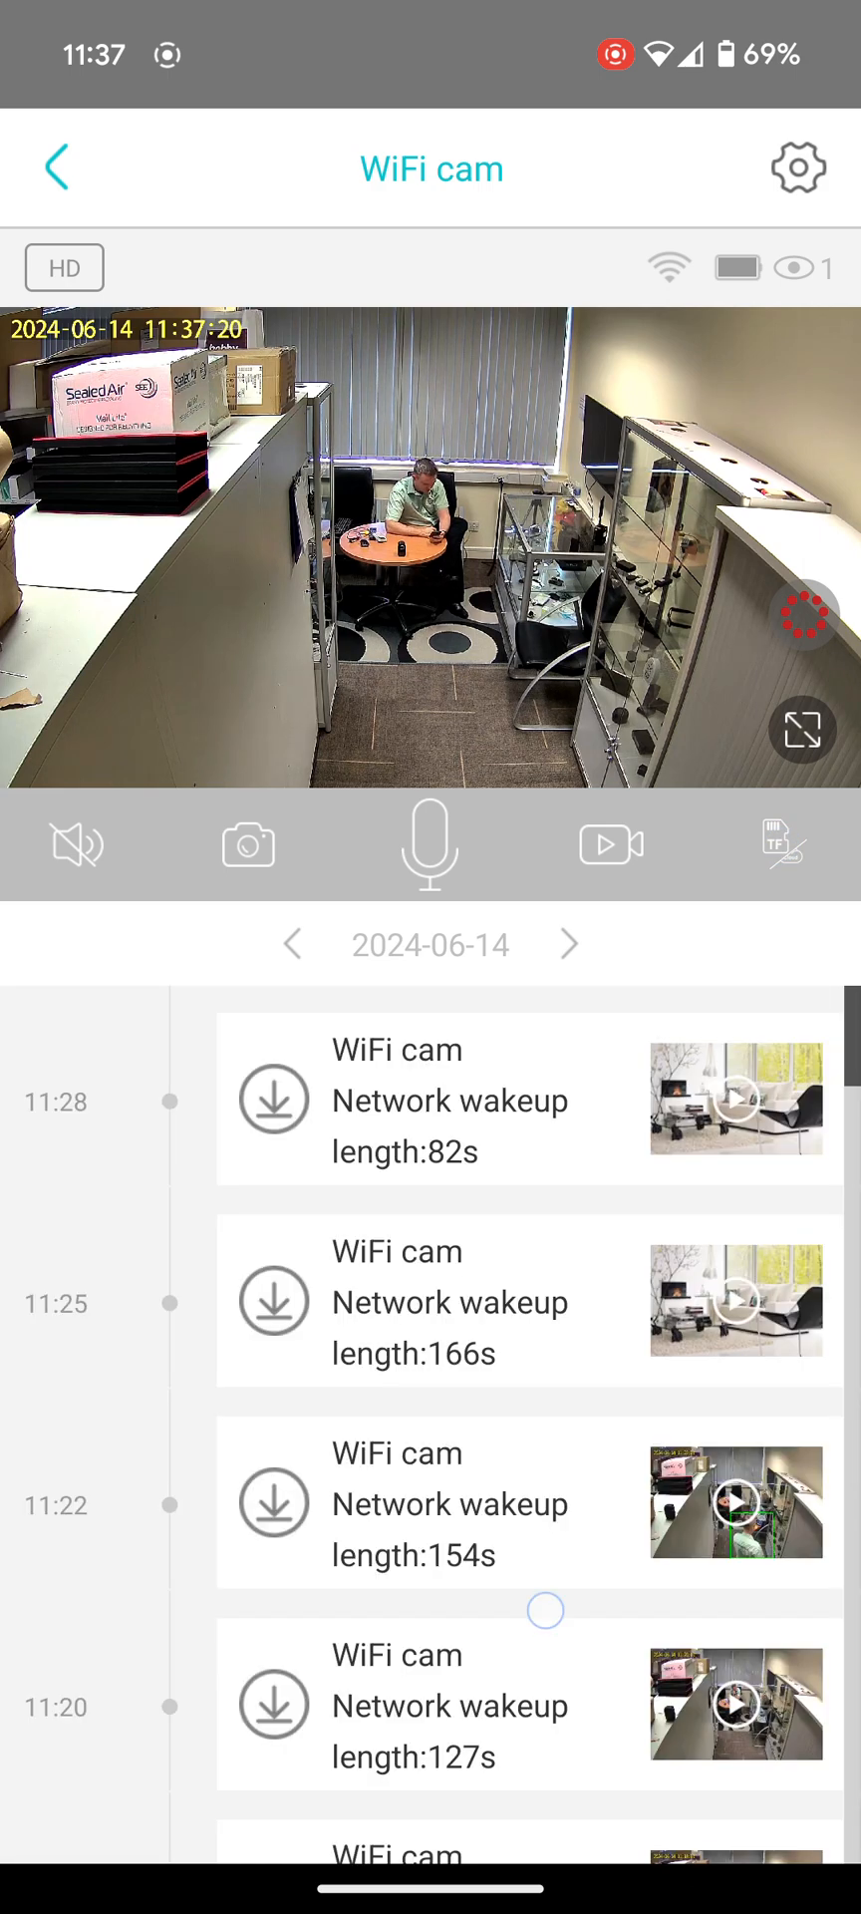
scroll("down", 3)
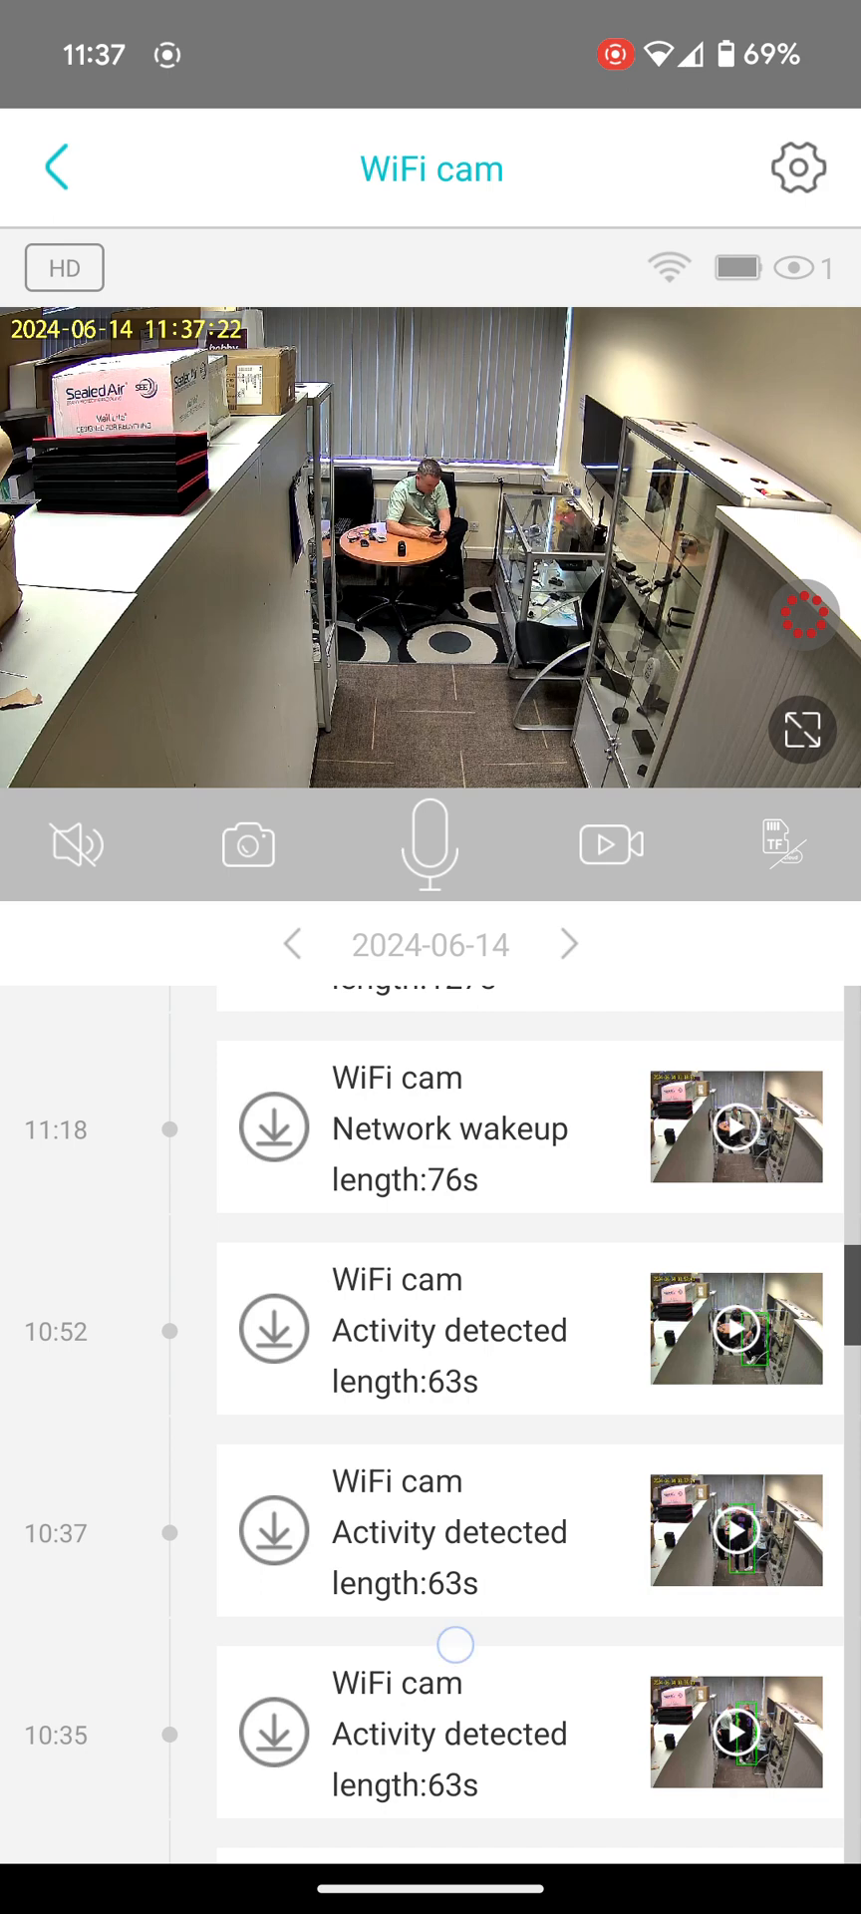
scroll("down", 3)
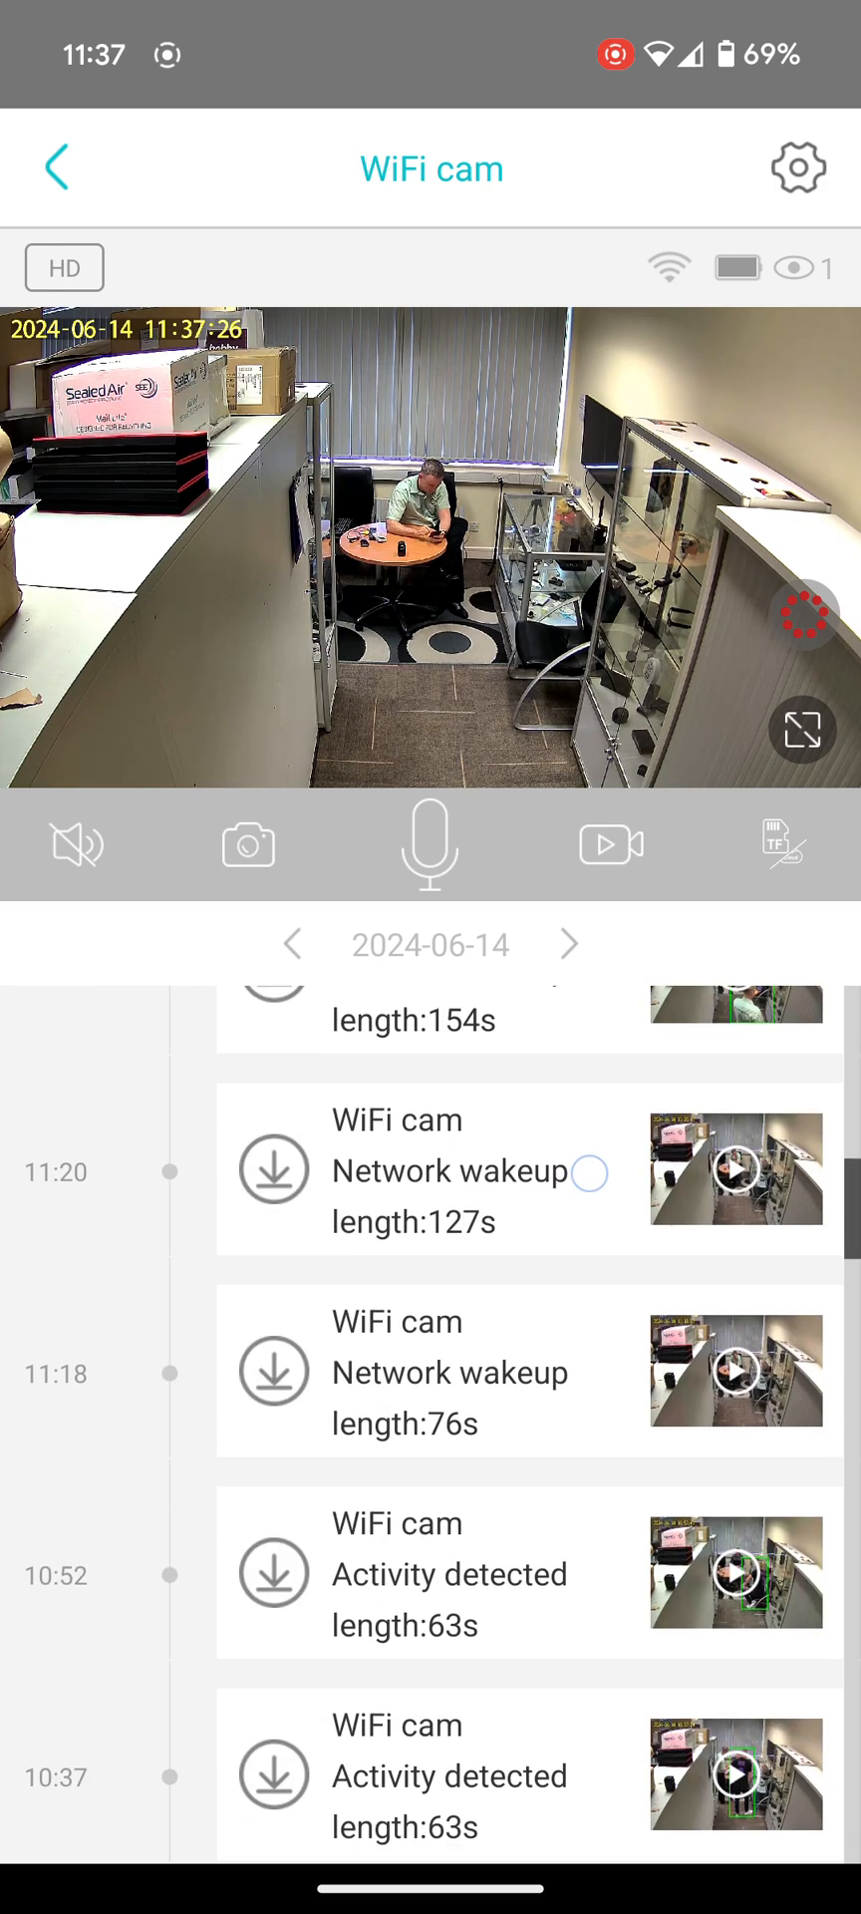
- Scroll through WiFi cam's SD-card network wakeup clips from 11:18 to 11:28
scroll("up", 3)
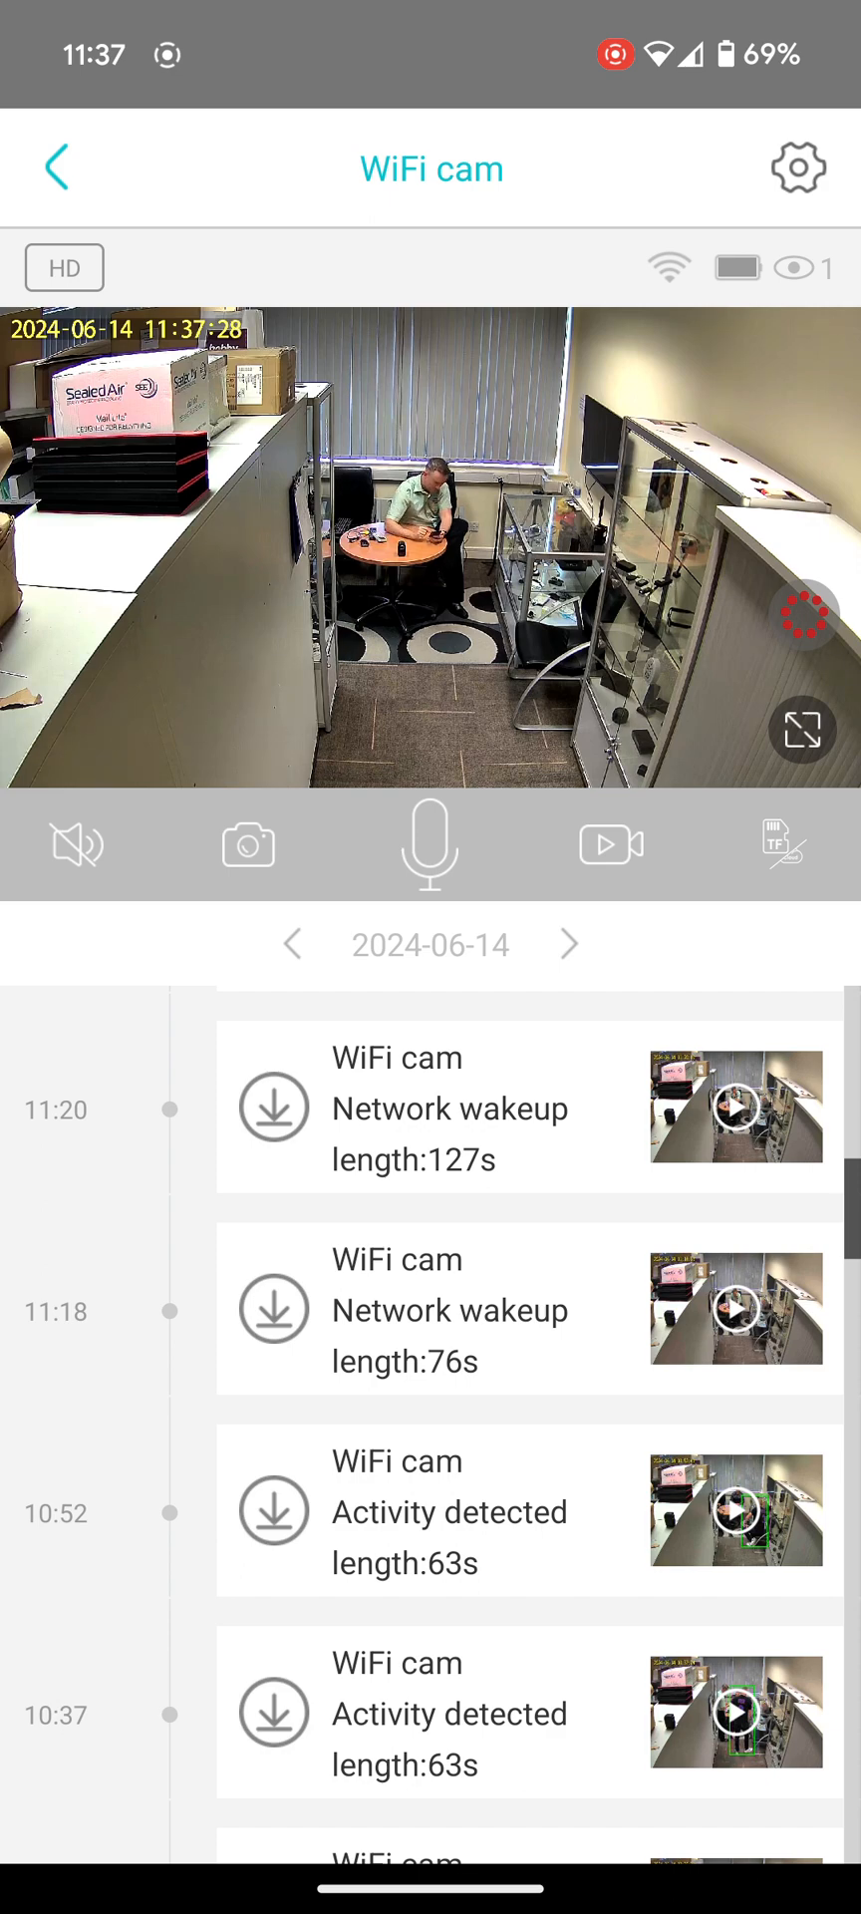
scroll("down", 3)
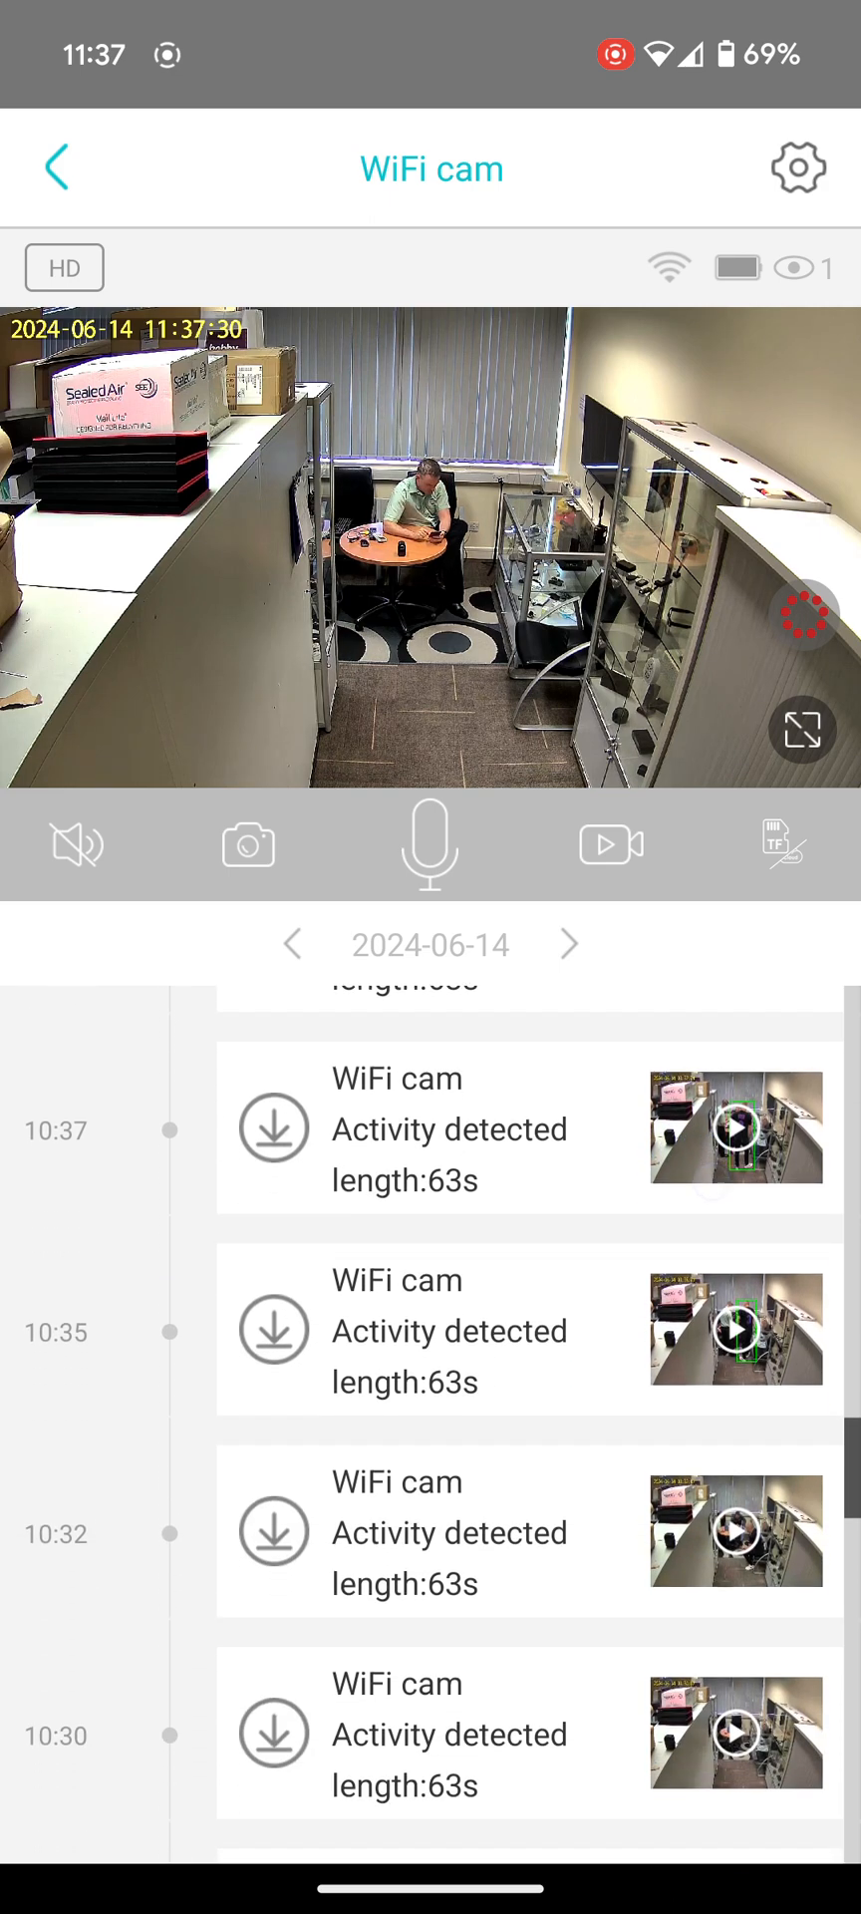
scroll("down", 3)
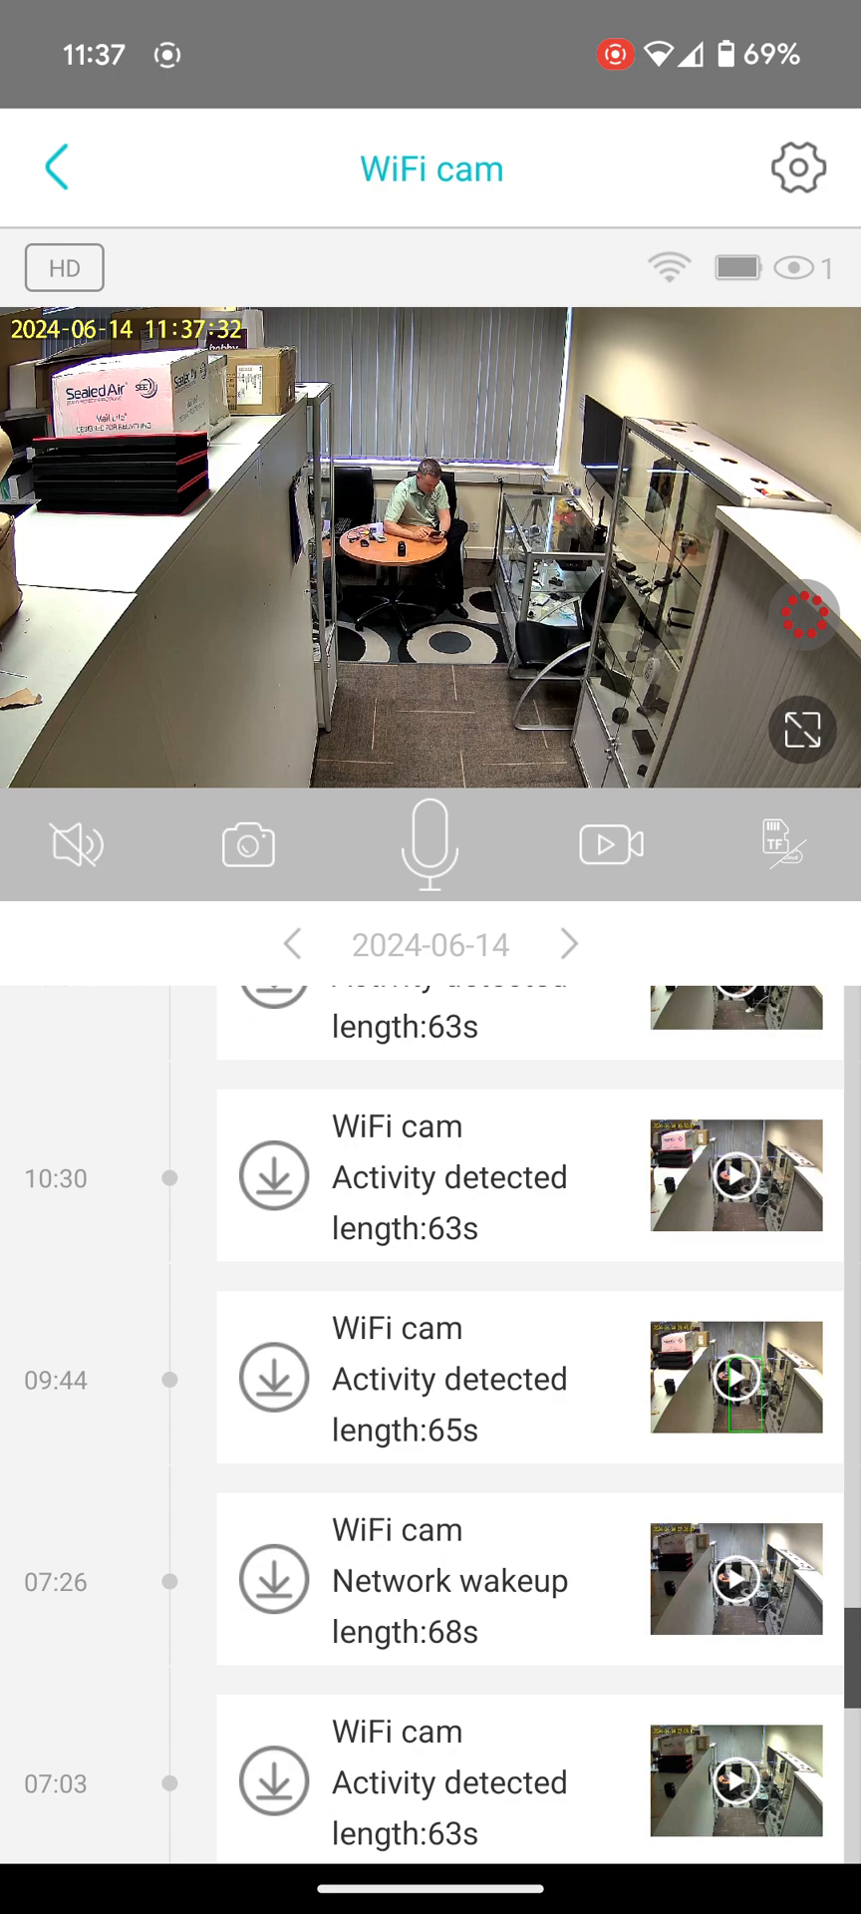
scroll("down", 3)
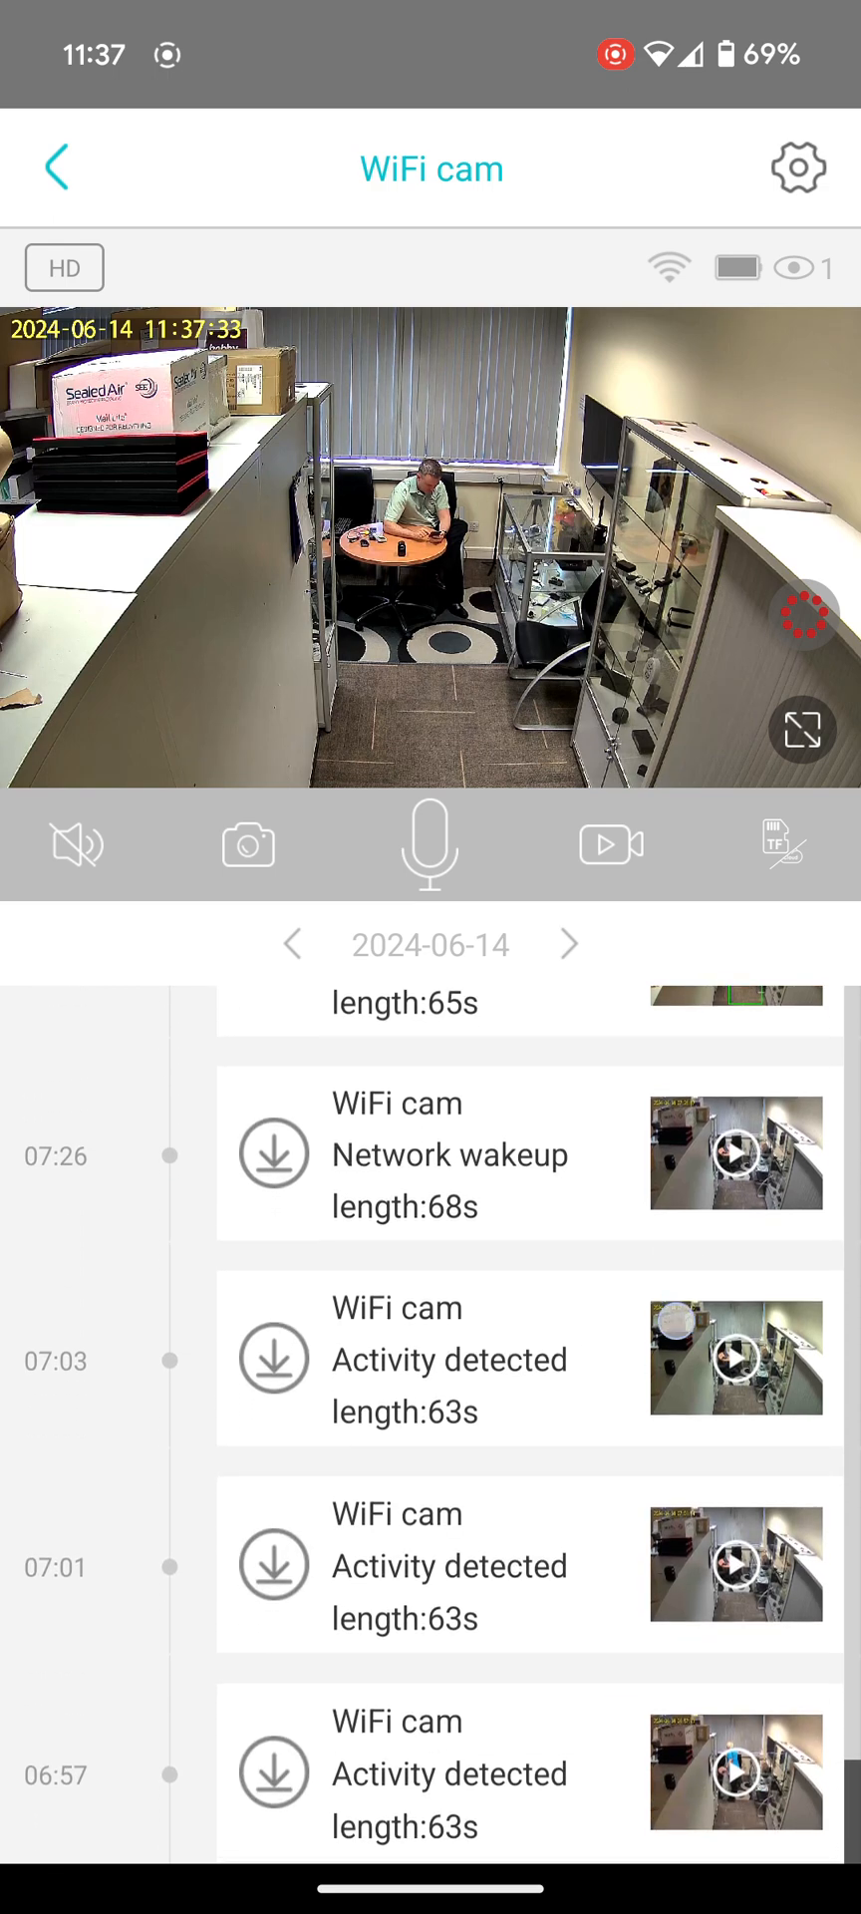
scroll("up", 3)
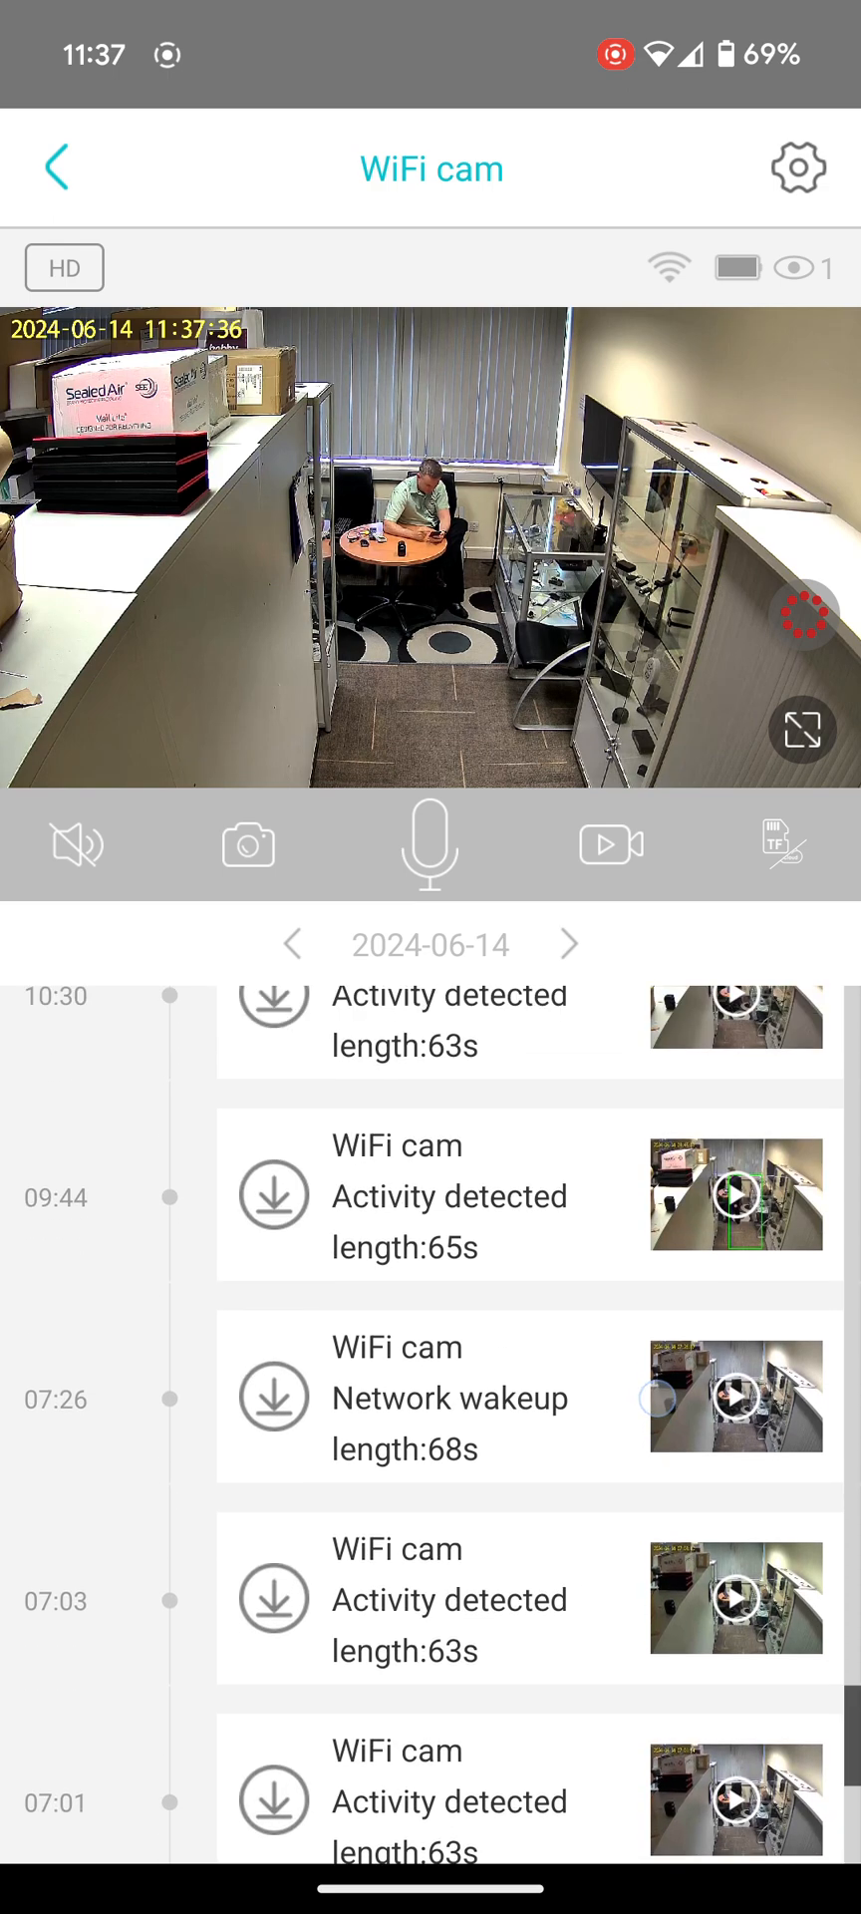
scroll("up", 3)
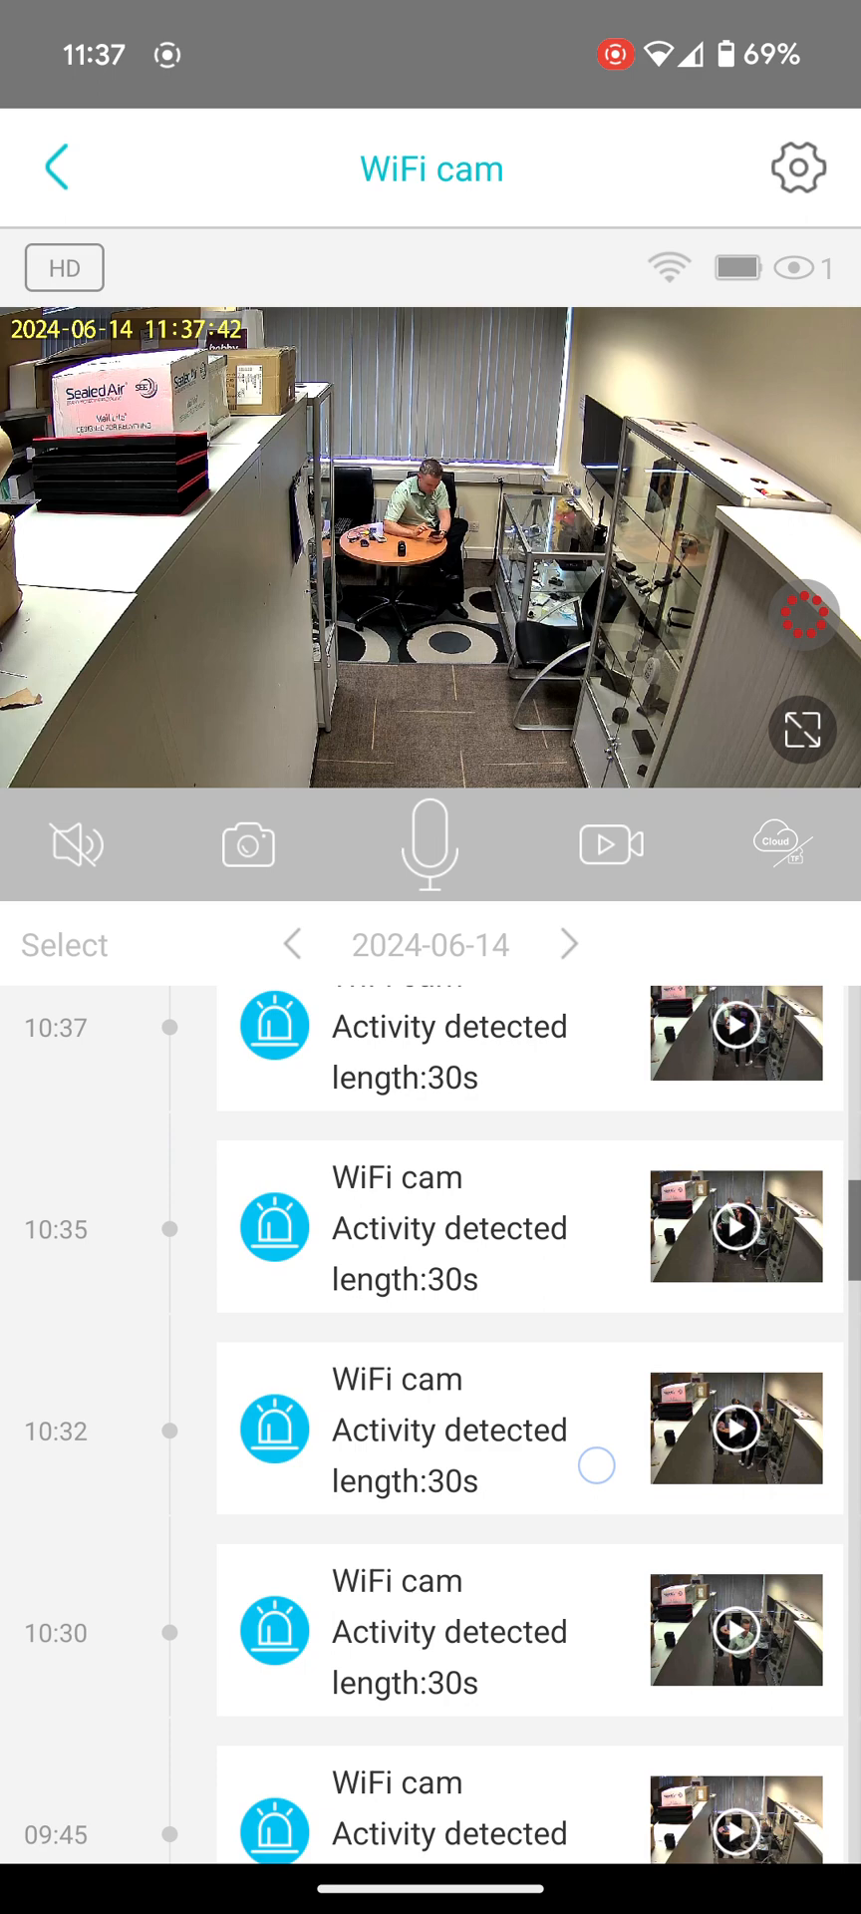
scroll("up", 3)
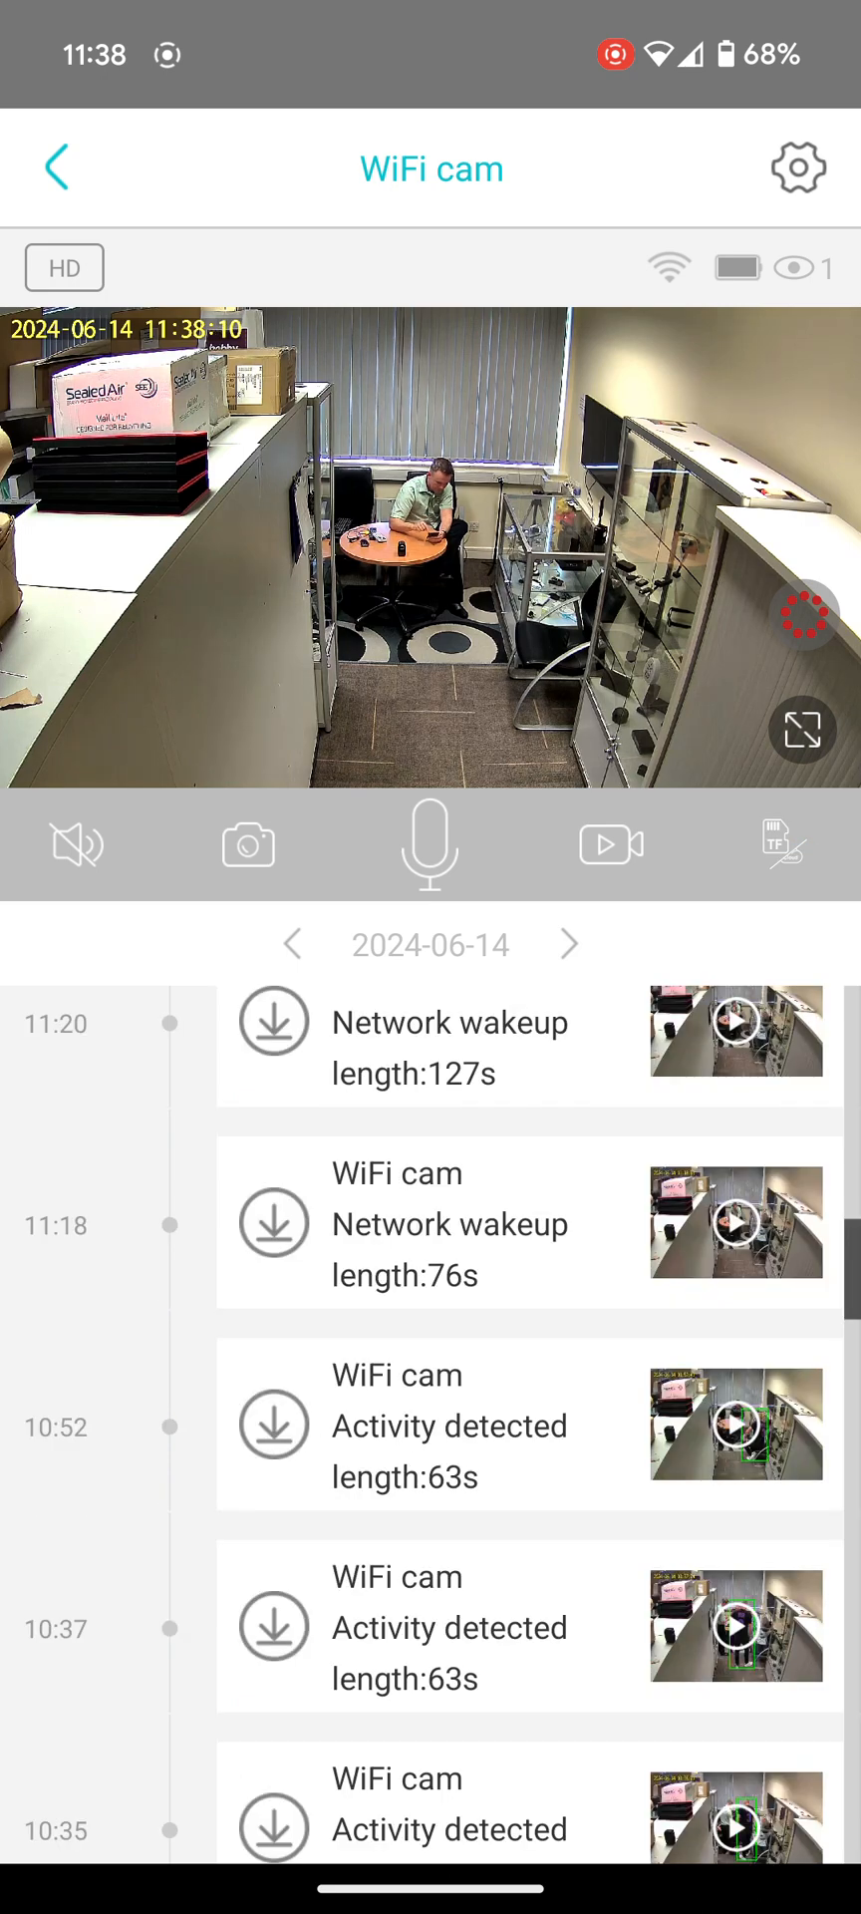
scroll("down", 3)
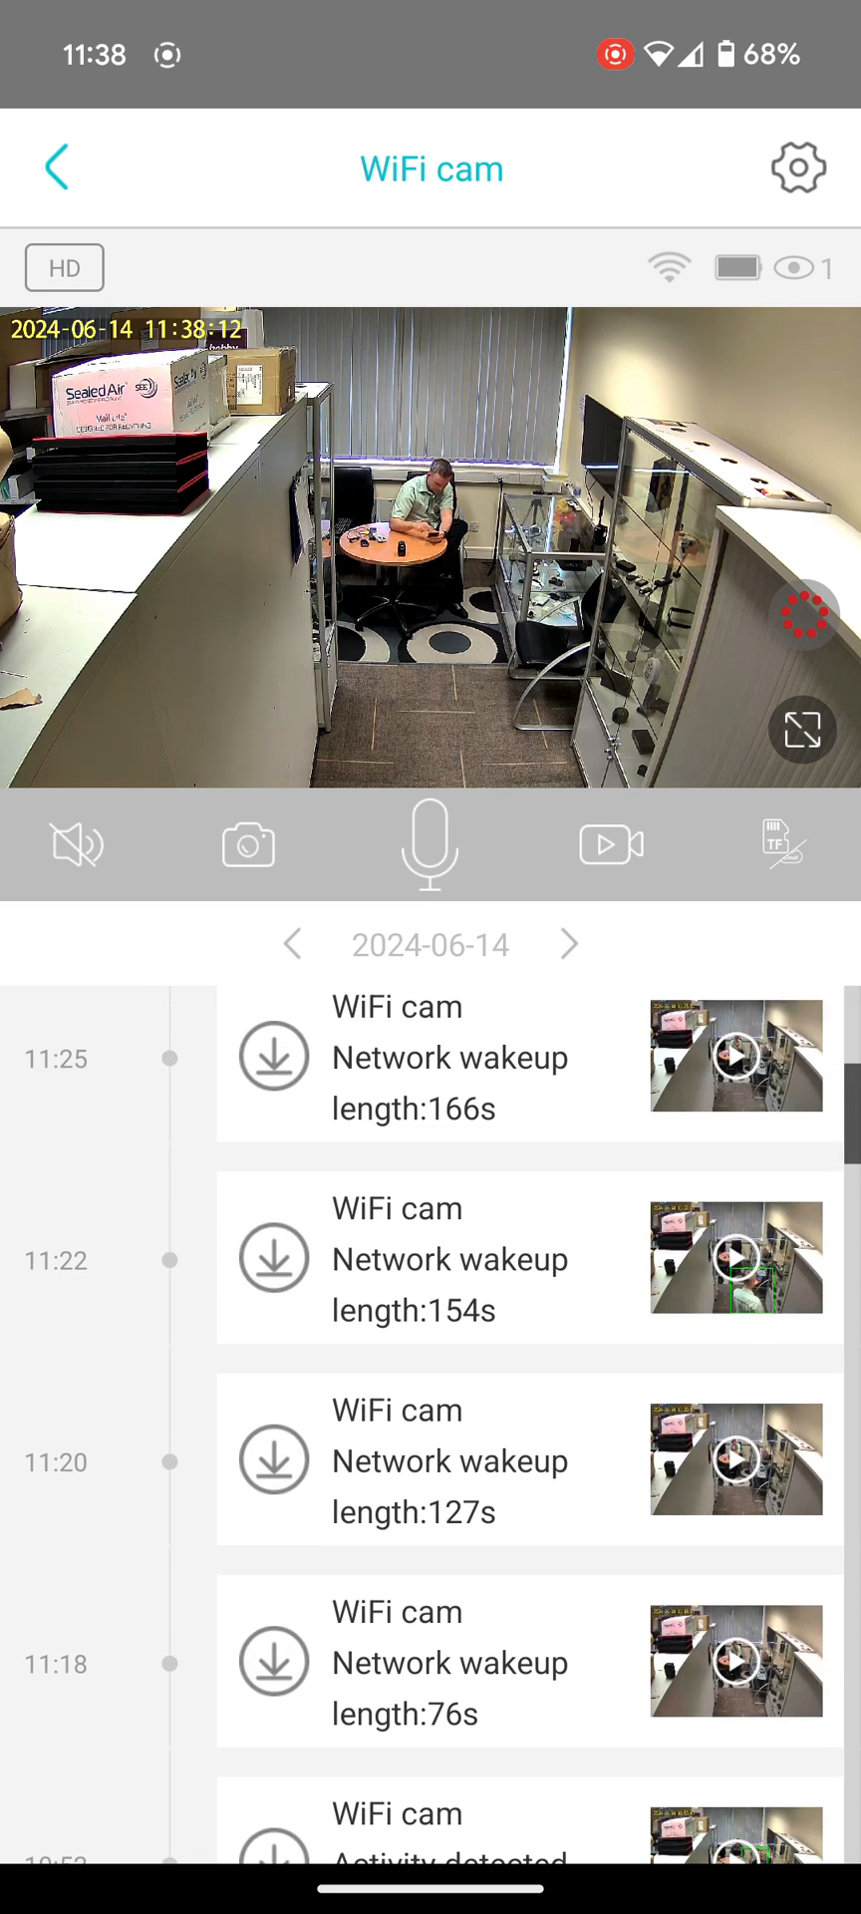
scroll("down", 3)
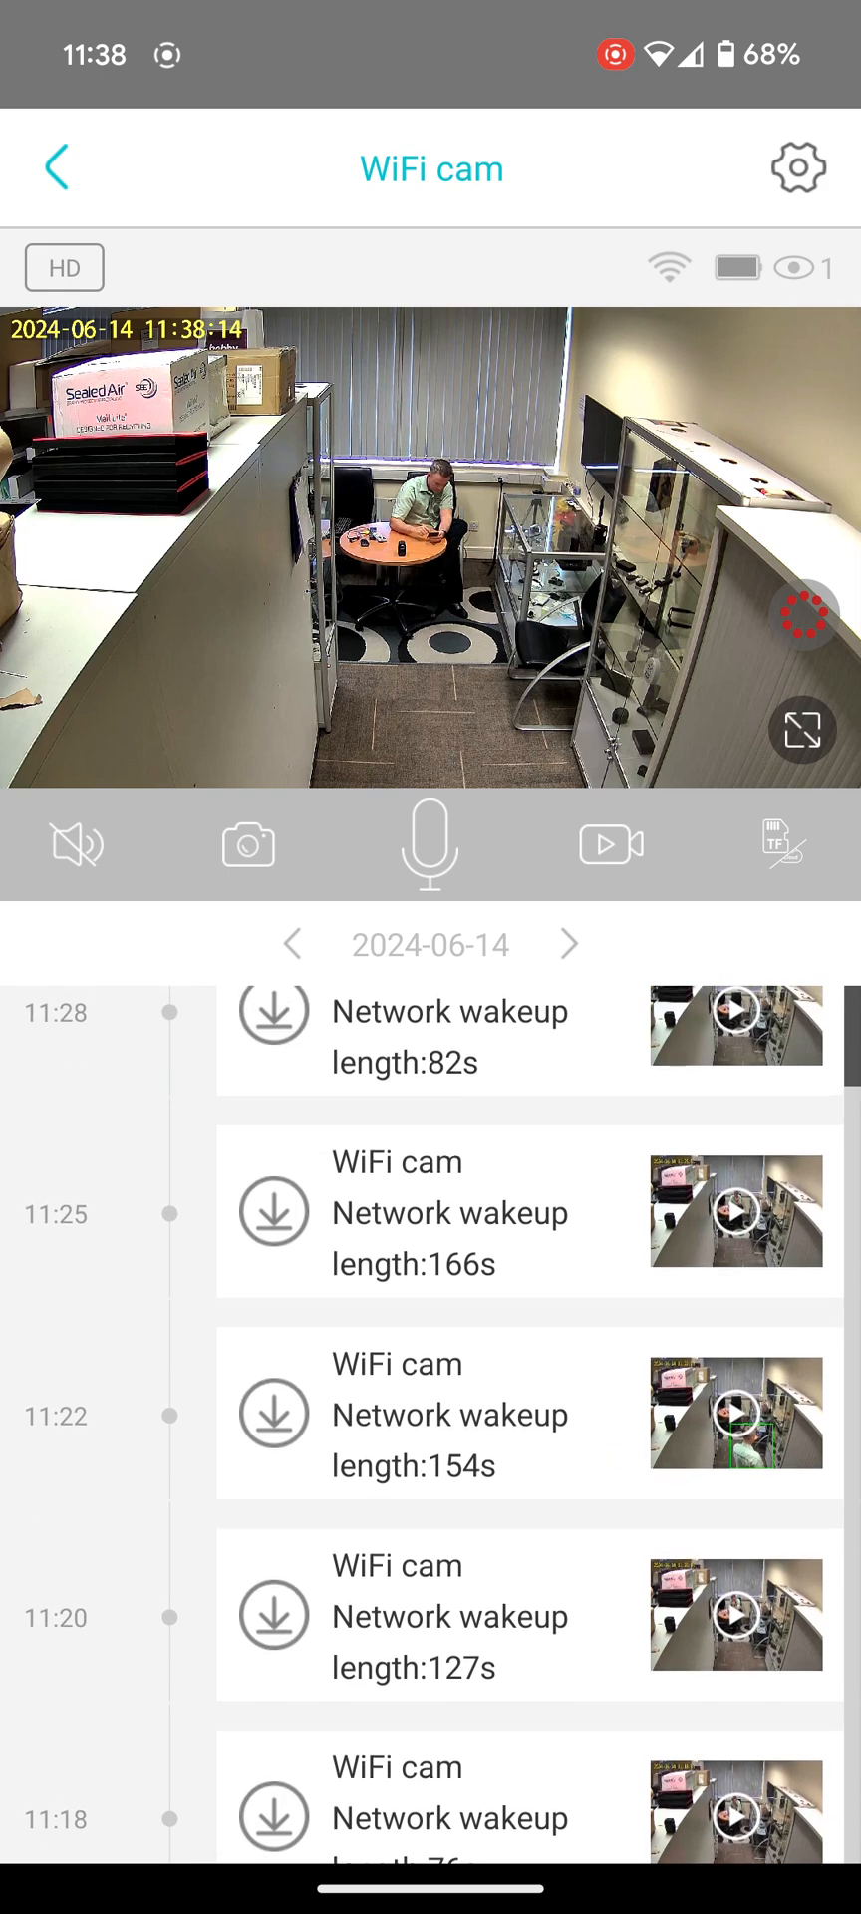
- Play WiFi cam's 11:20 Network wakeup SD-card clip, then the 11:18 one
left_click(736, 1413)
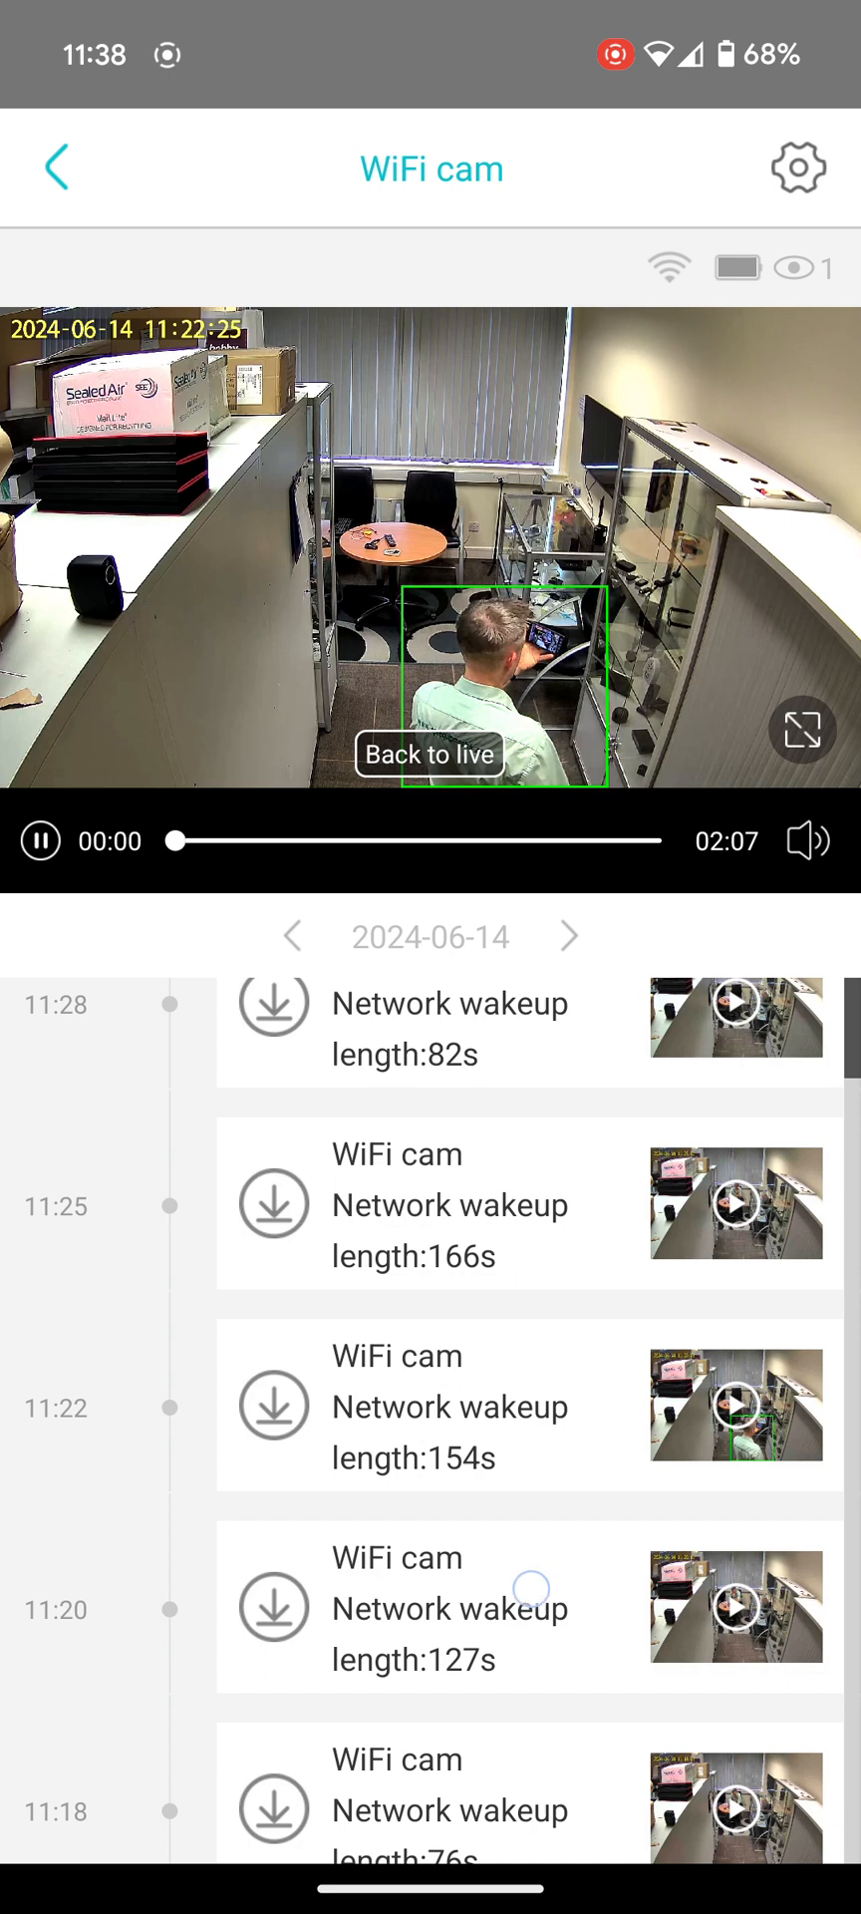
scroll("down", 3)
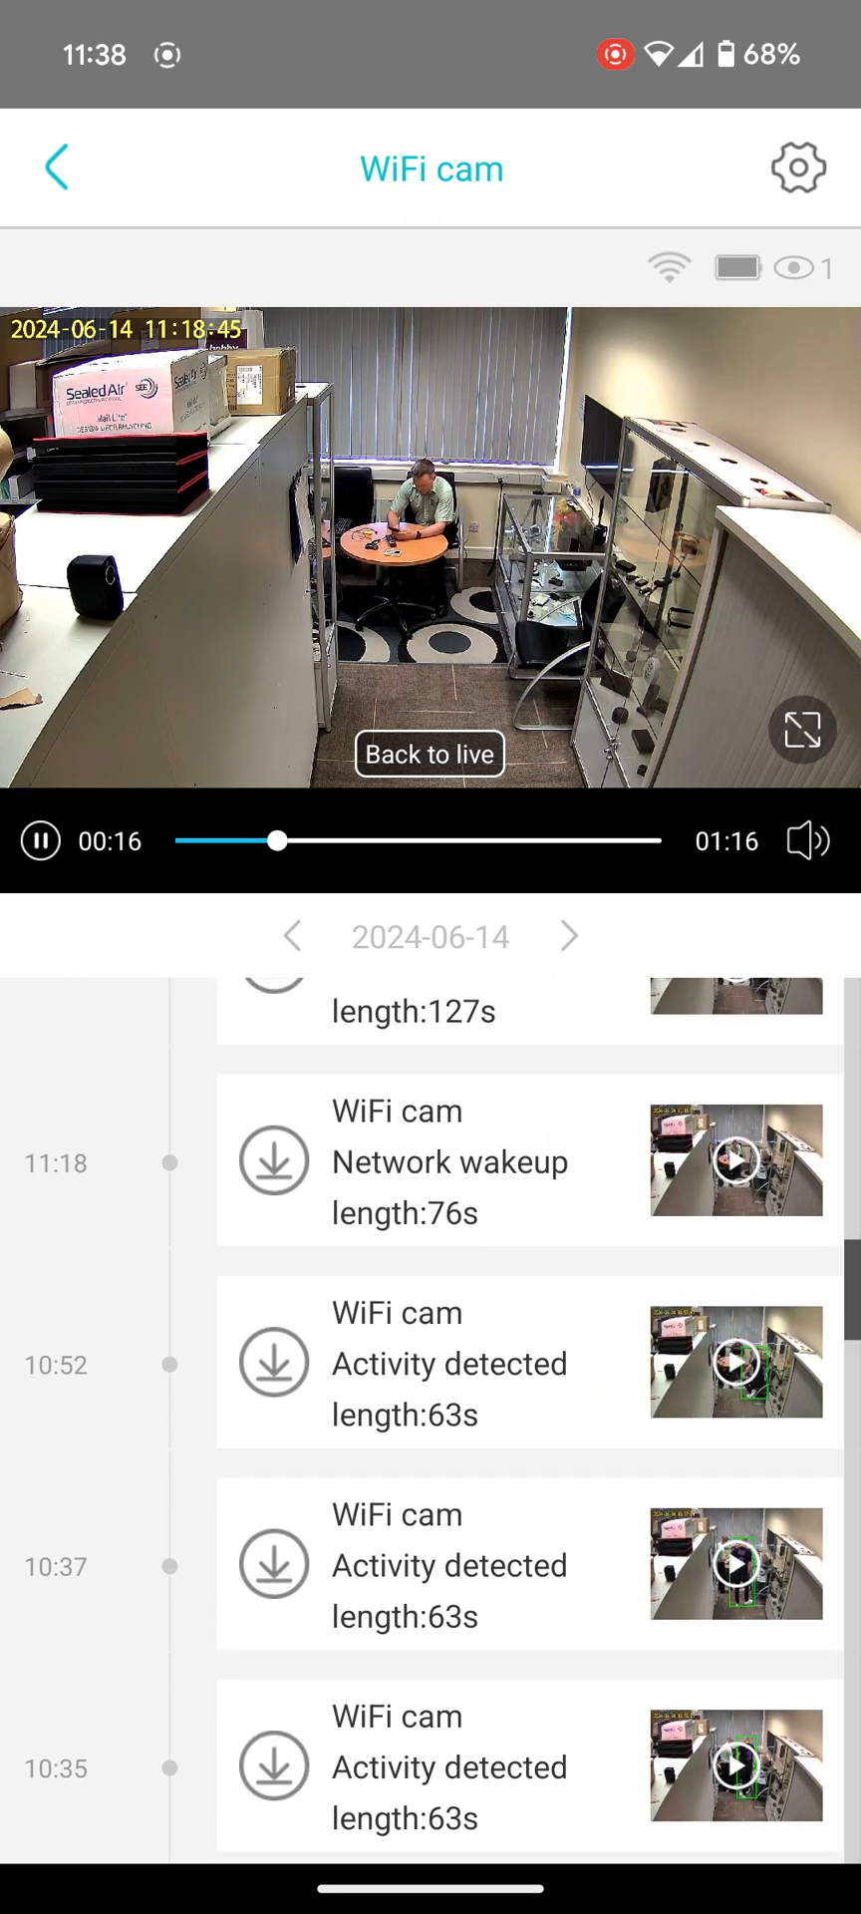
- Reopen WiFi cam, play two 30-second activity clips, and return to live view
left_click(55, 168)
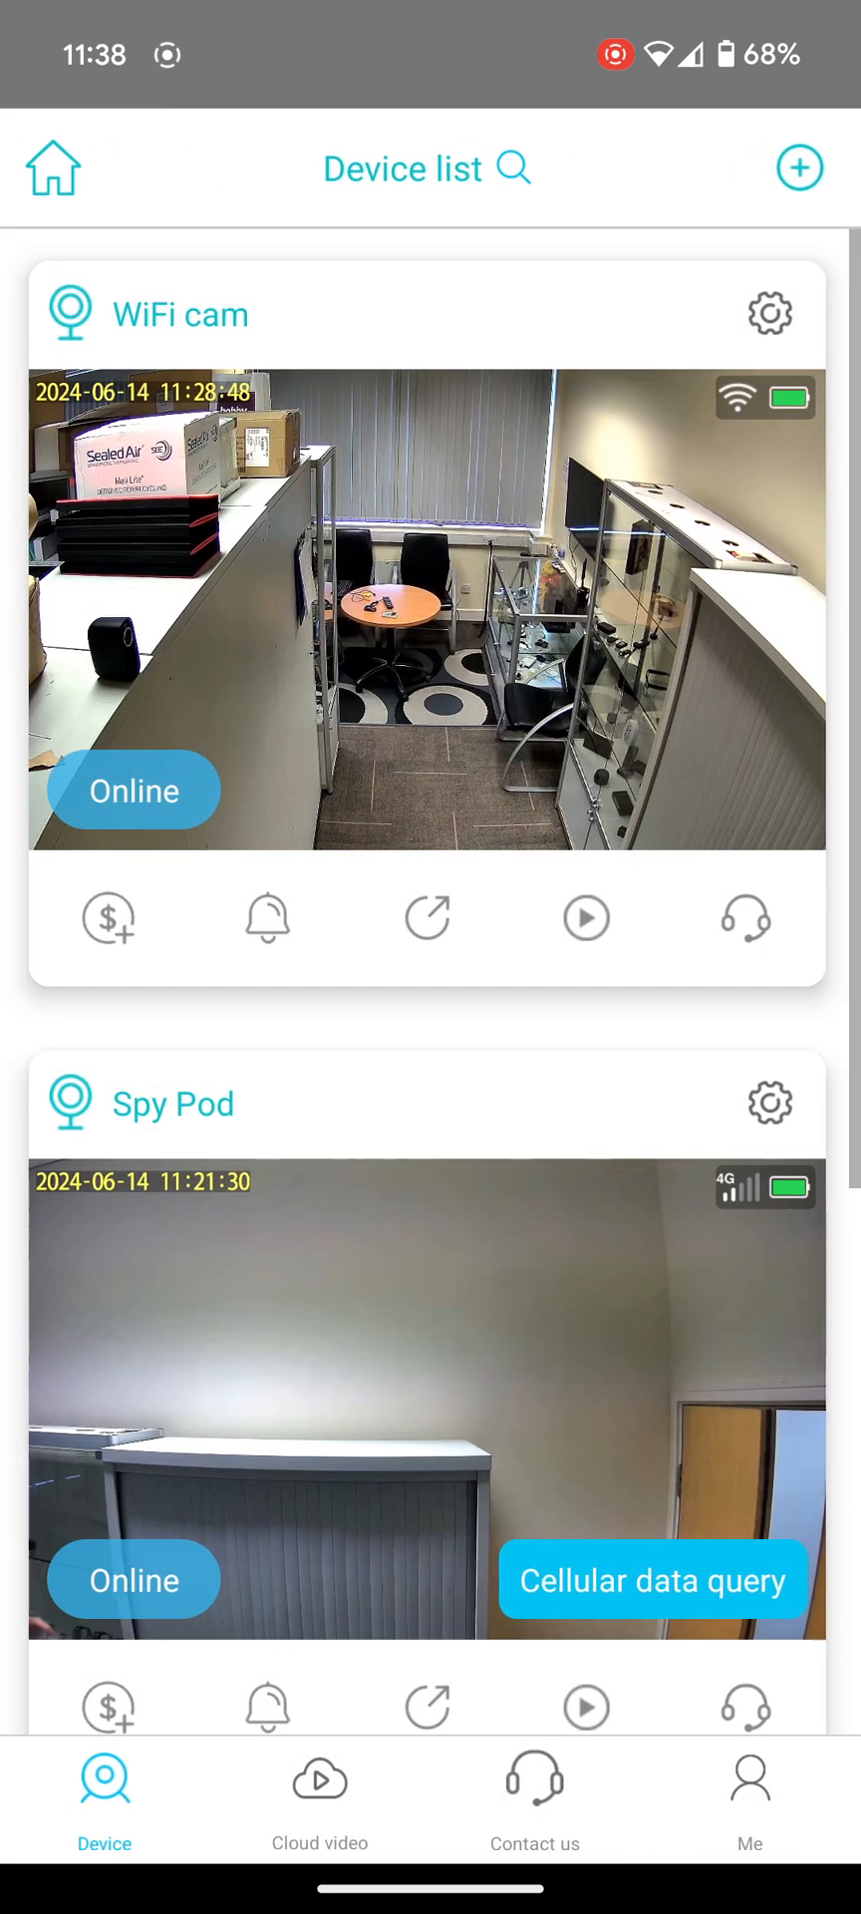
left_click(426, 607)
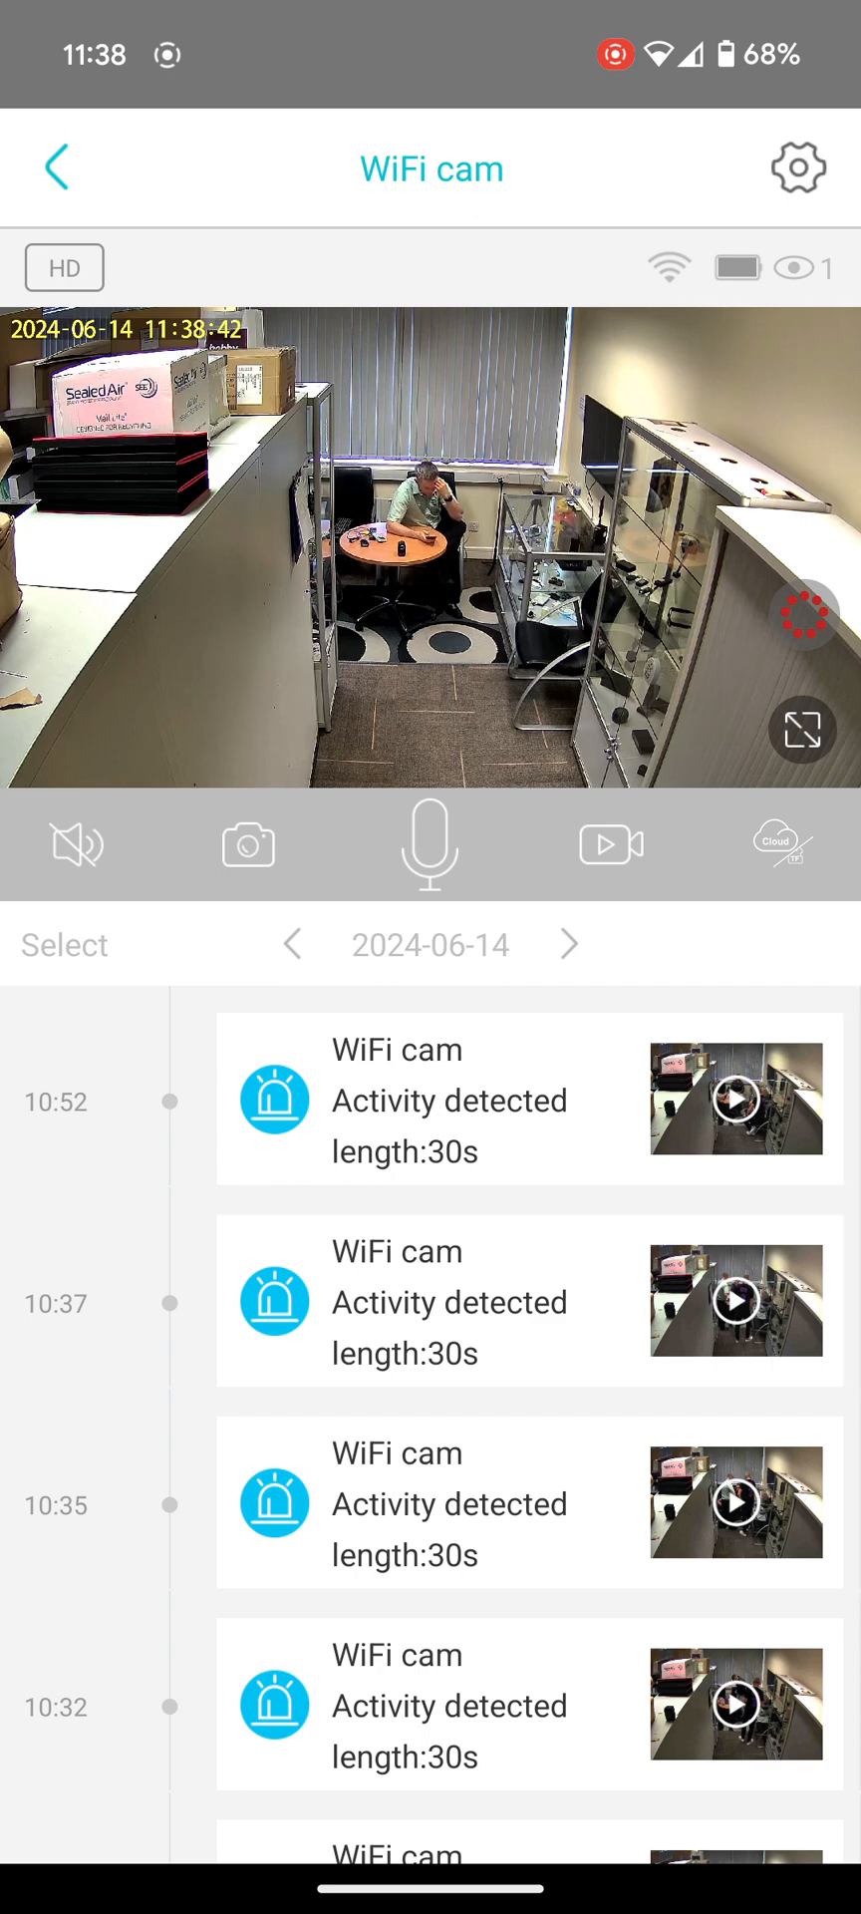
left_click(735, 1706)
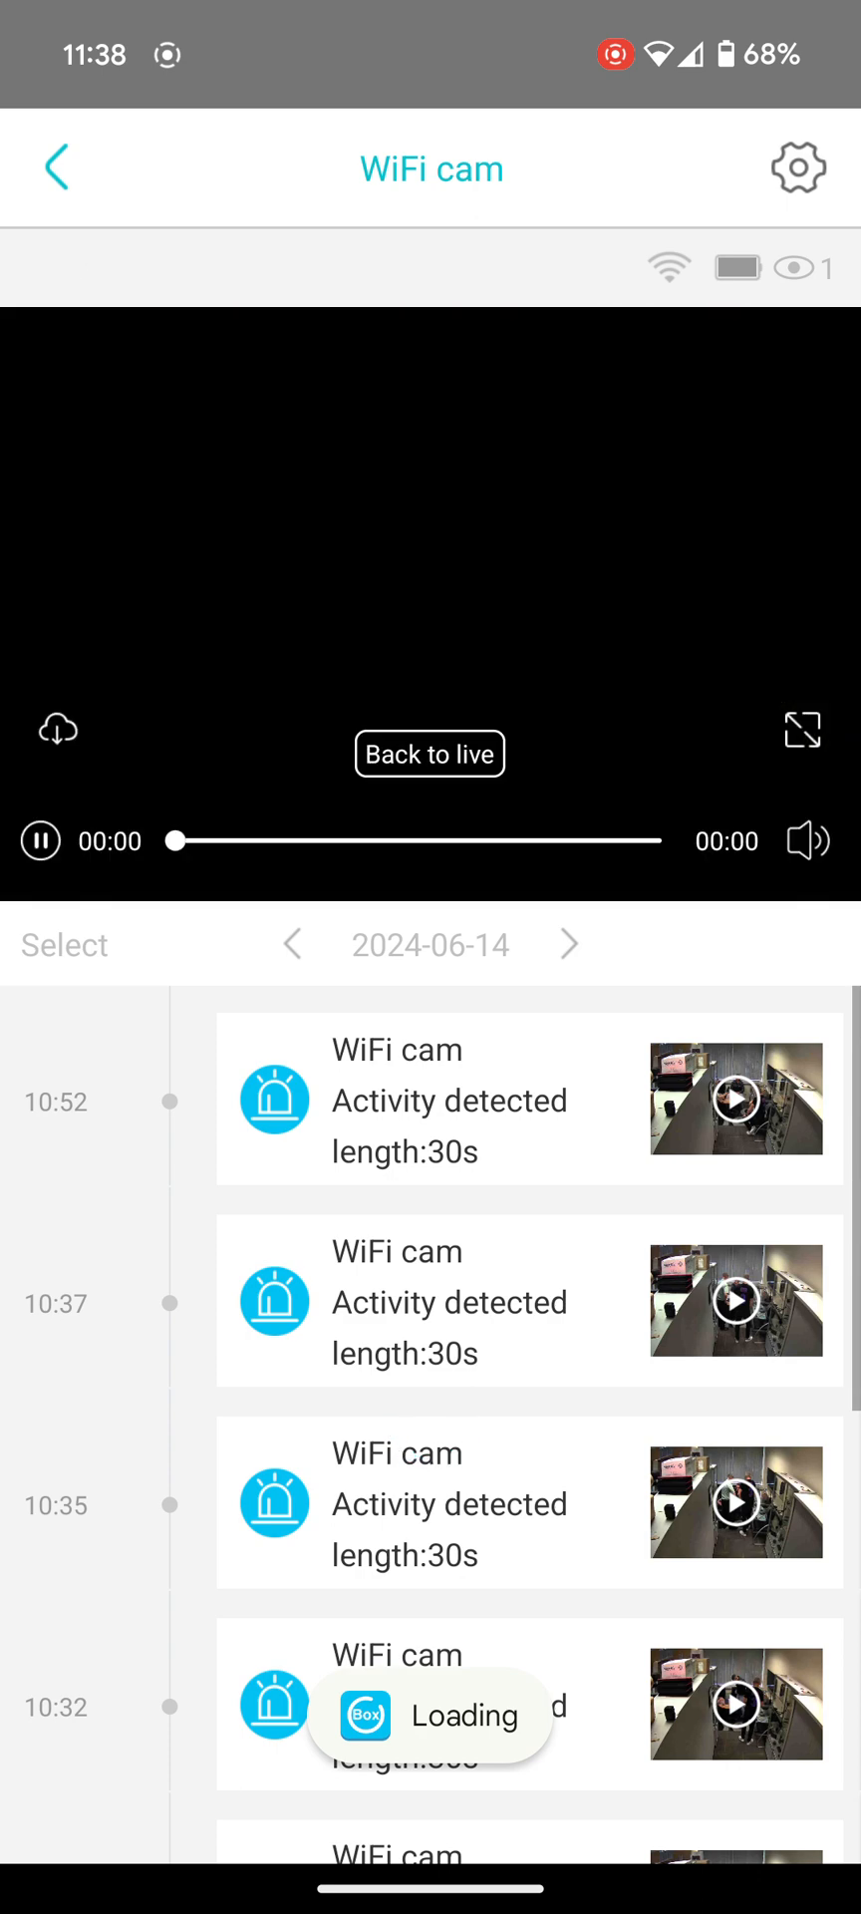
left_click(737, 1301)
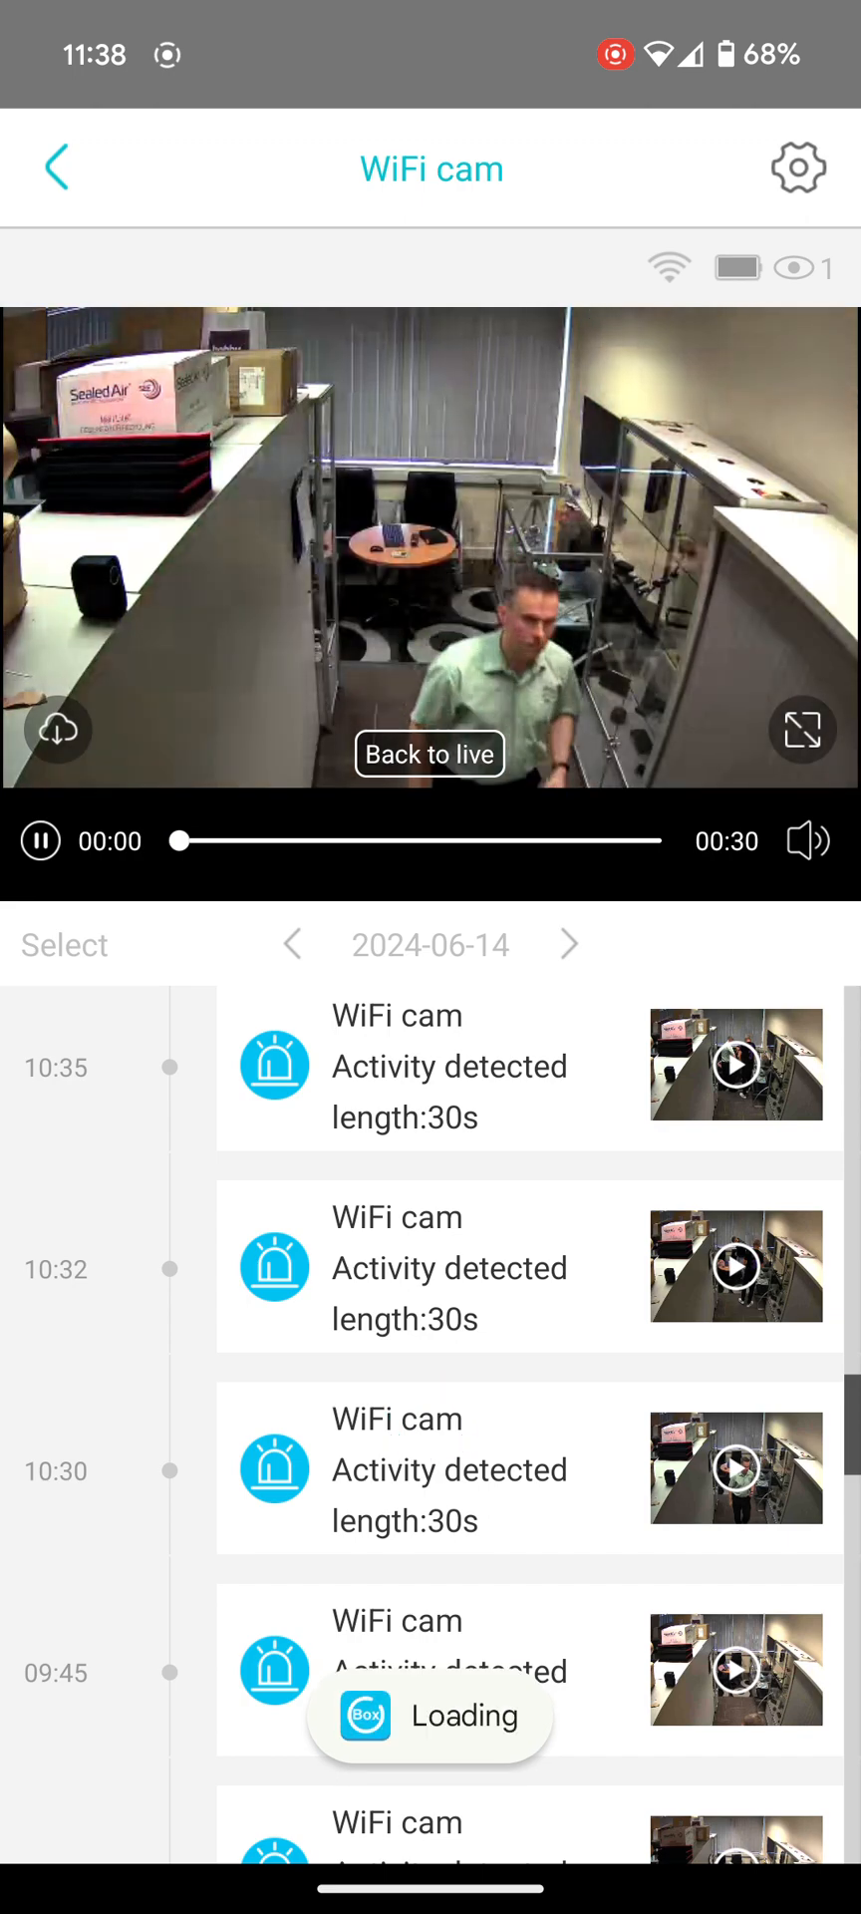
left_click(430, 753)
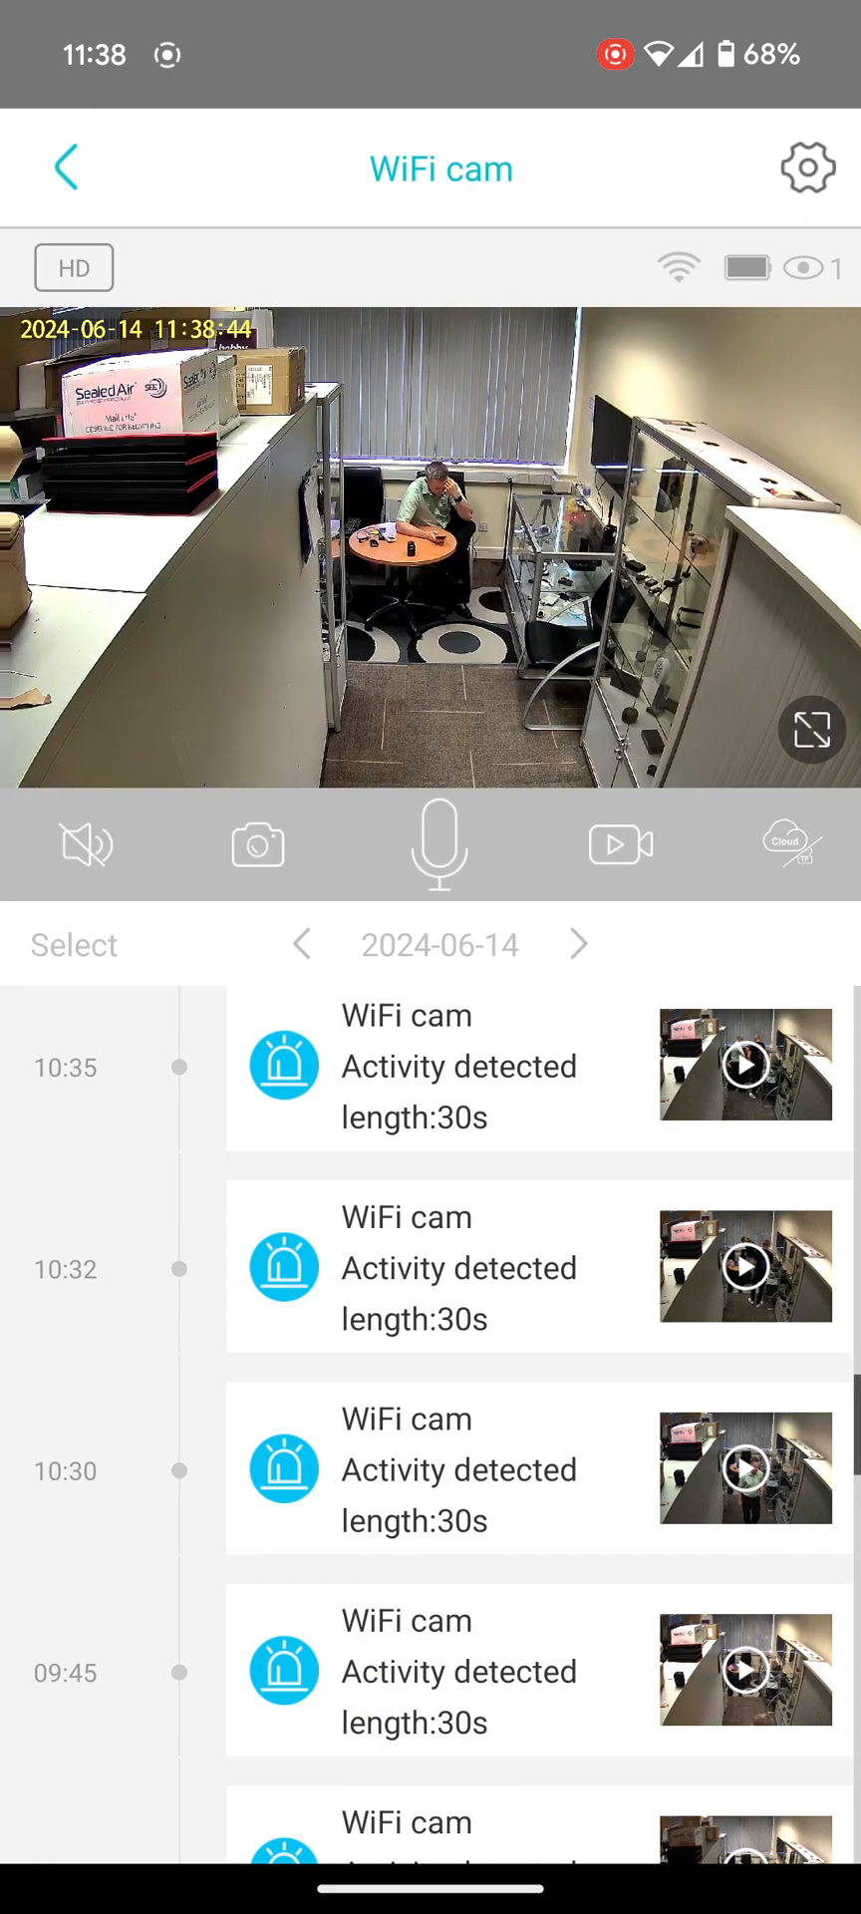
left_click(66, 167)
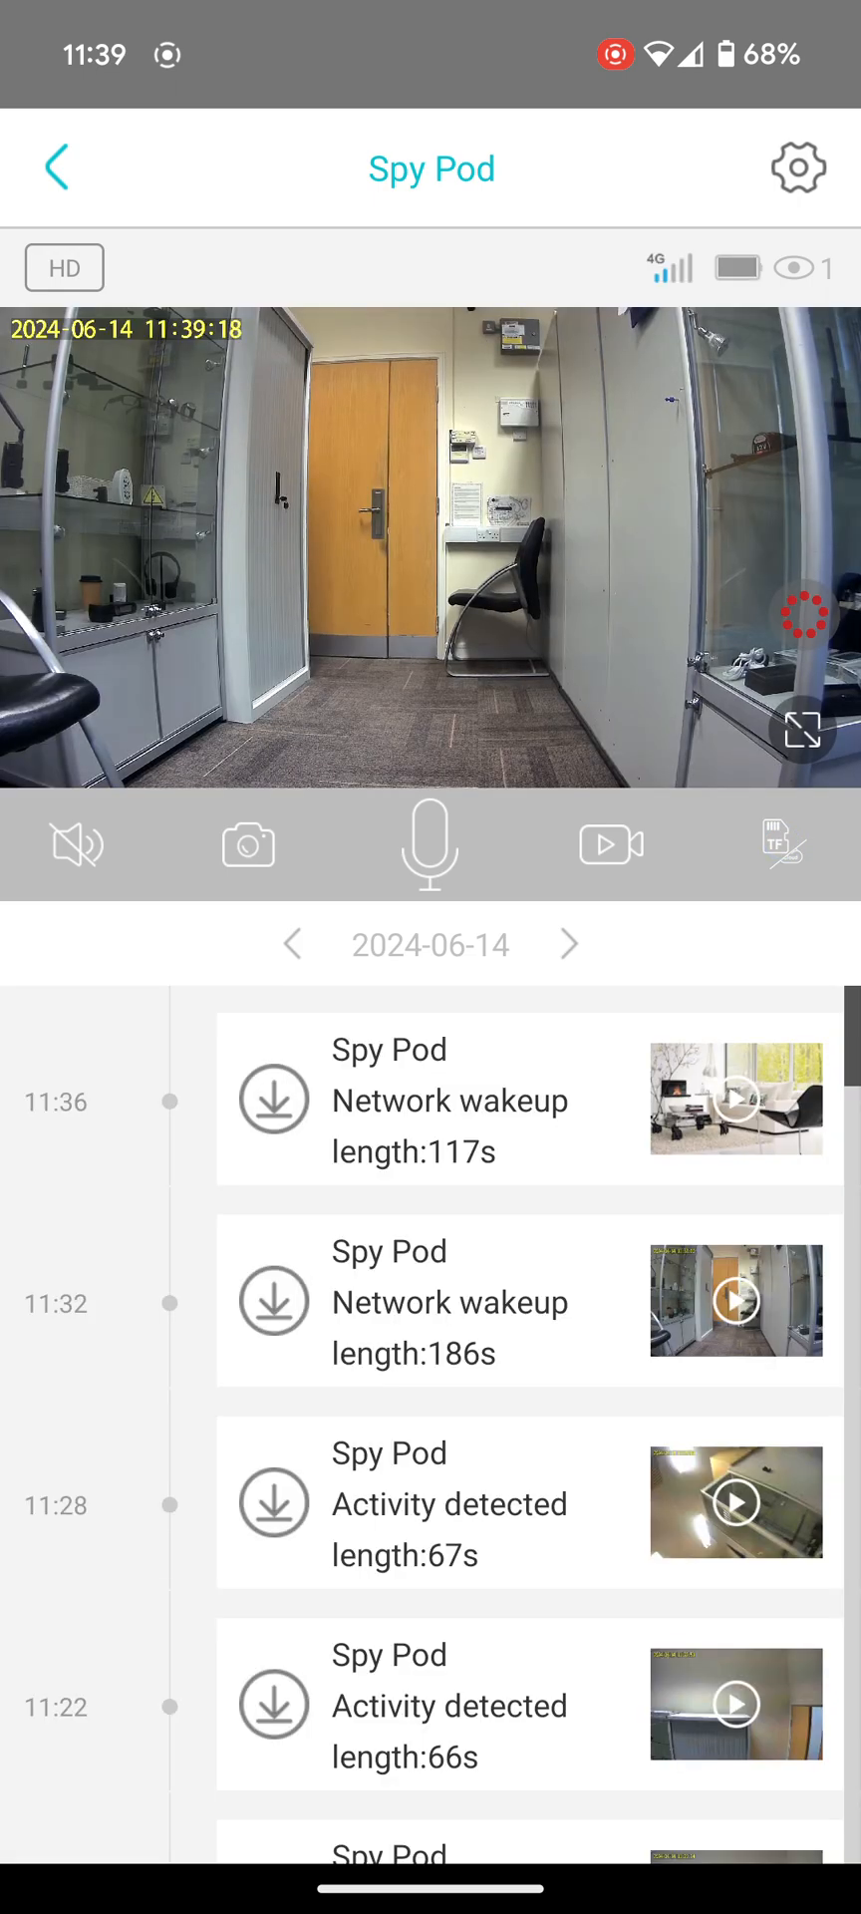
- Scroll Spy Pod's SD-card list back to the 11:17 recordings
scroll("down", 3)
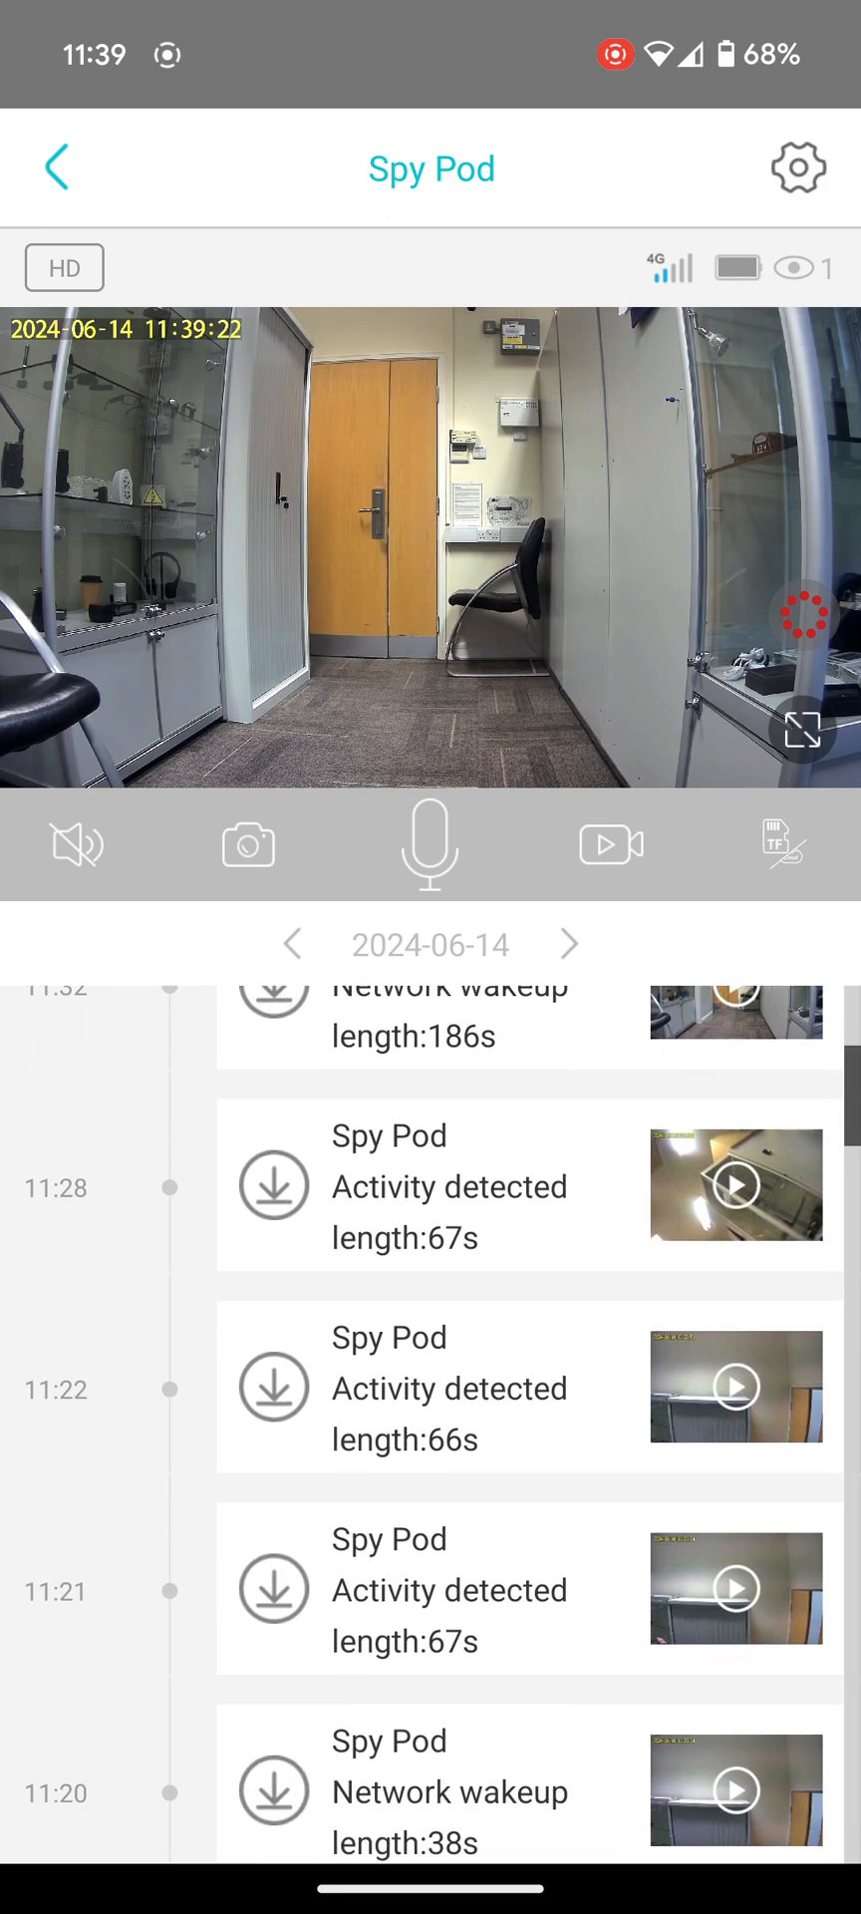
scroll("down", 3)
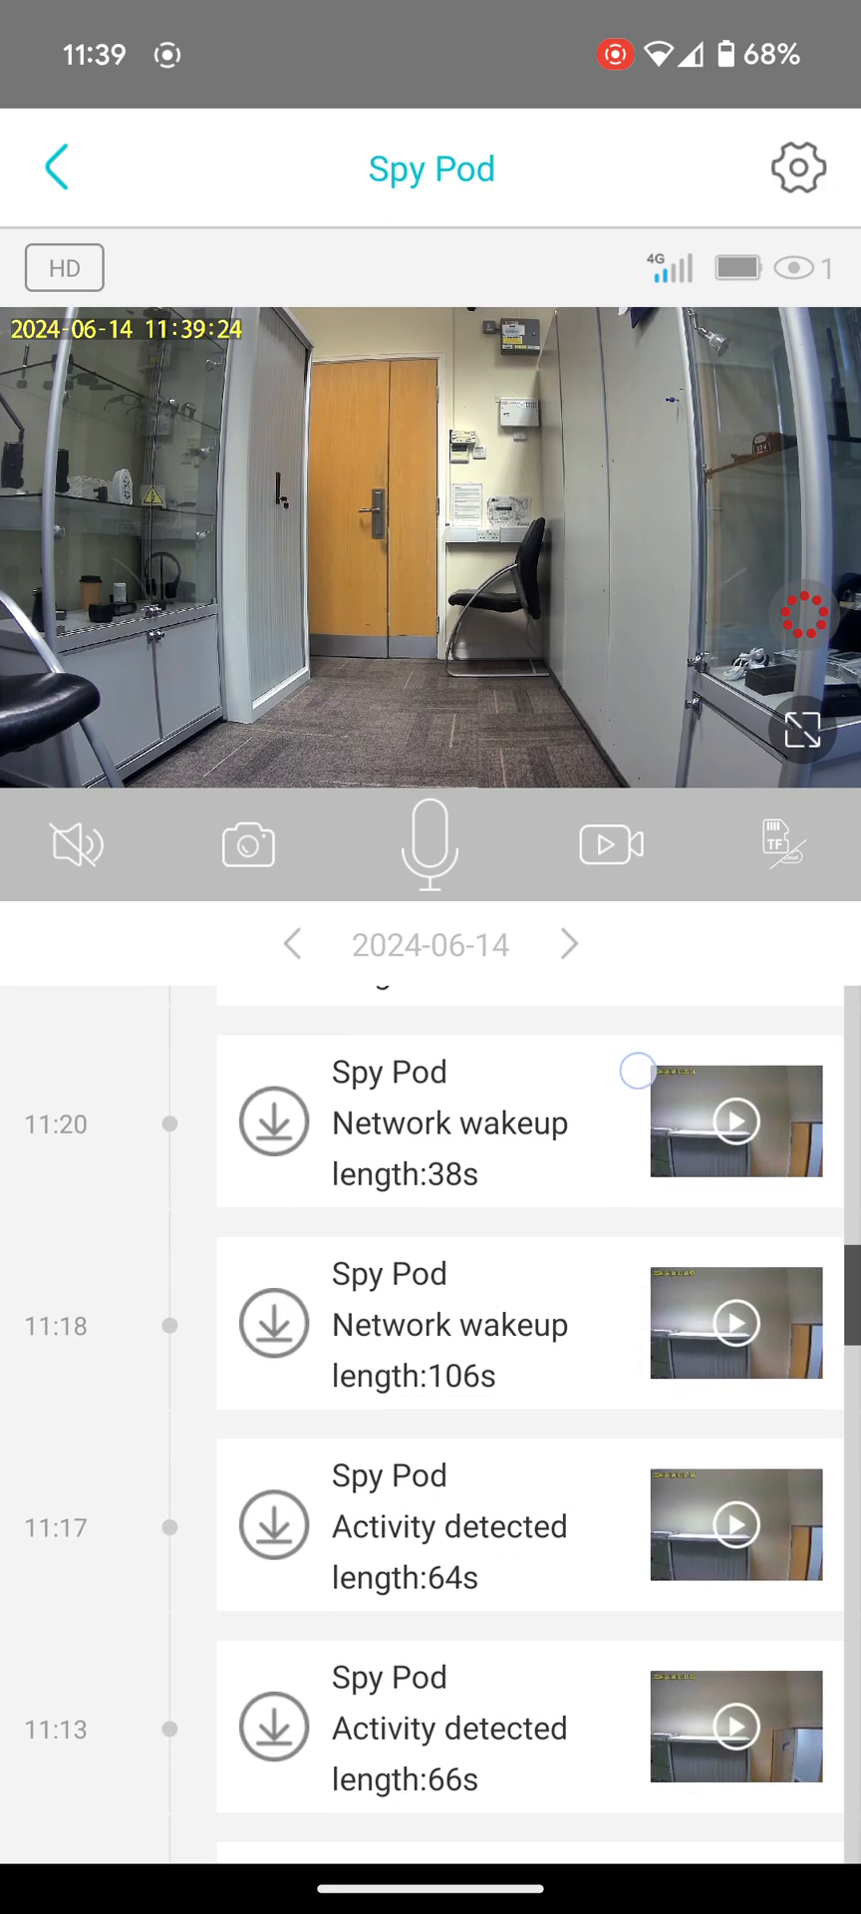
scroll("down", 3)
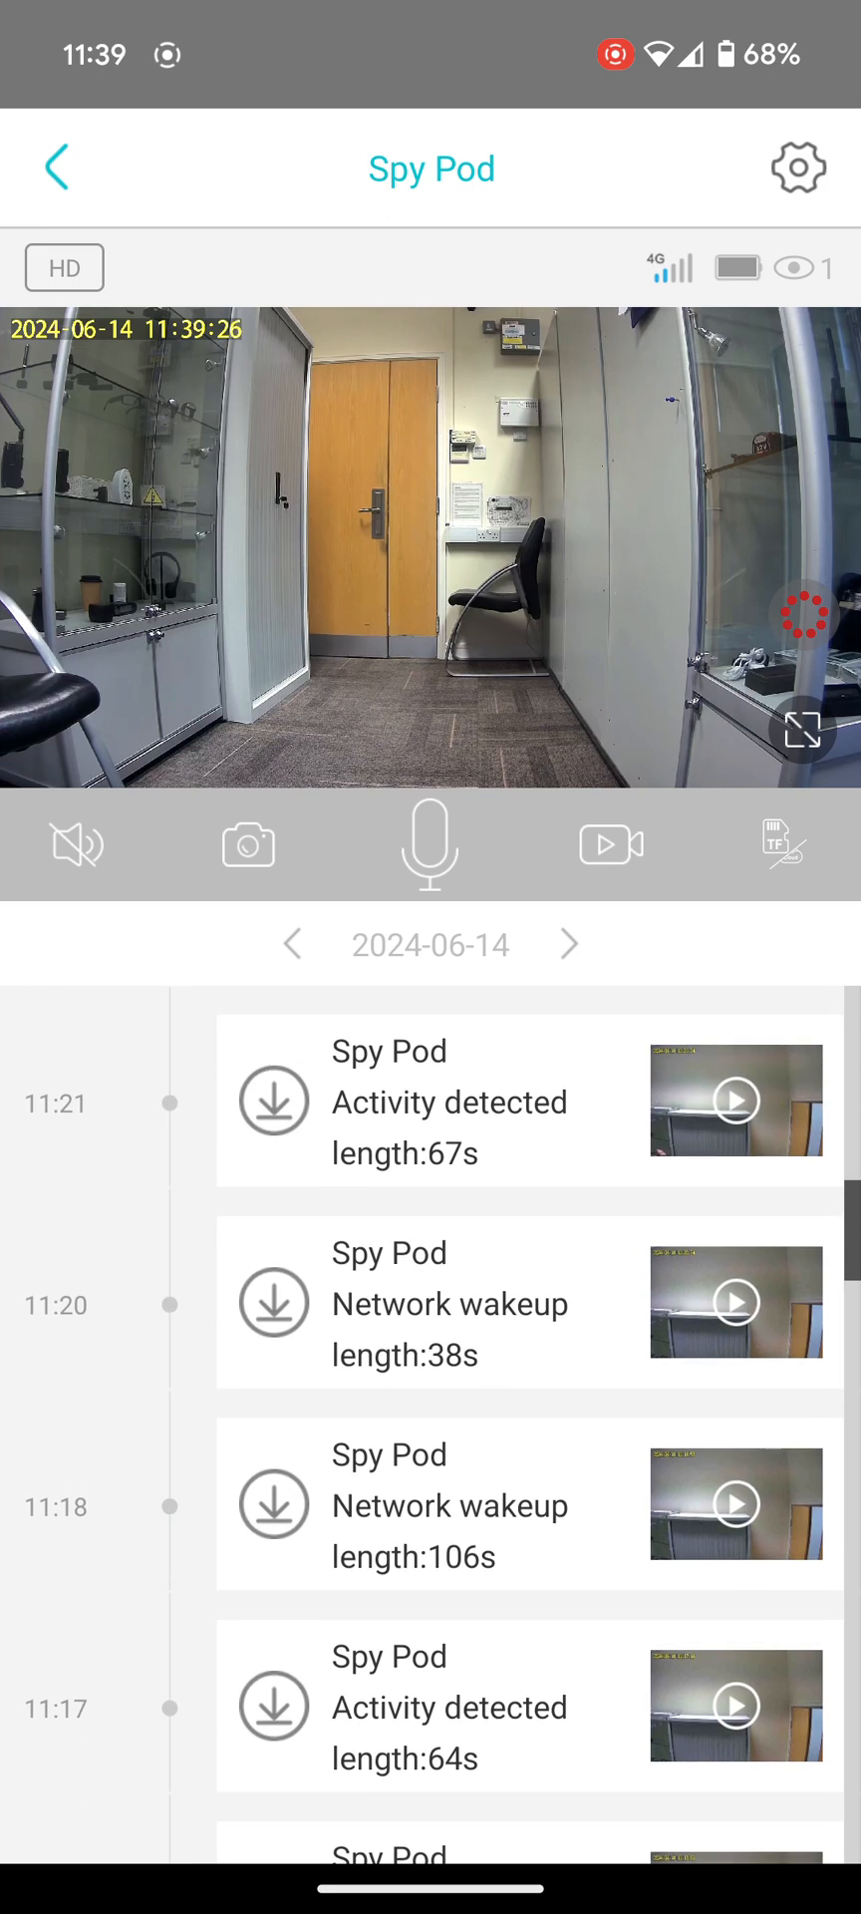
- Play WiFi cam's 10:52 Activity detected clip showing a person in a detection box
left_click(273, 1304)
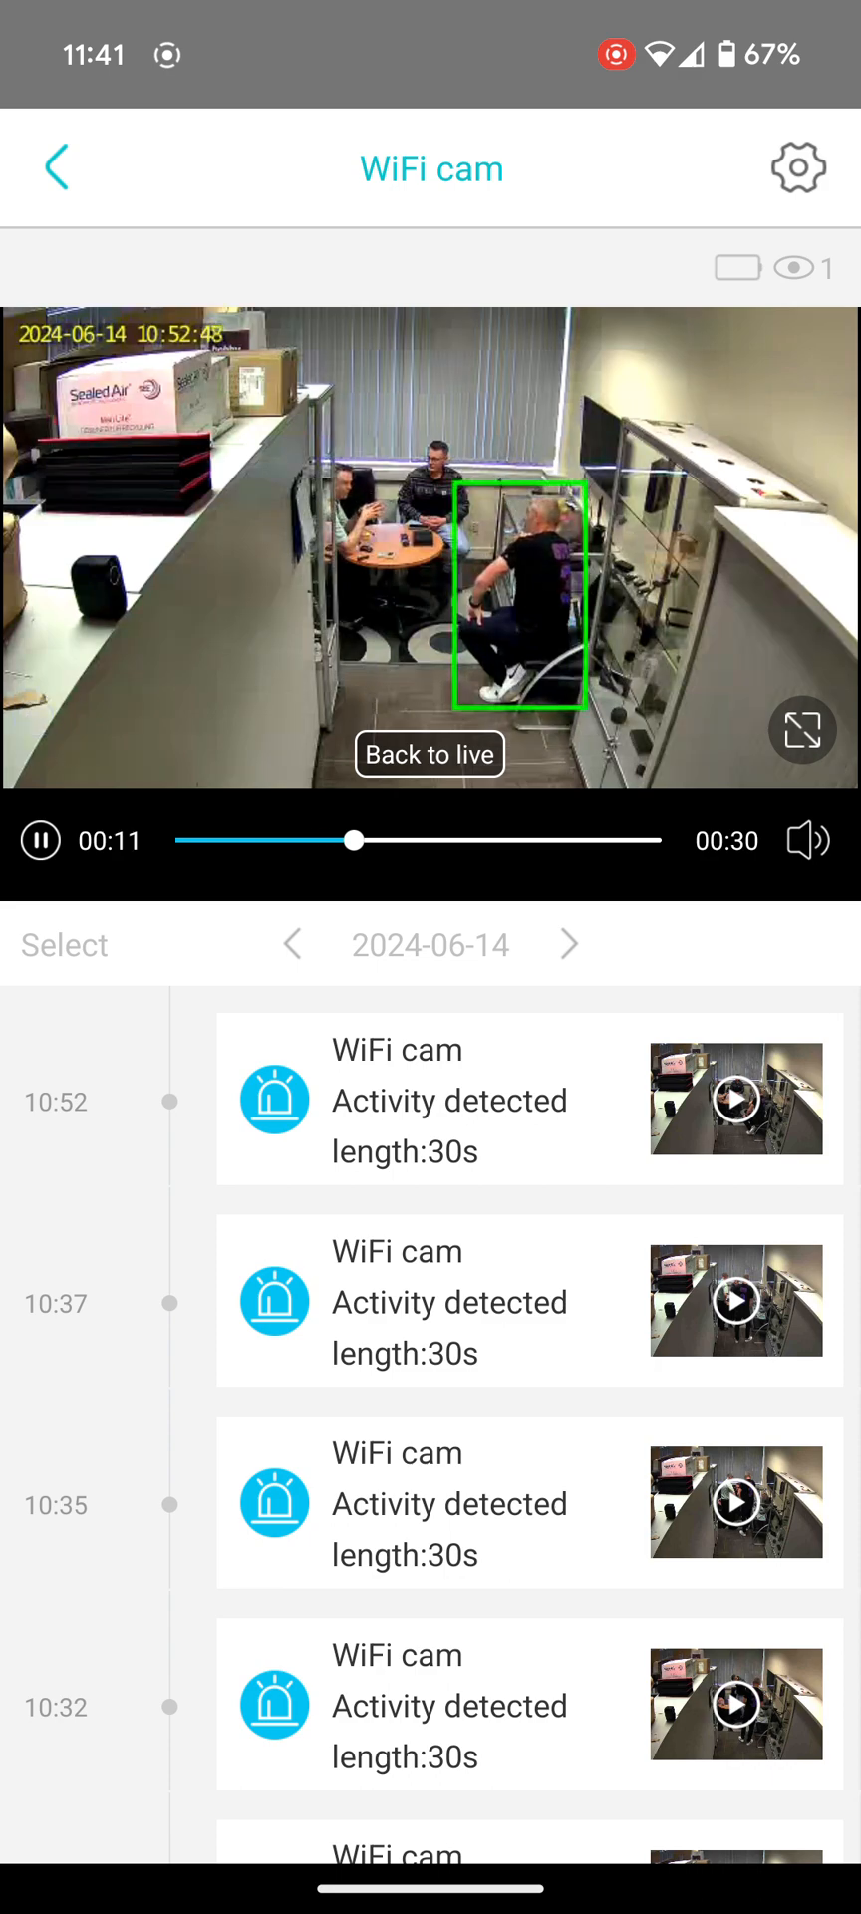
- Download WiFi cam's 10:52 clip to the phone's UBox videos and return to the device list
left_click(274, 1099)
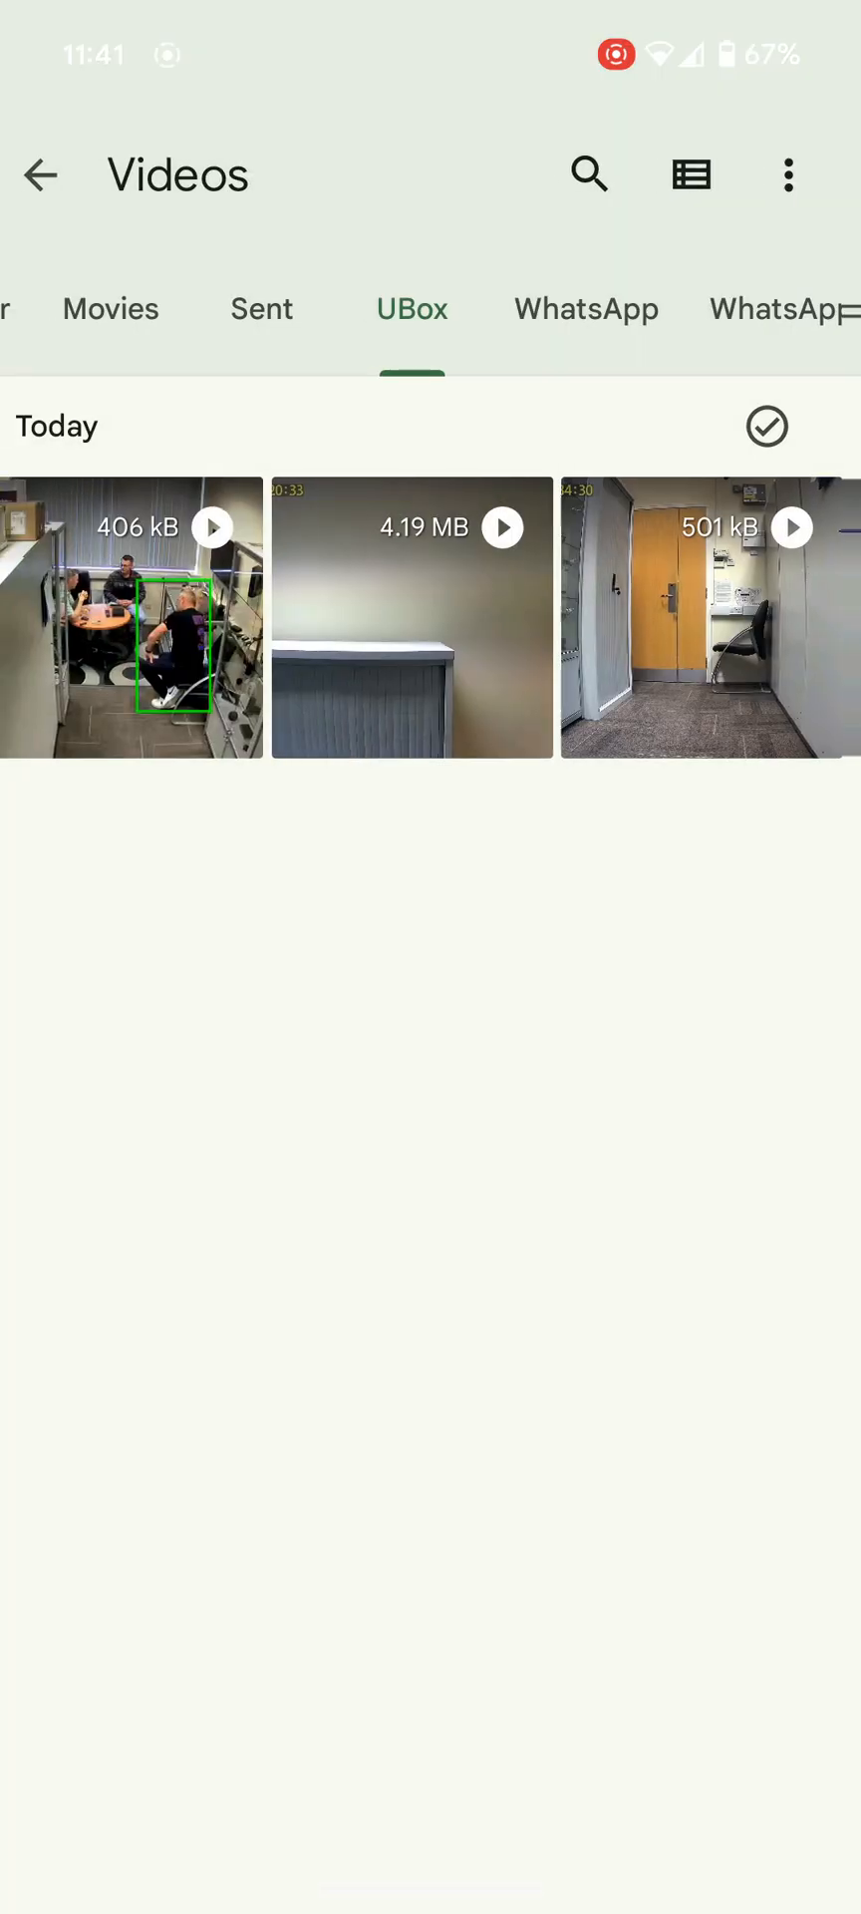
left_click(131, 616)
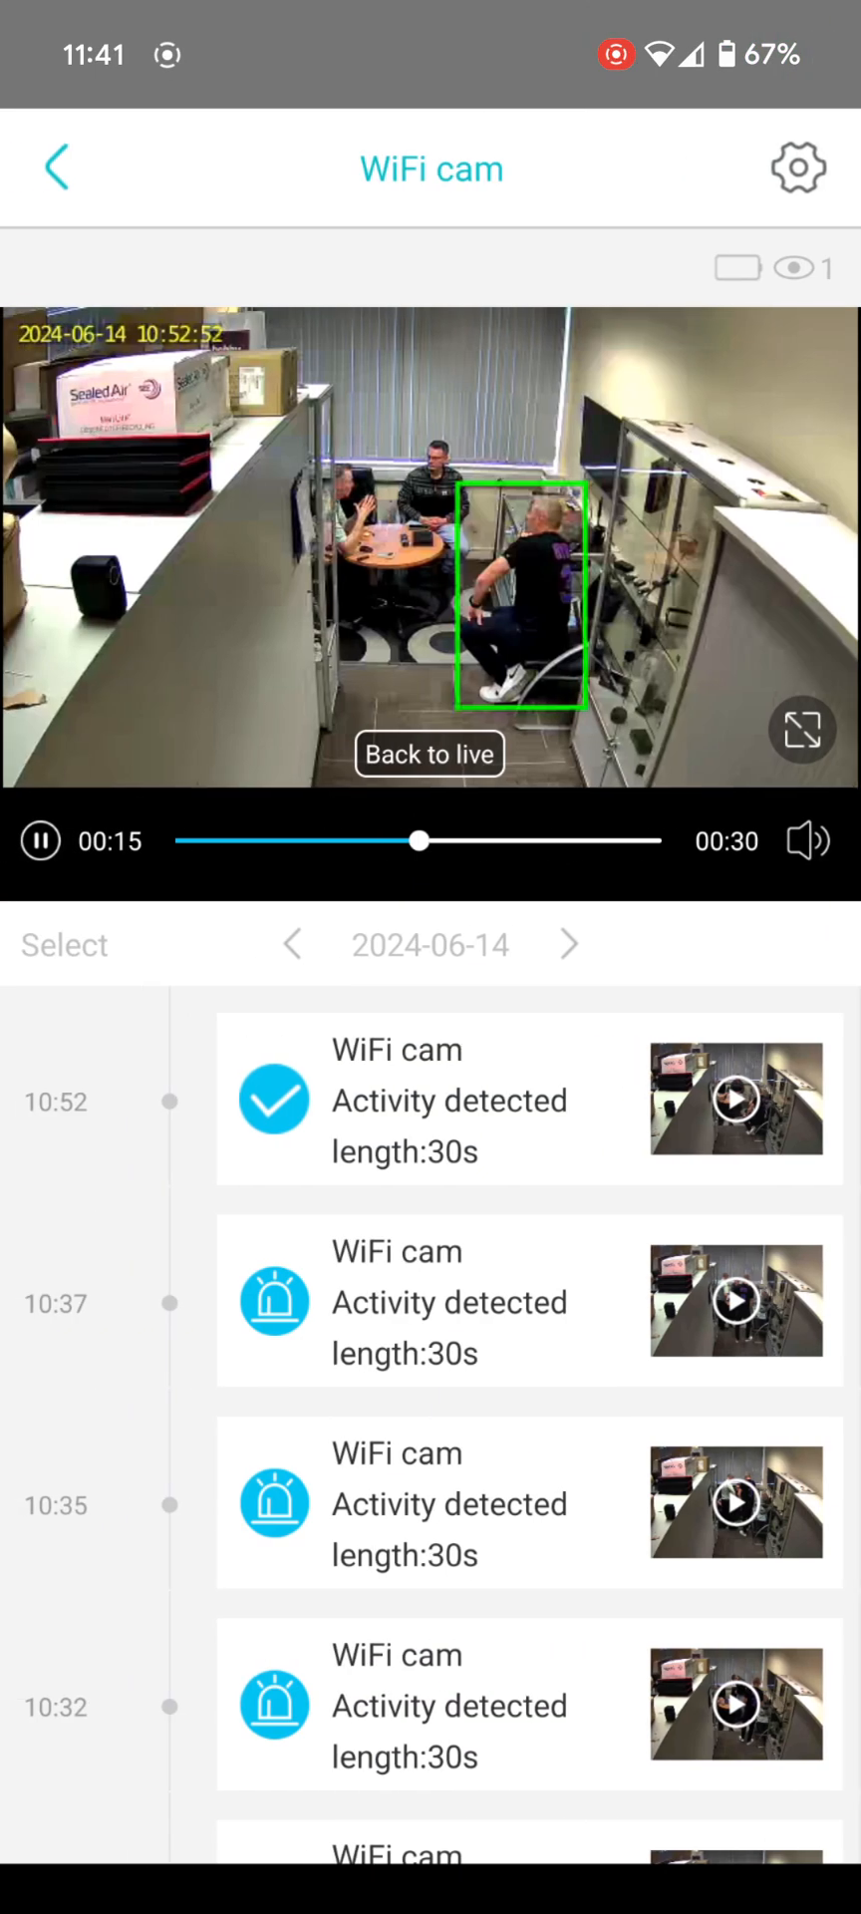
left_click(56, 168)
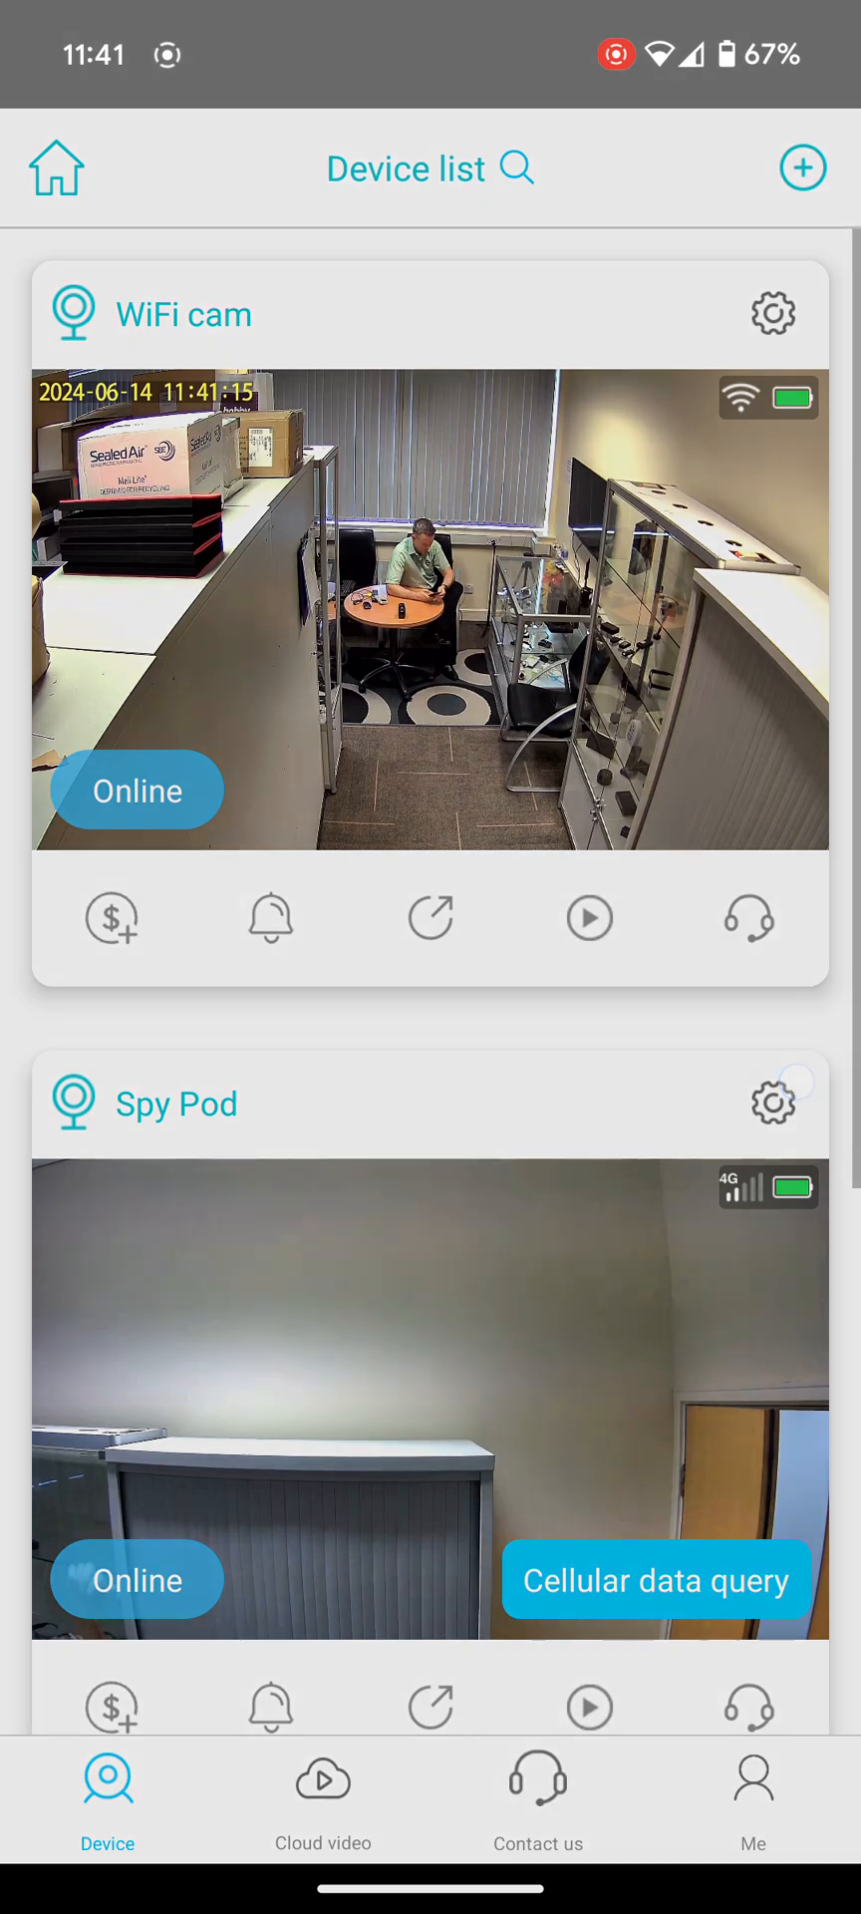
left_click(774, 1104)
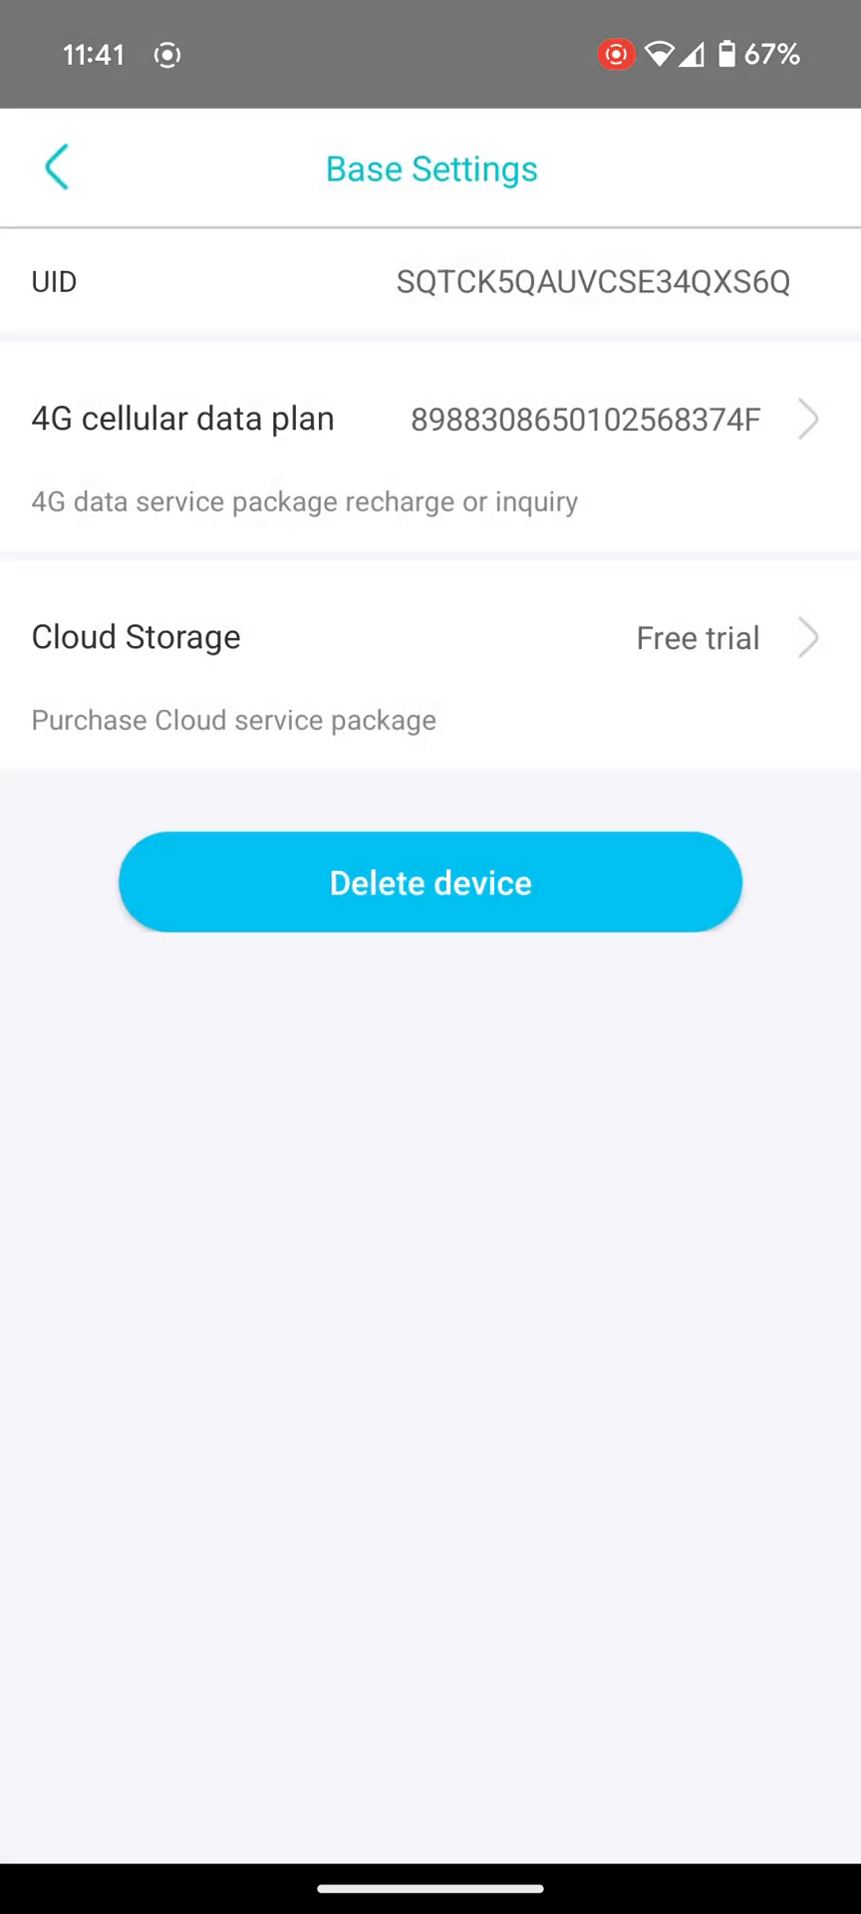
left_click(431, 637)
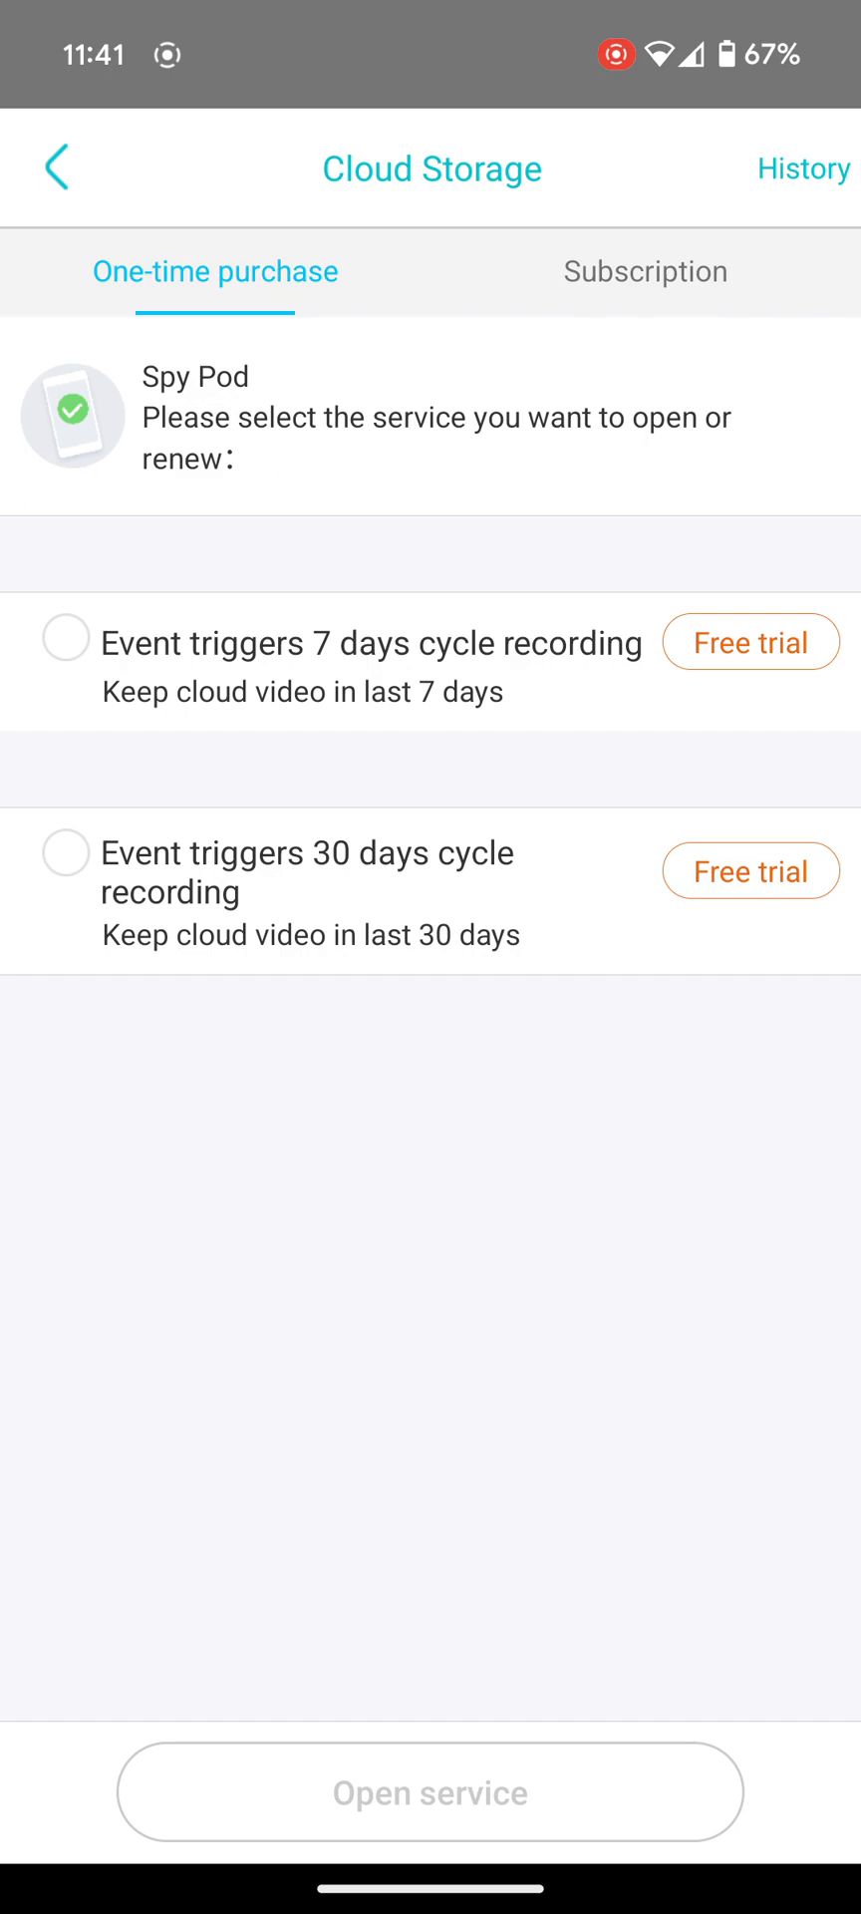
left_click(52, 168)
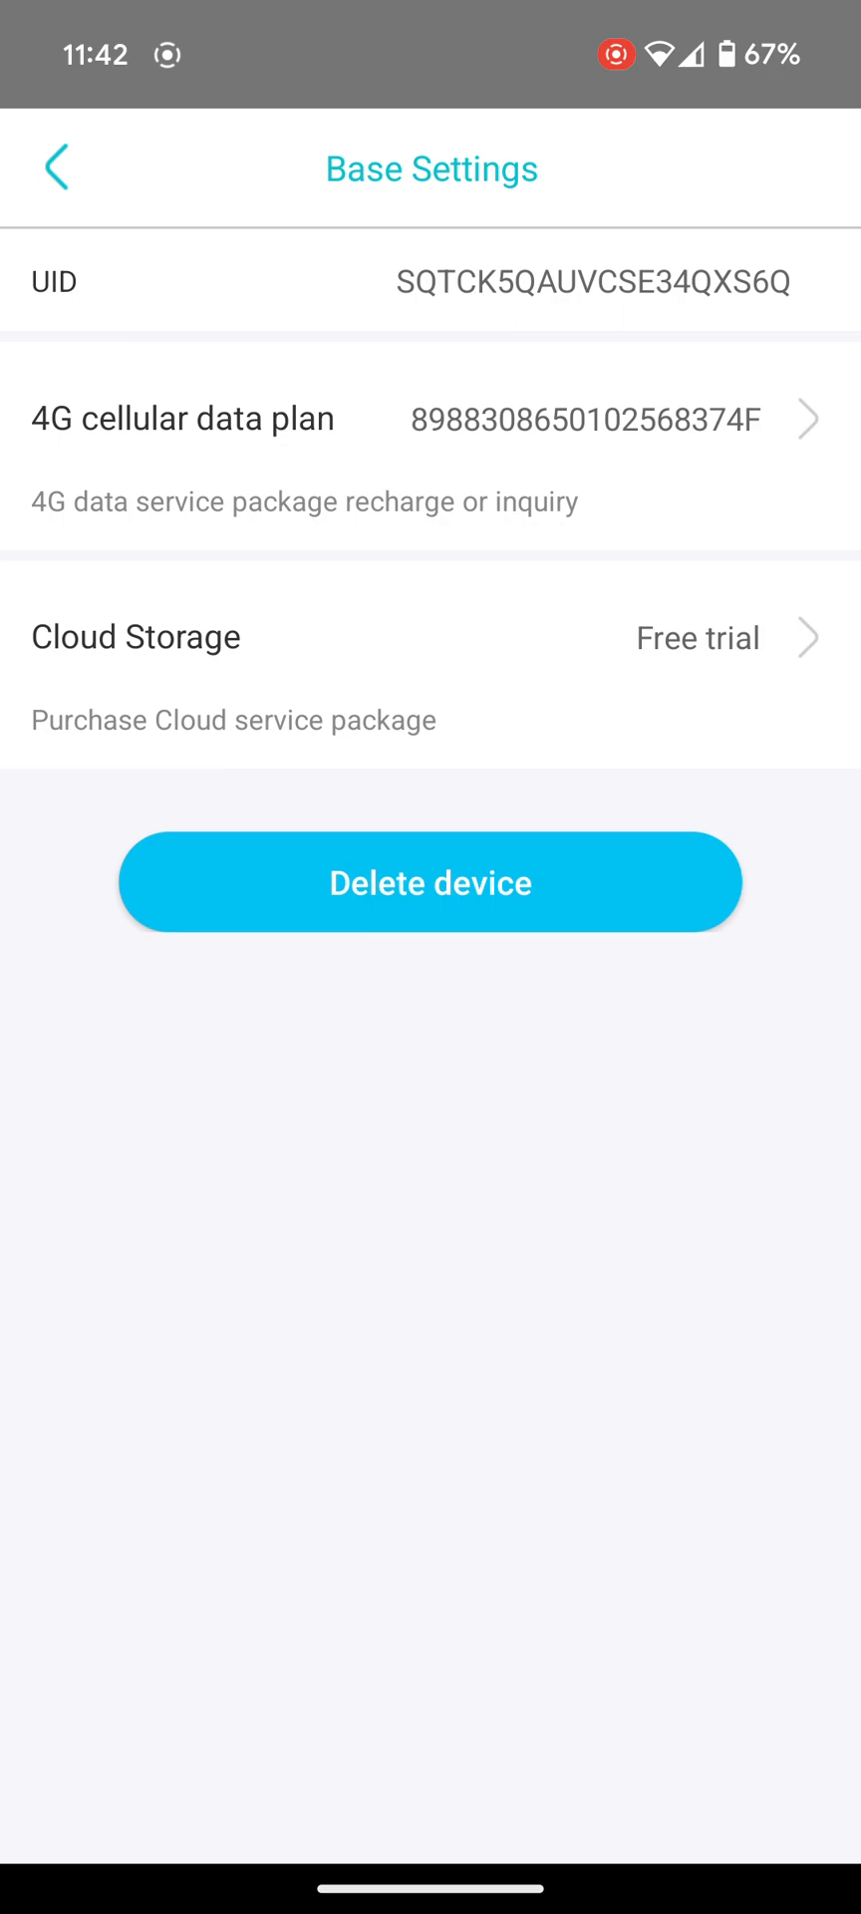
left_click(430, 881)
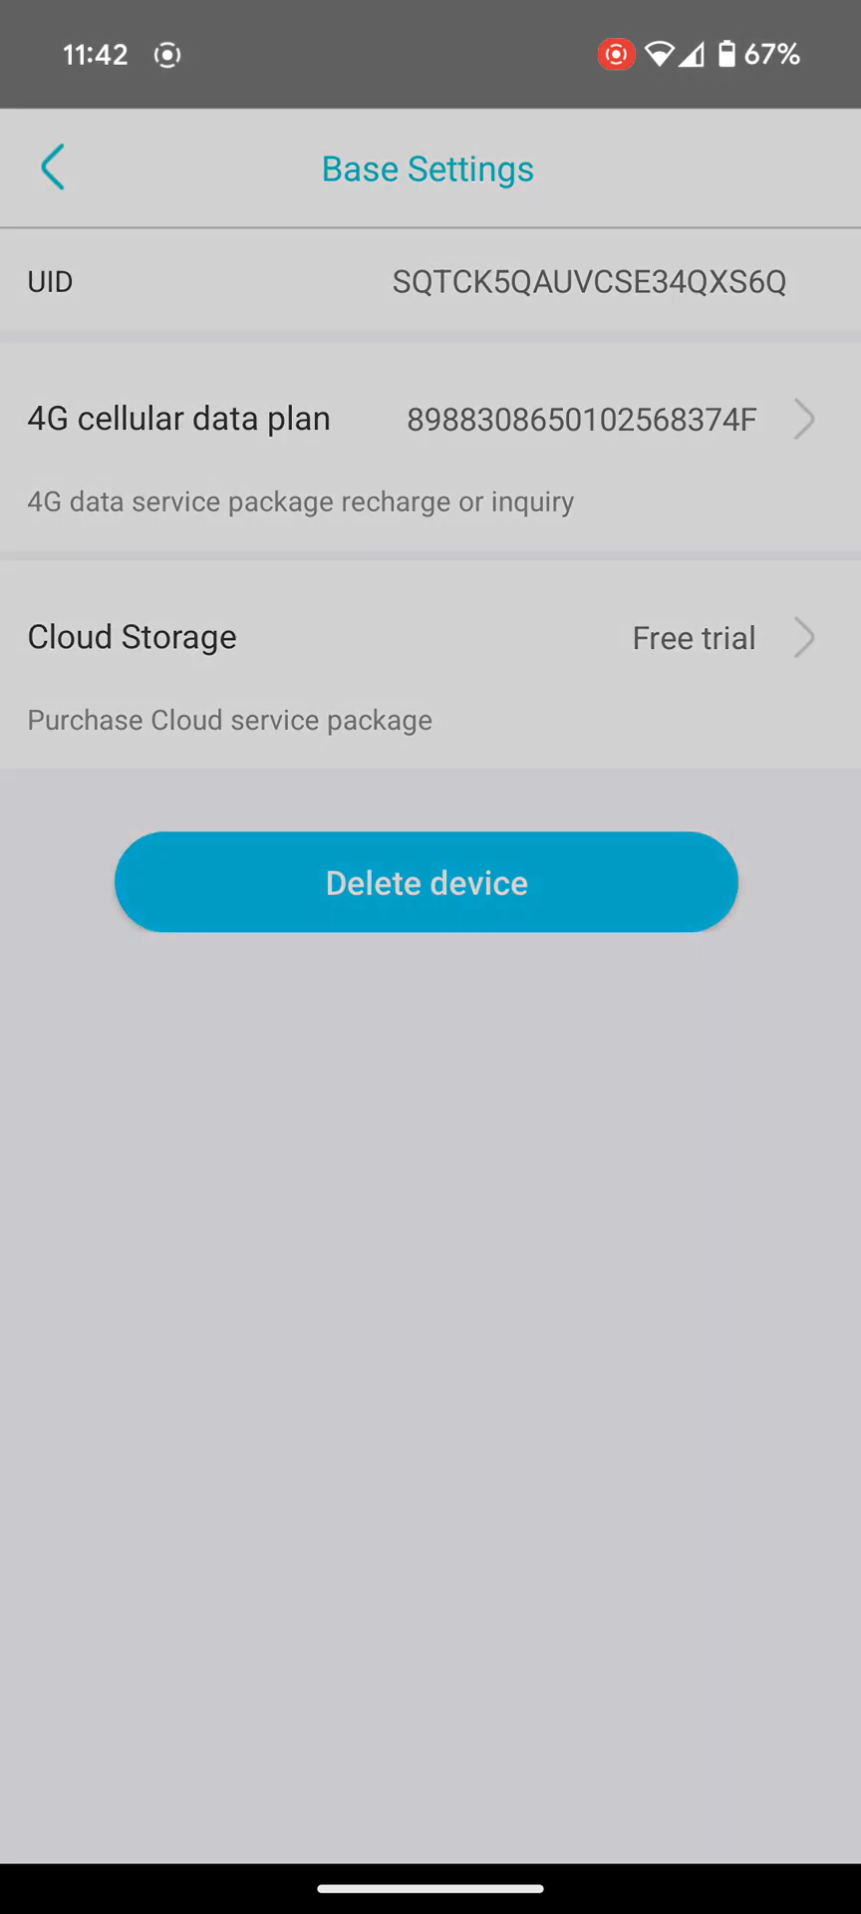
left_click(427, 636)
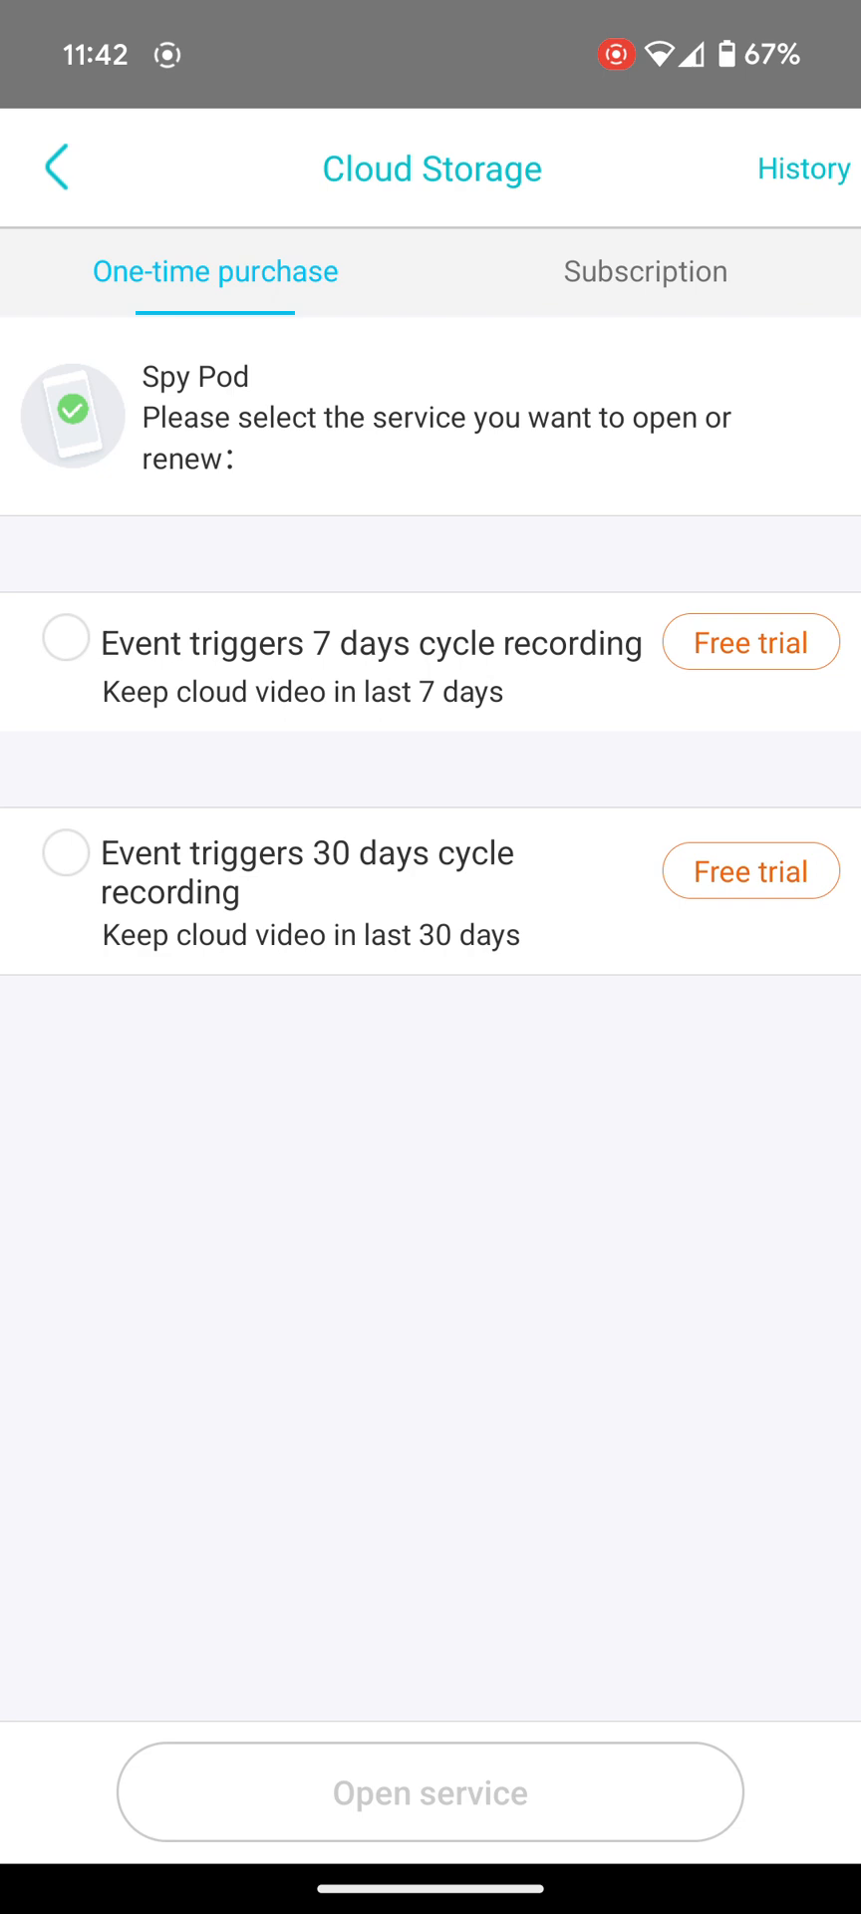
left_click(54, 169)
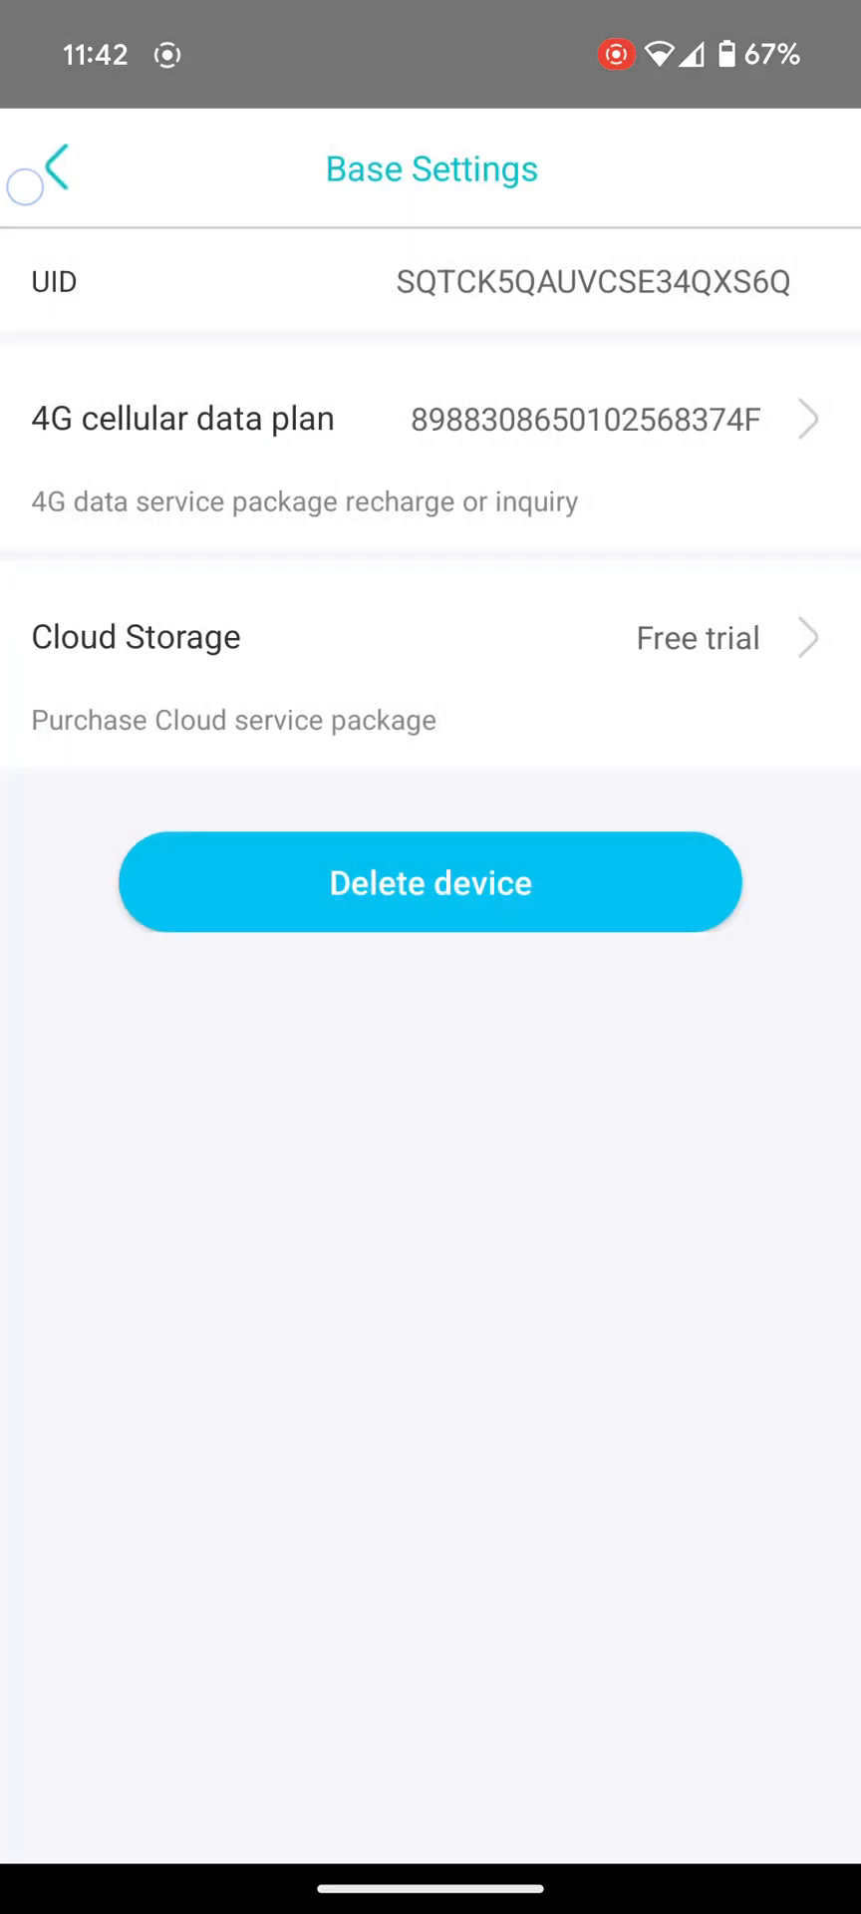
left_click(54, 169)
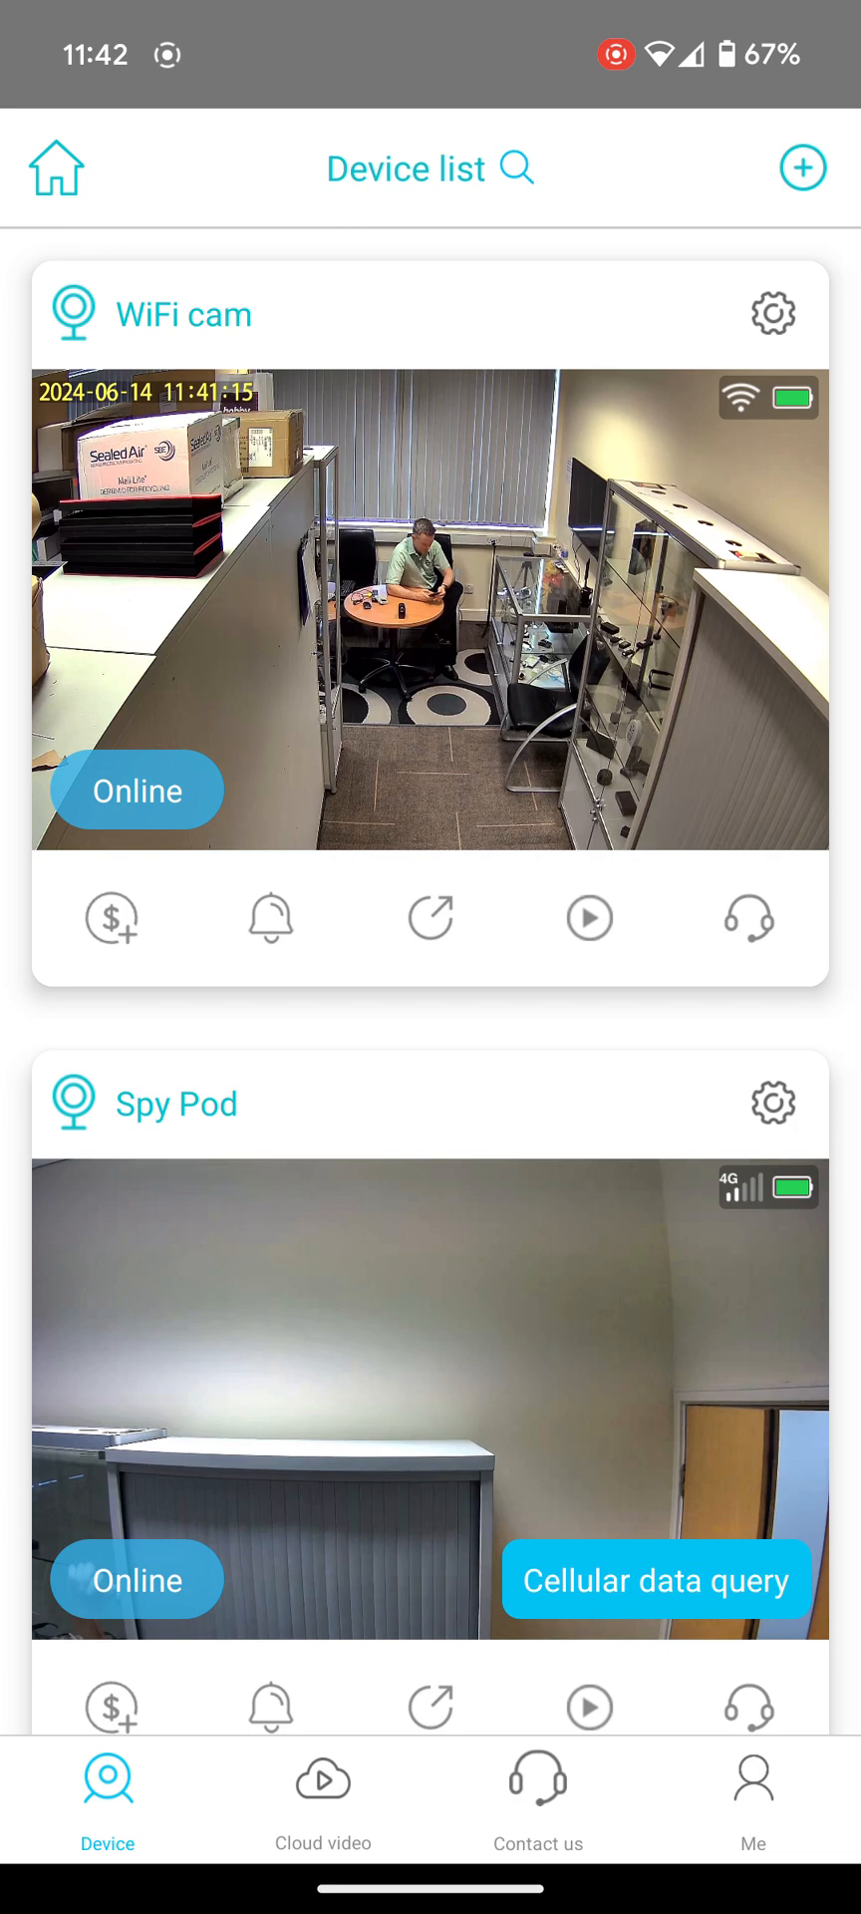
- Open WiFi cam's Device settings Storage card page: cloud video on, 96% space available
left_click(431, 616)
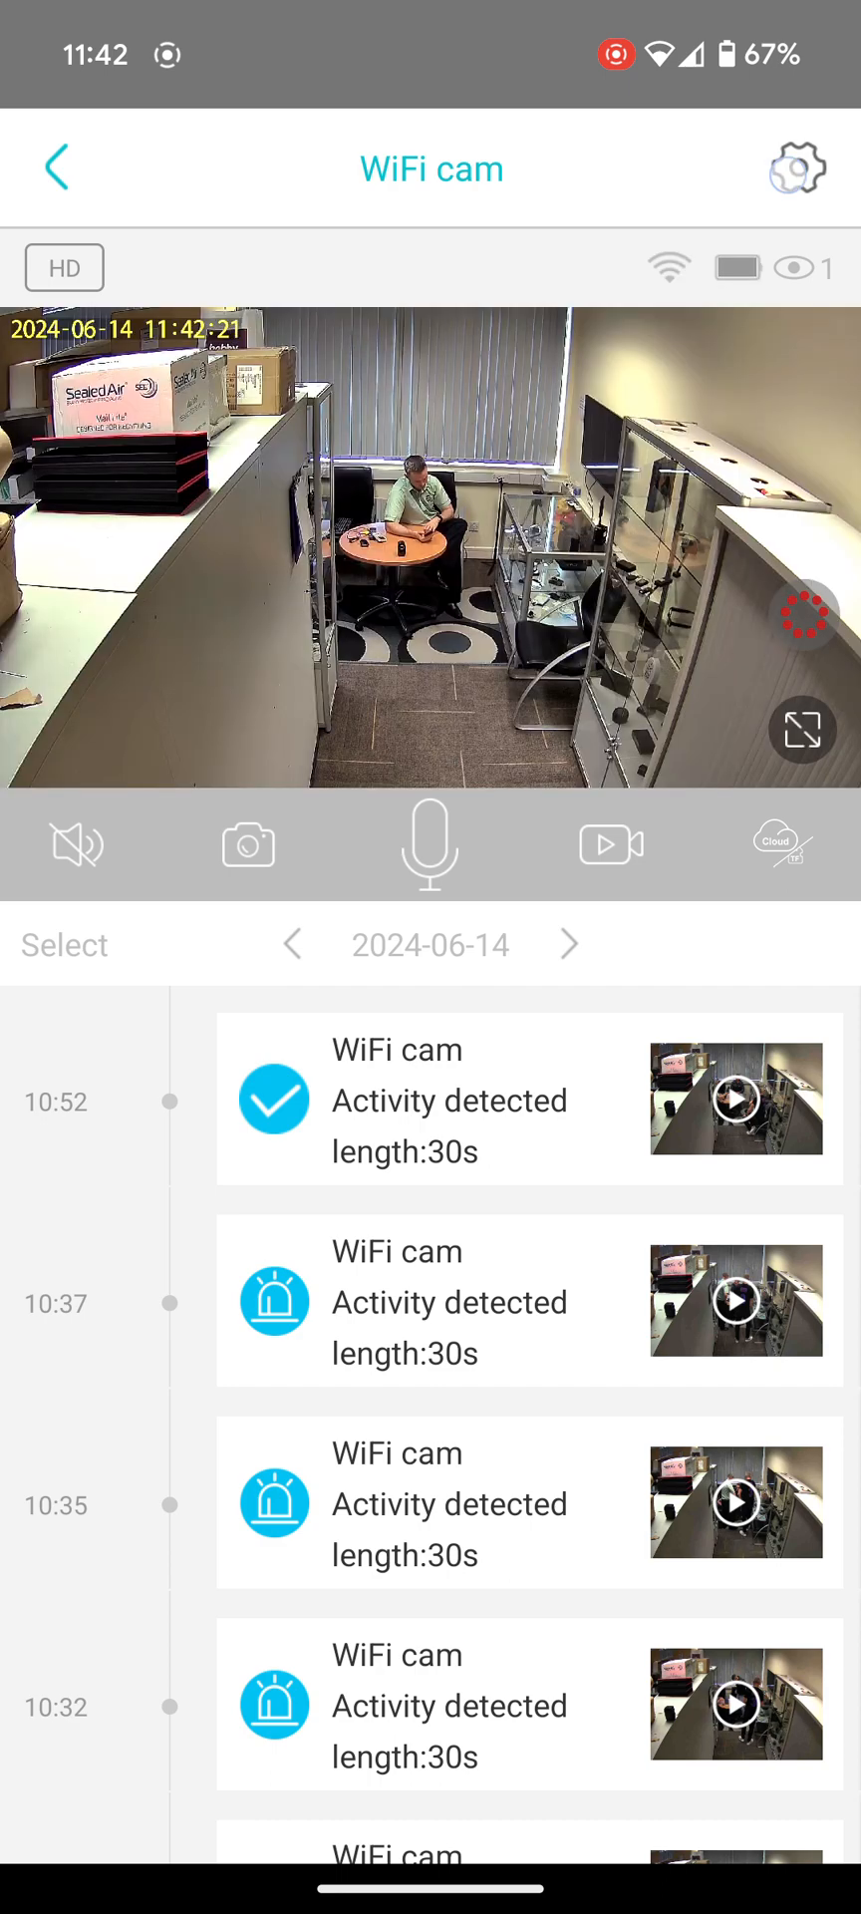
left_click(798, 168)
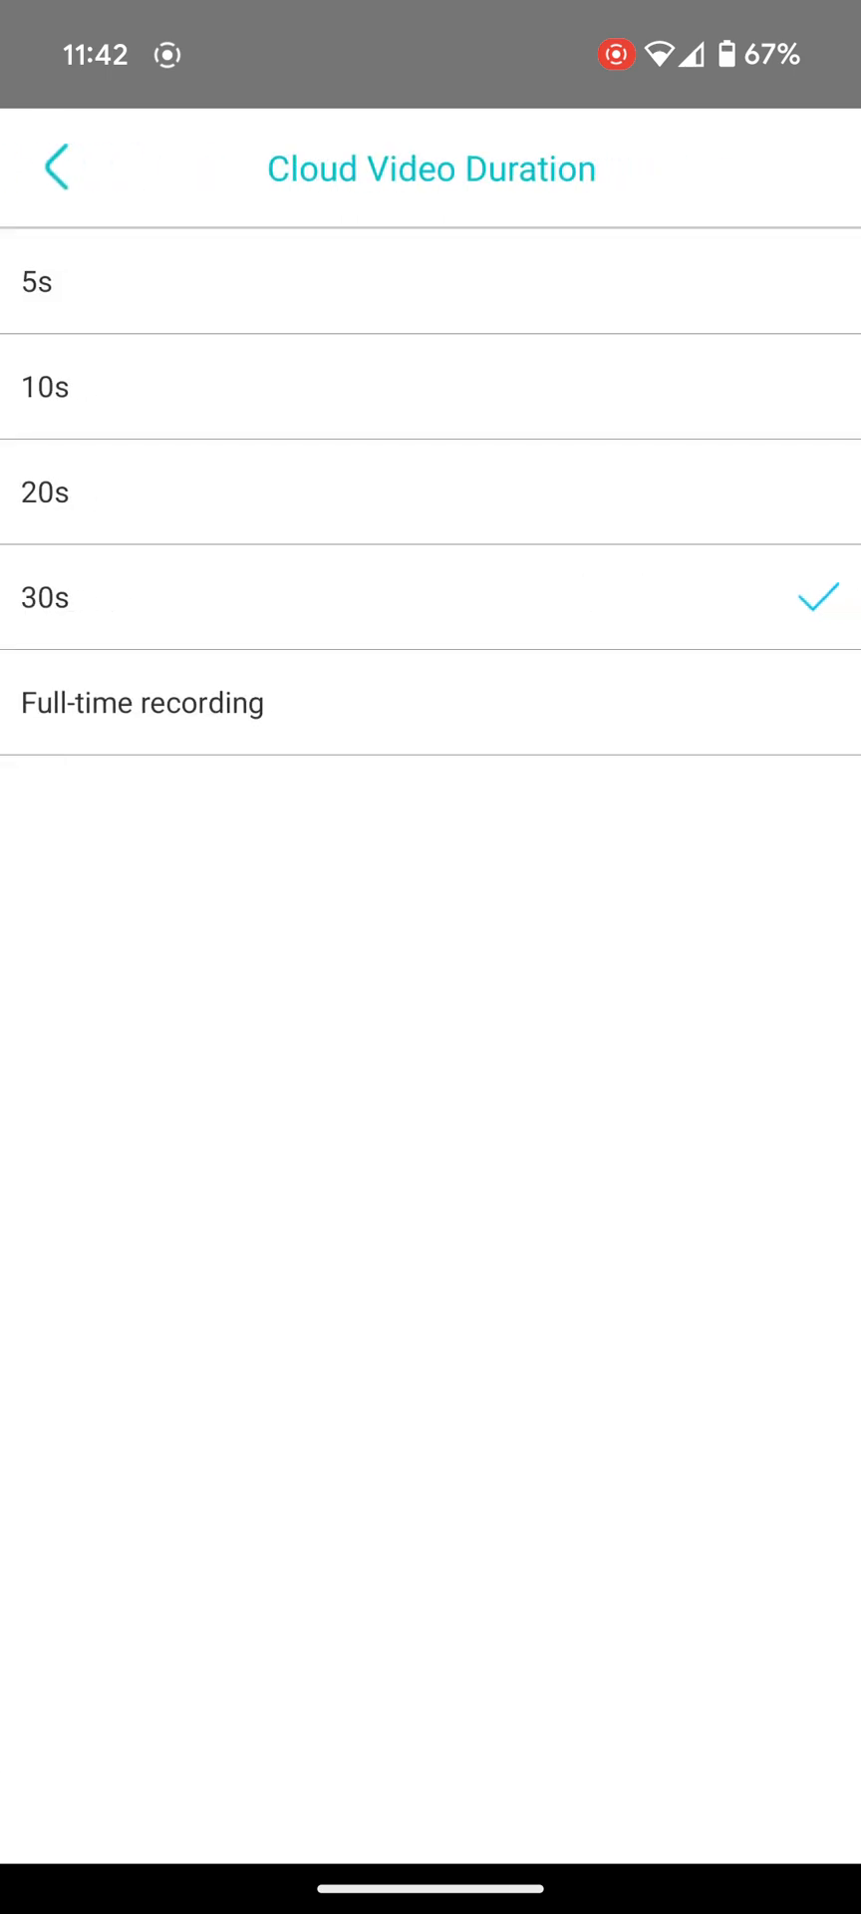
left_click(56, 168)
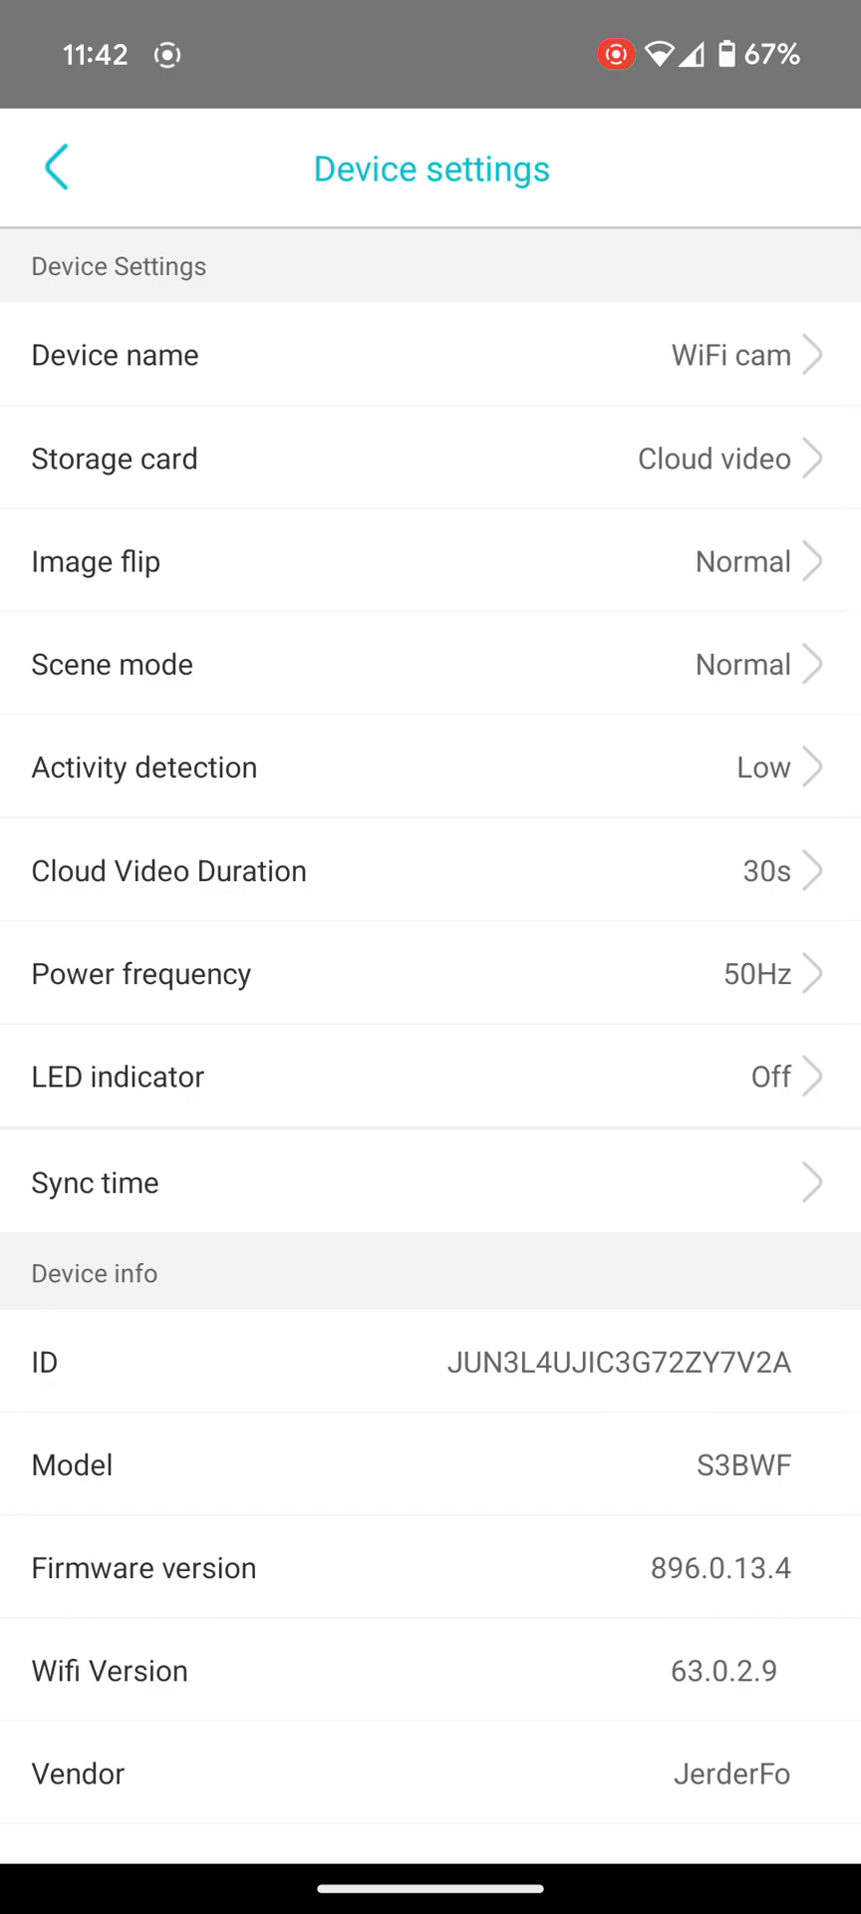
left_click(431, 458)
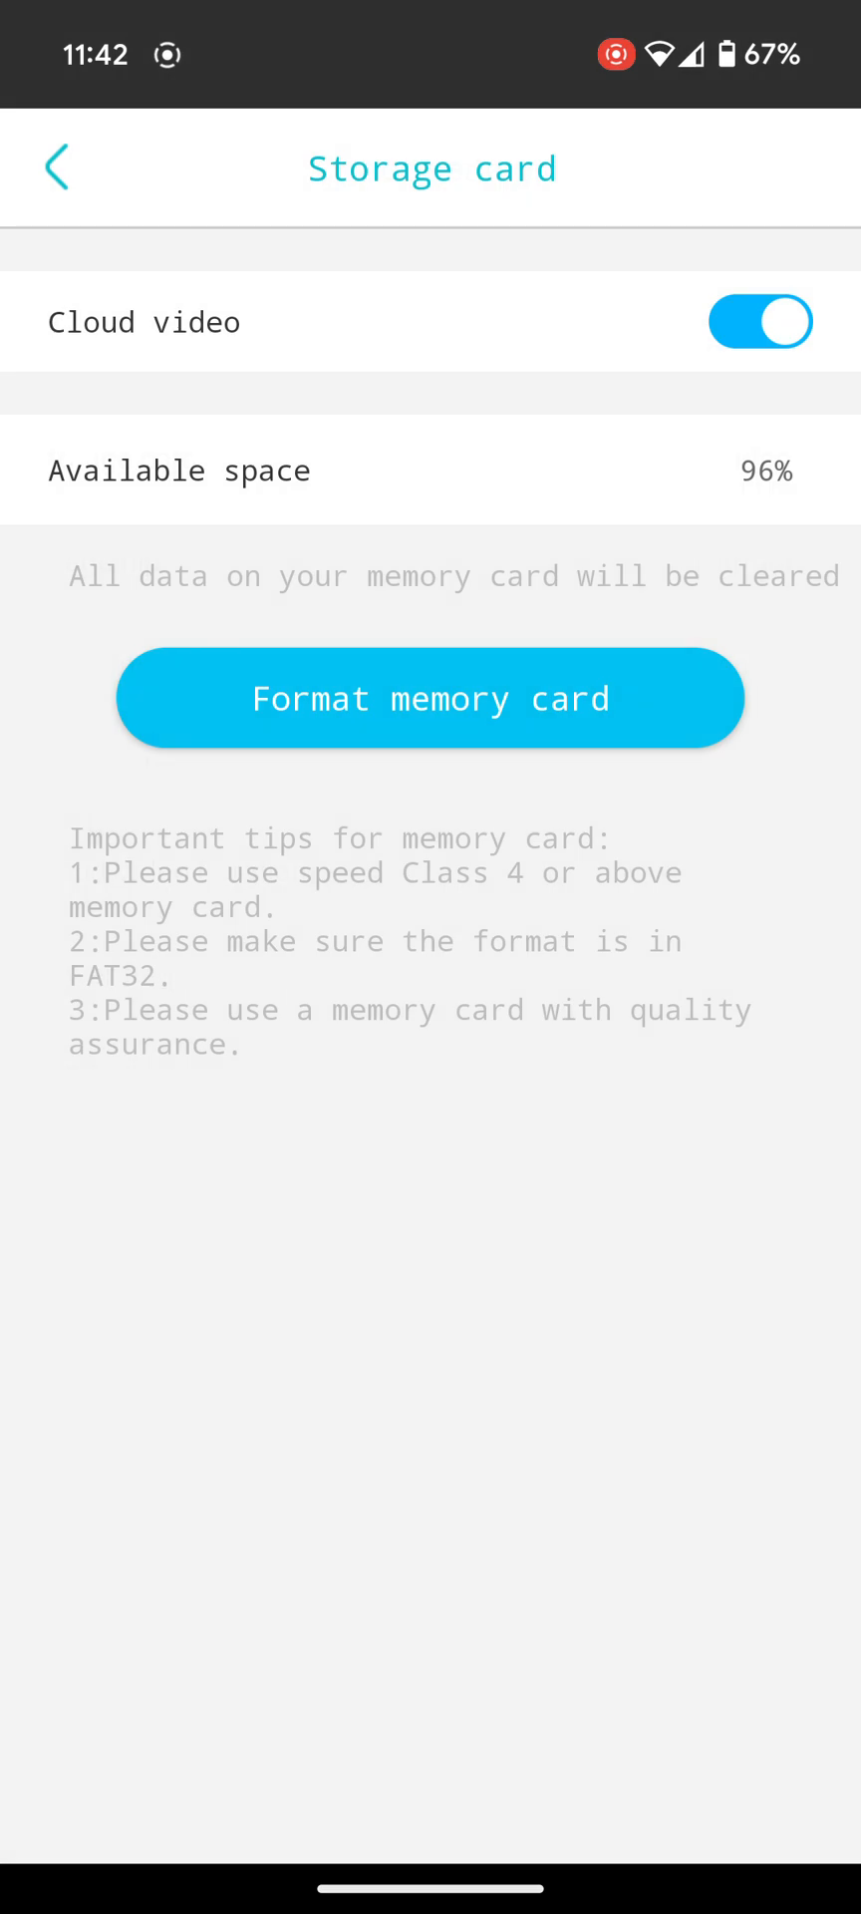